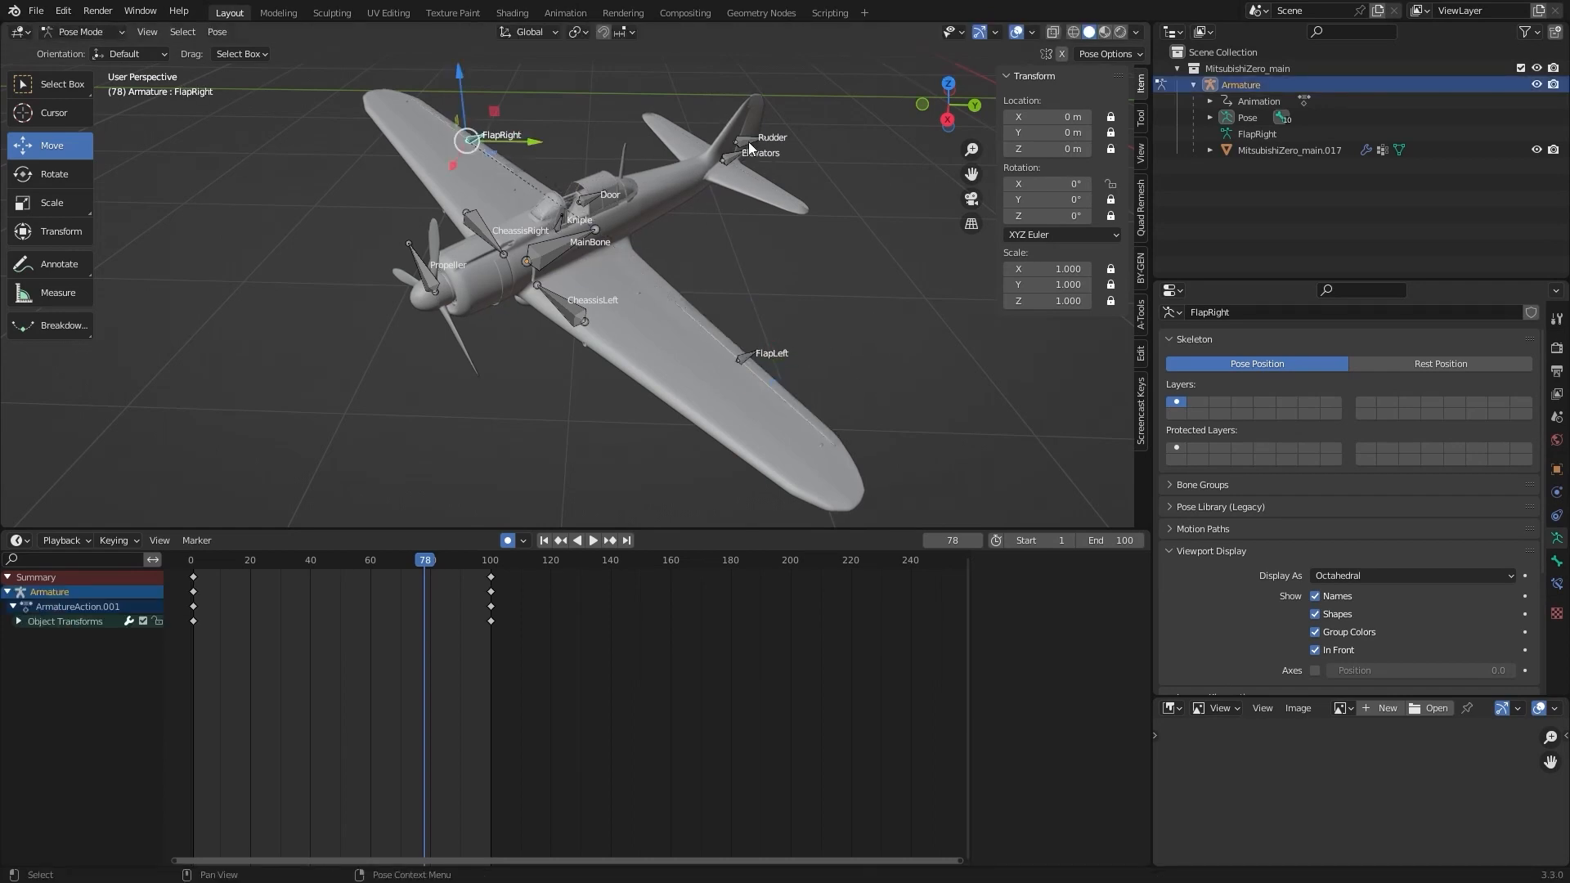
# Bring up the Add menu over the unrigged Zero model to browse the Armature options
pyautogui.press('r')
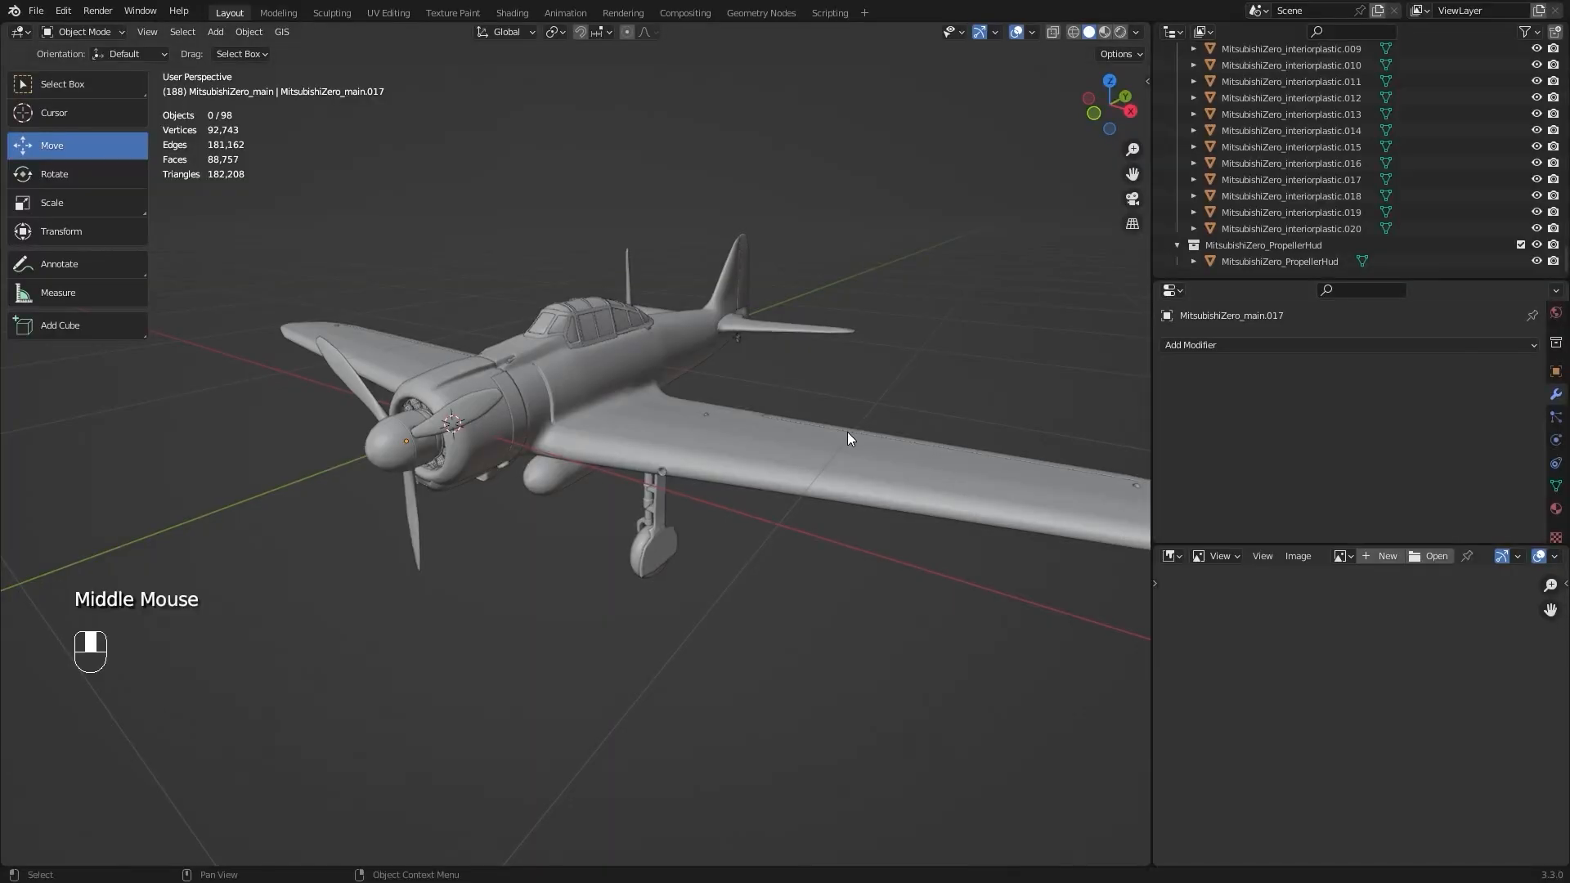
pyautogui.press('a')
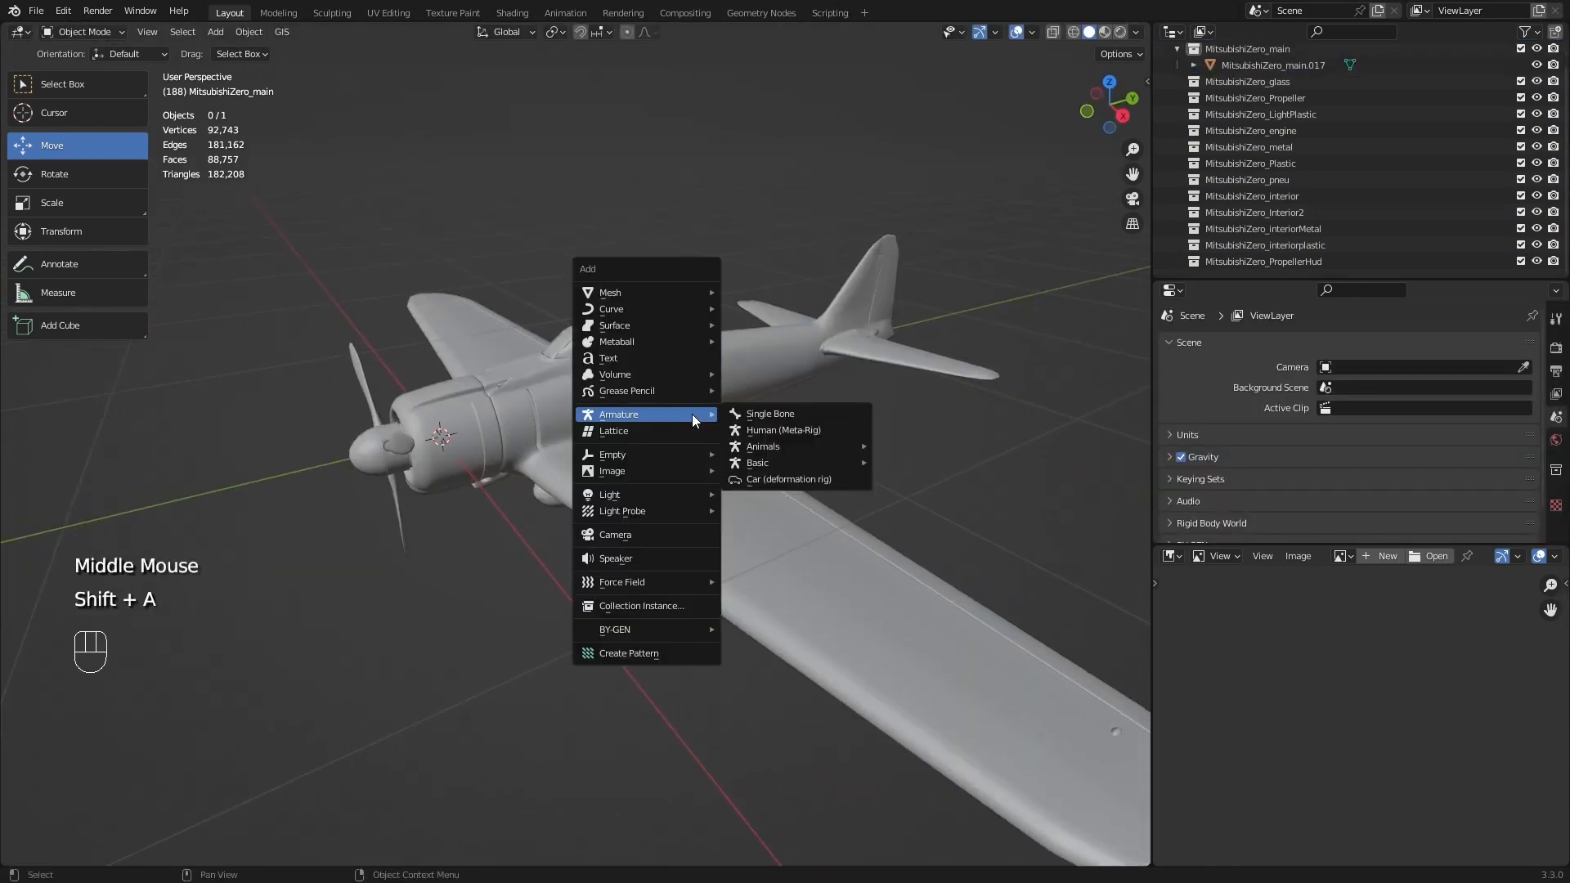
pyautogui.moveTo(770, 414)
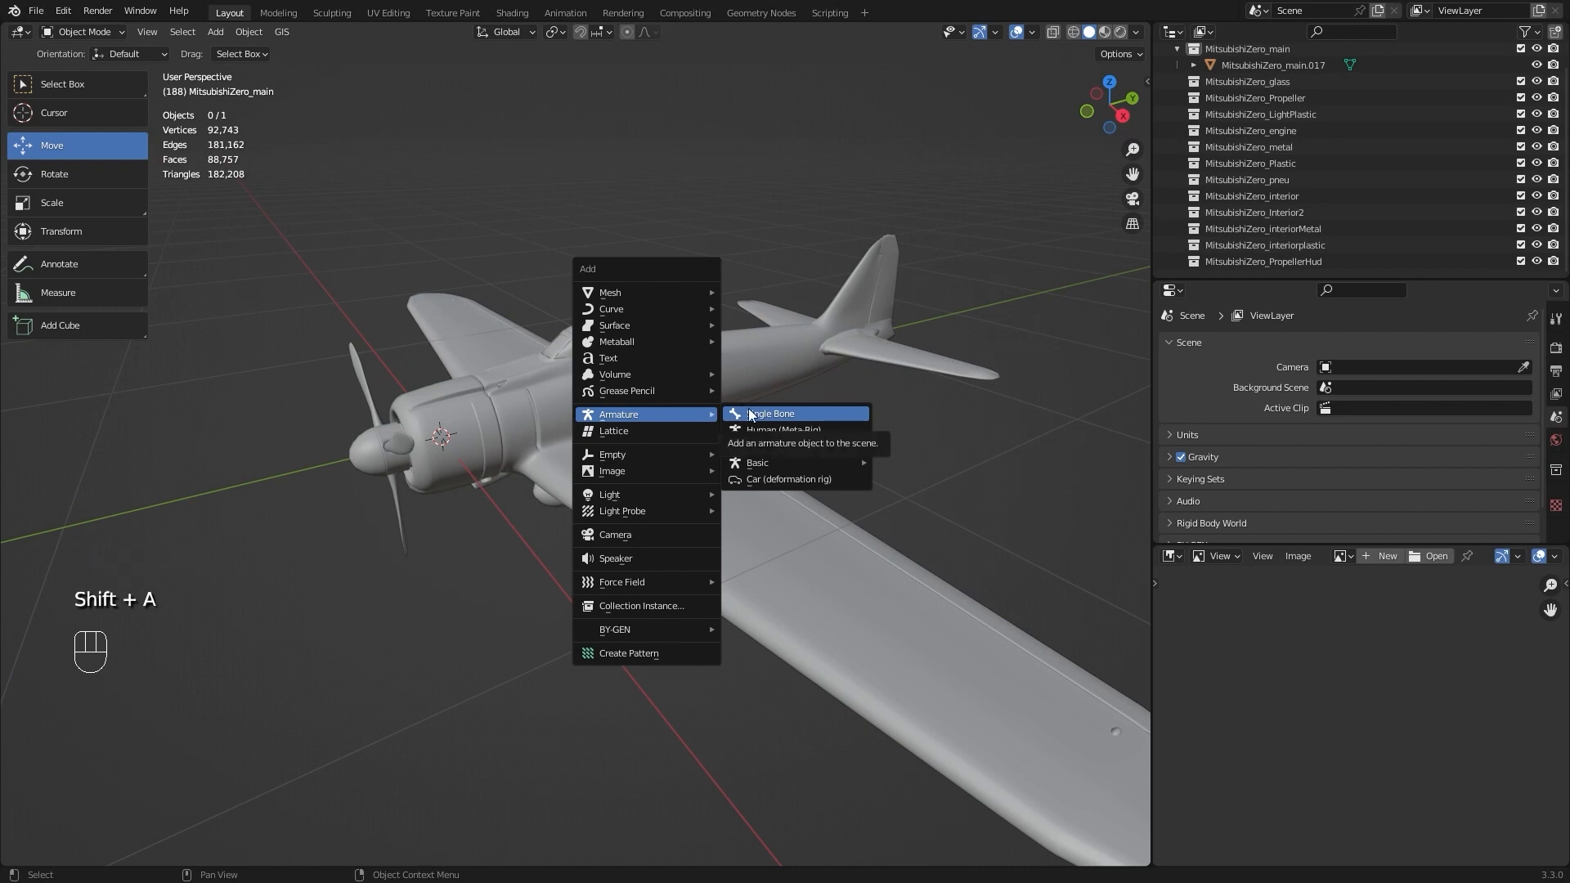
# Add a single-bone armature at the nose, lay it along the fuselage and show it In Front of the mesh
pyautogui.click(771, 412)
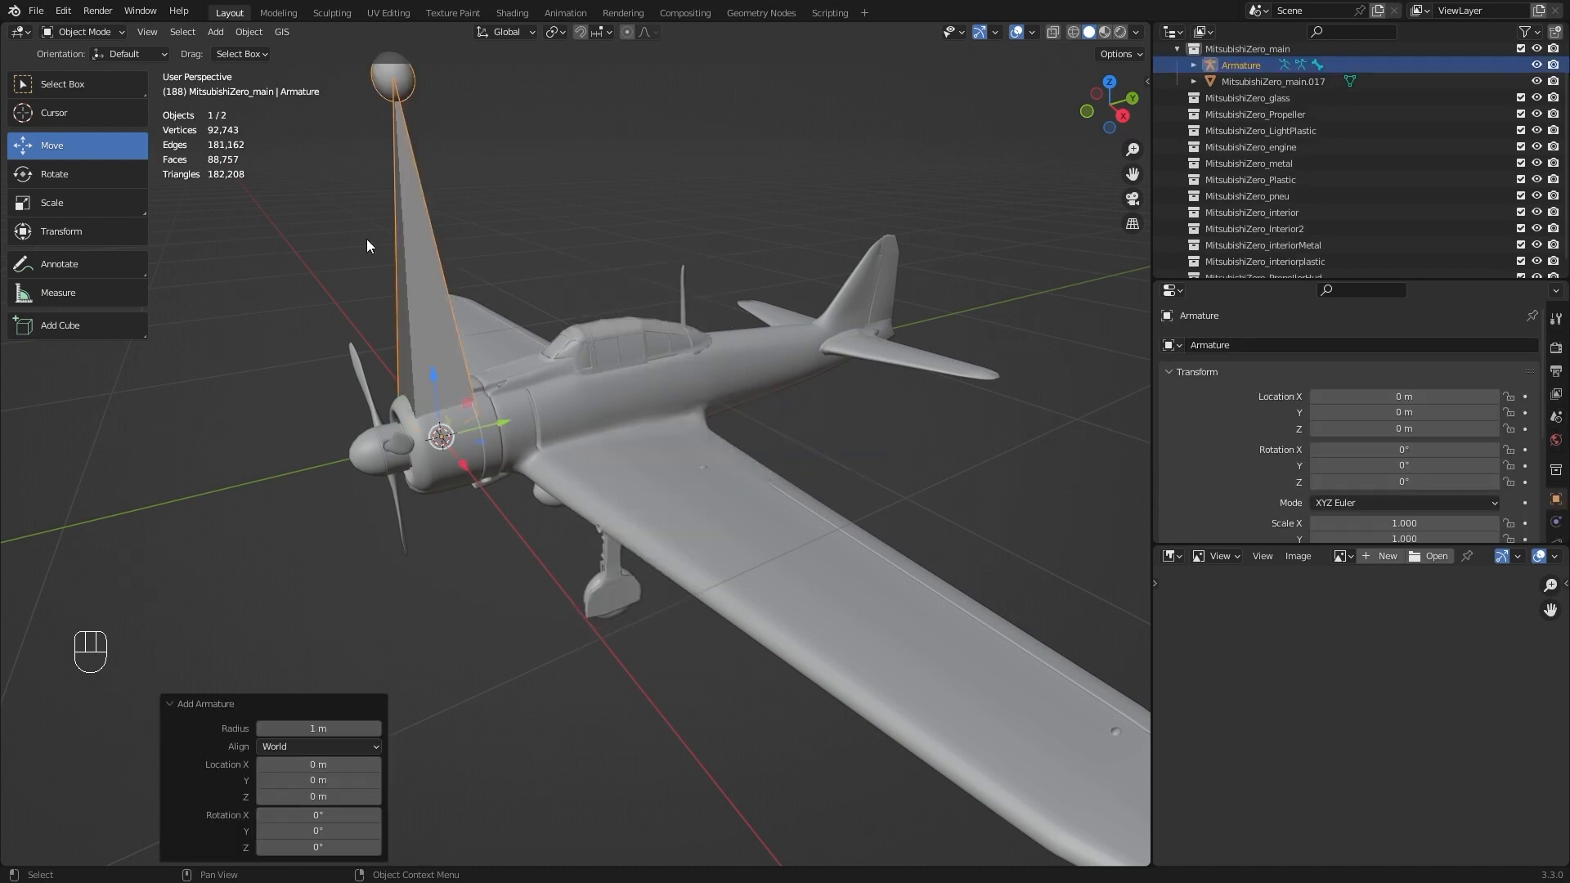
pyautogui.click(54, 174)
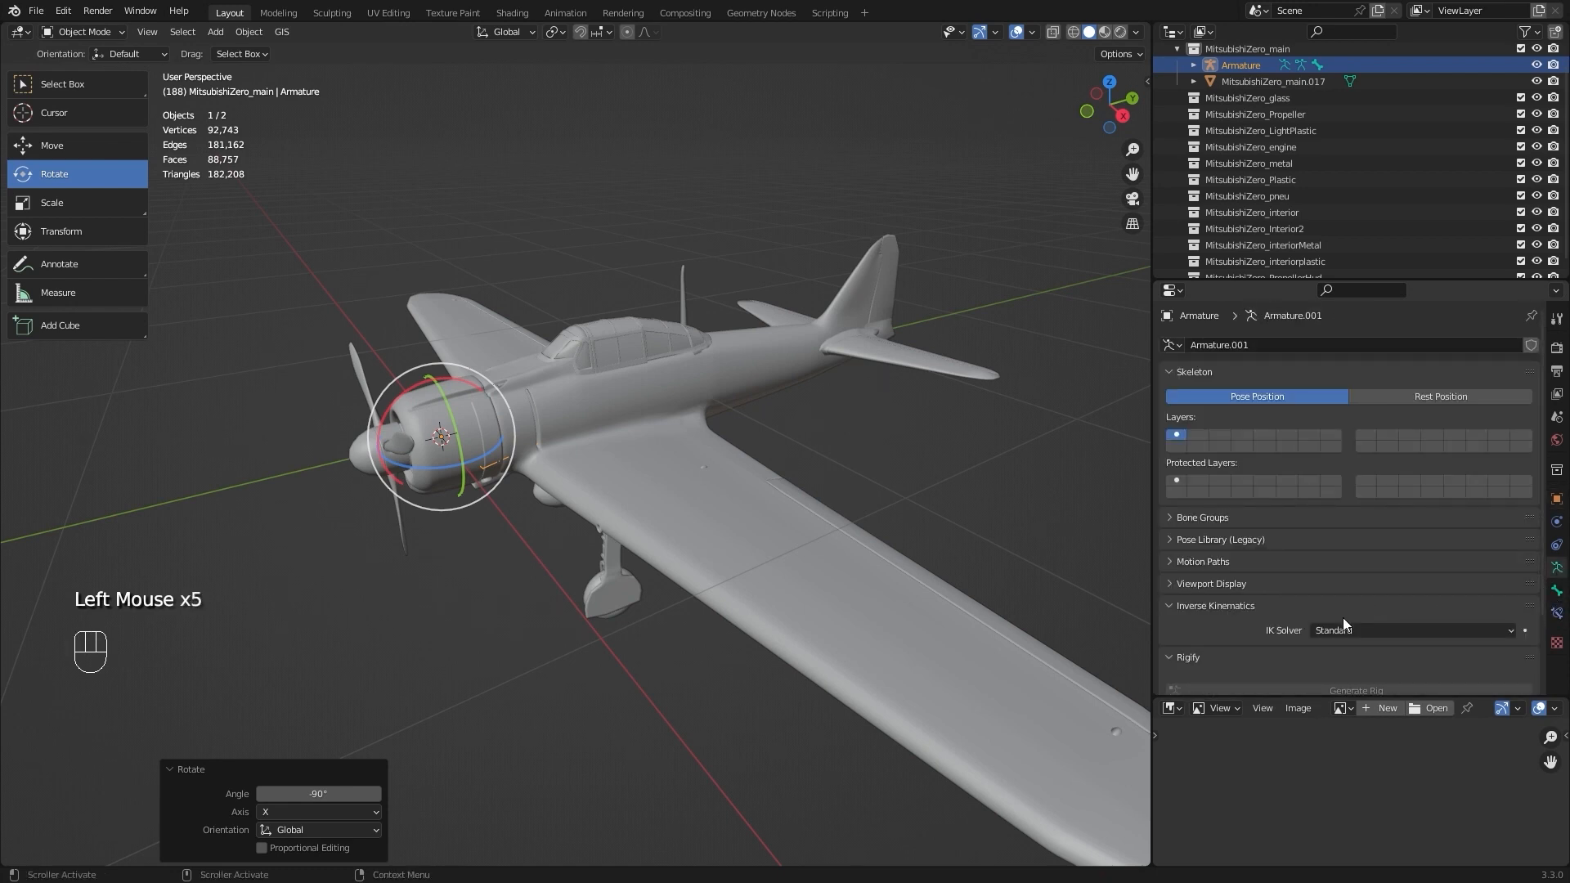
pyautogui.click(1211, 582)
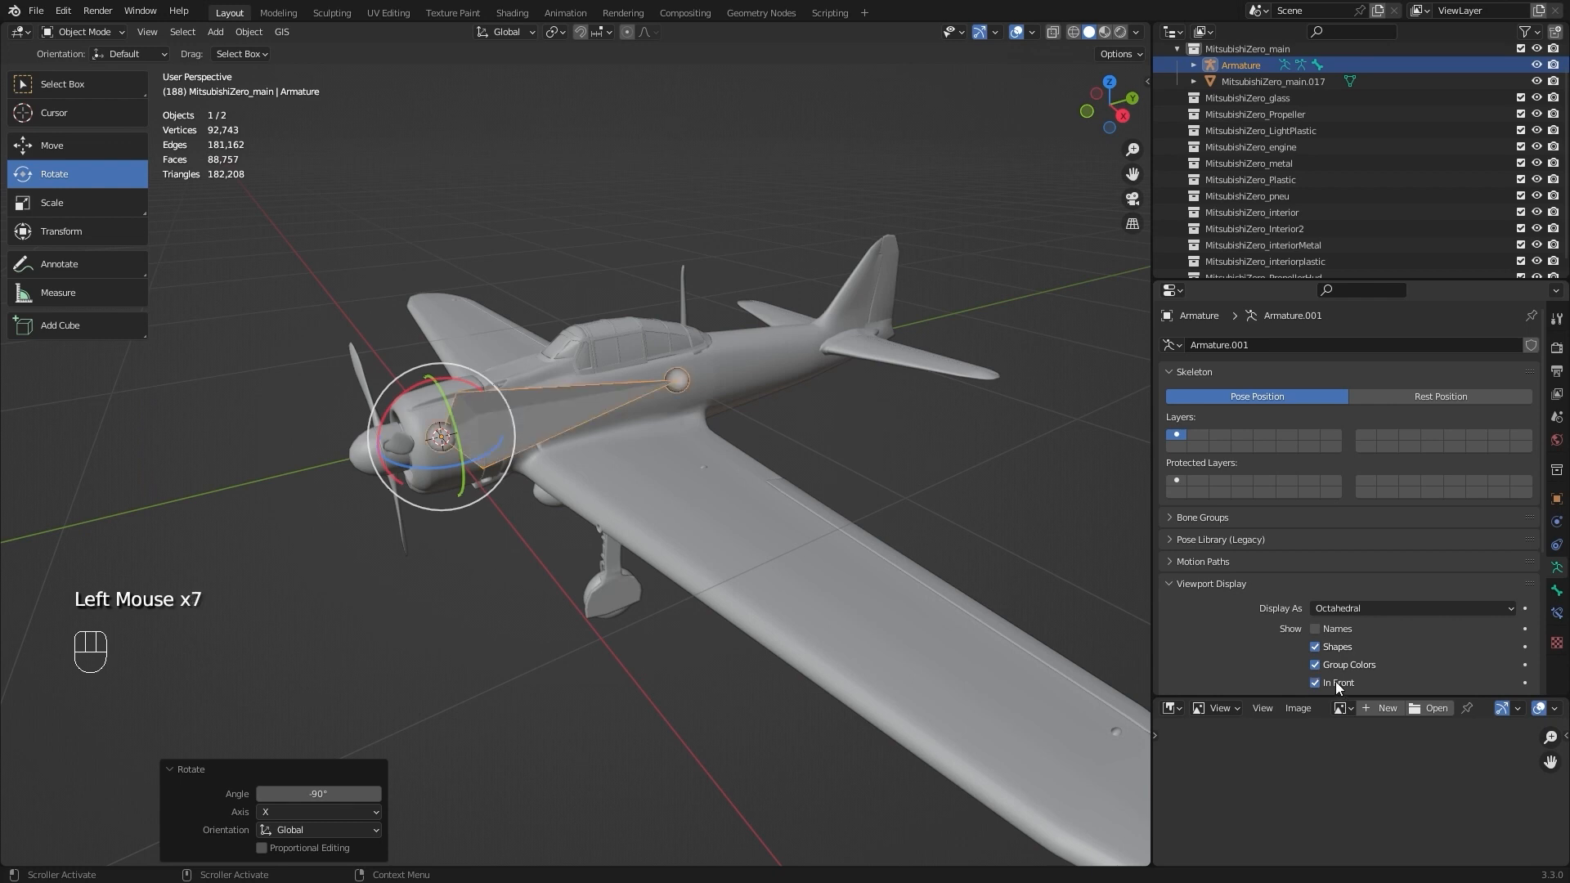
pyautogui.click(1313, 628)
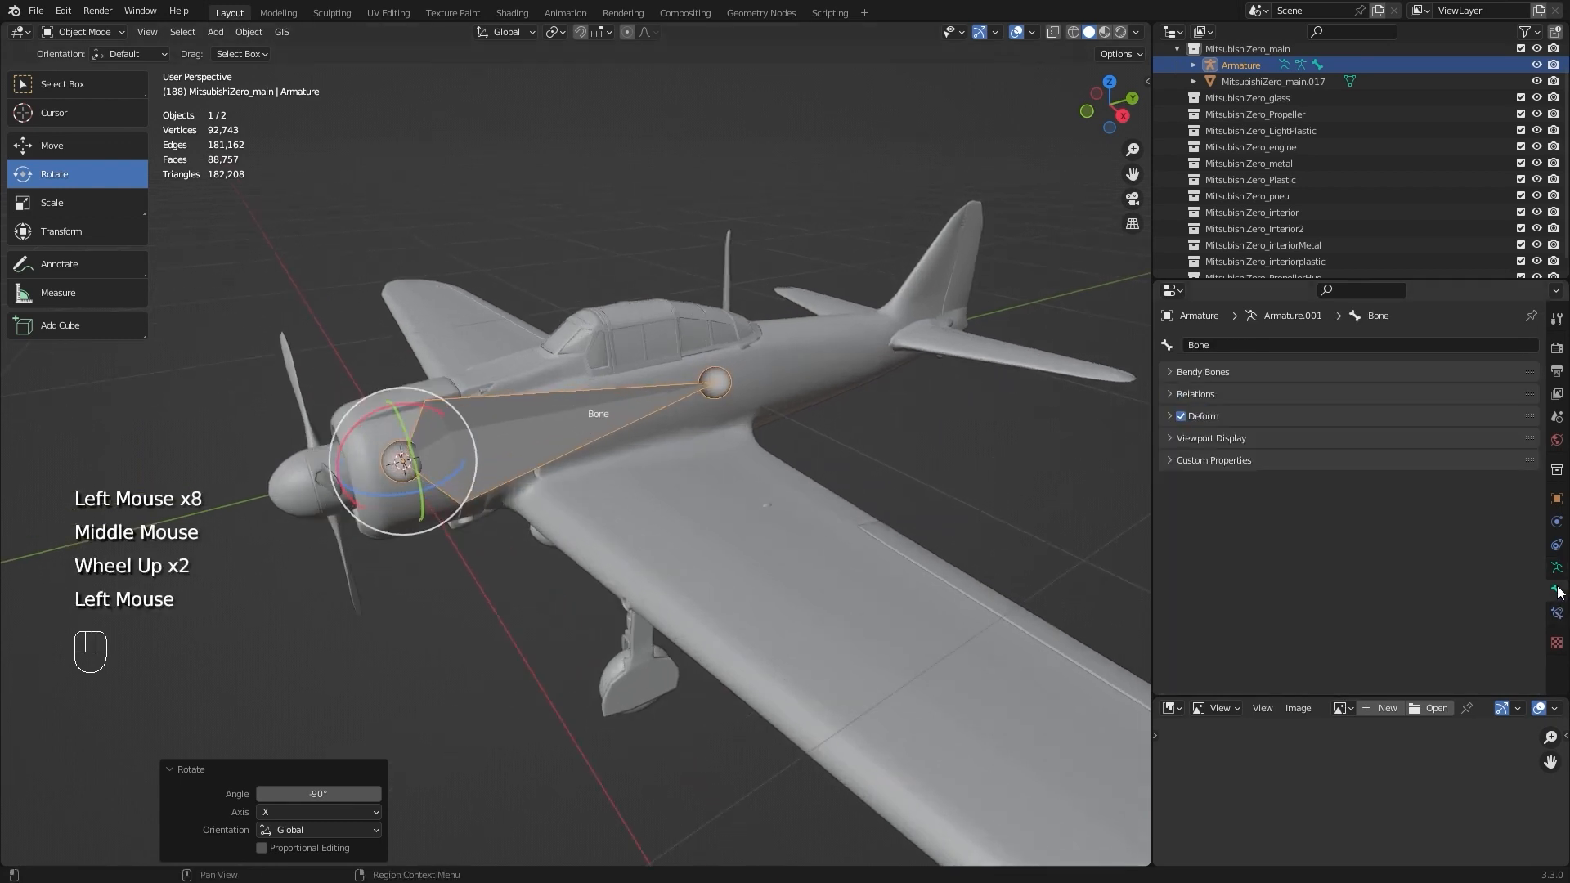
pyautogui.moveTo(1556, 615)
pyautogui.write('M')
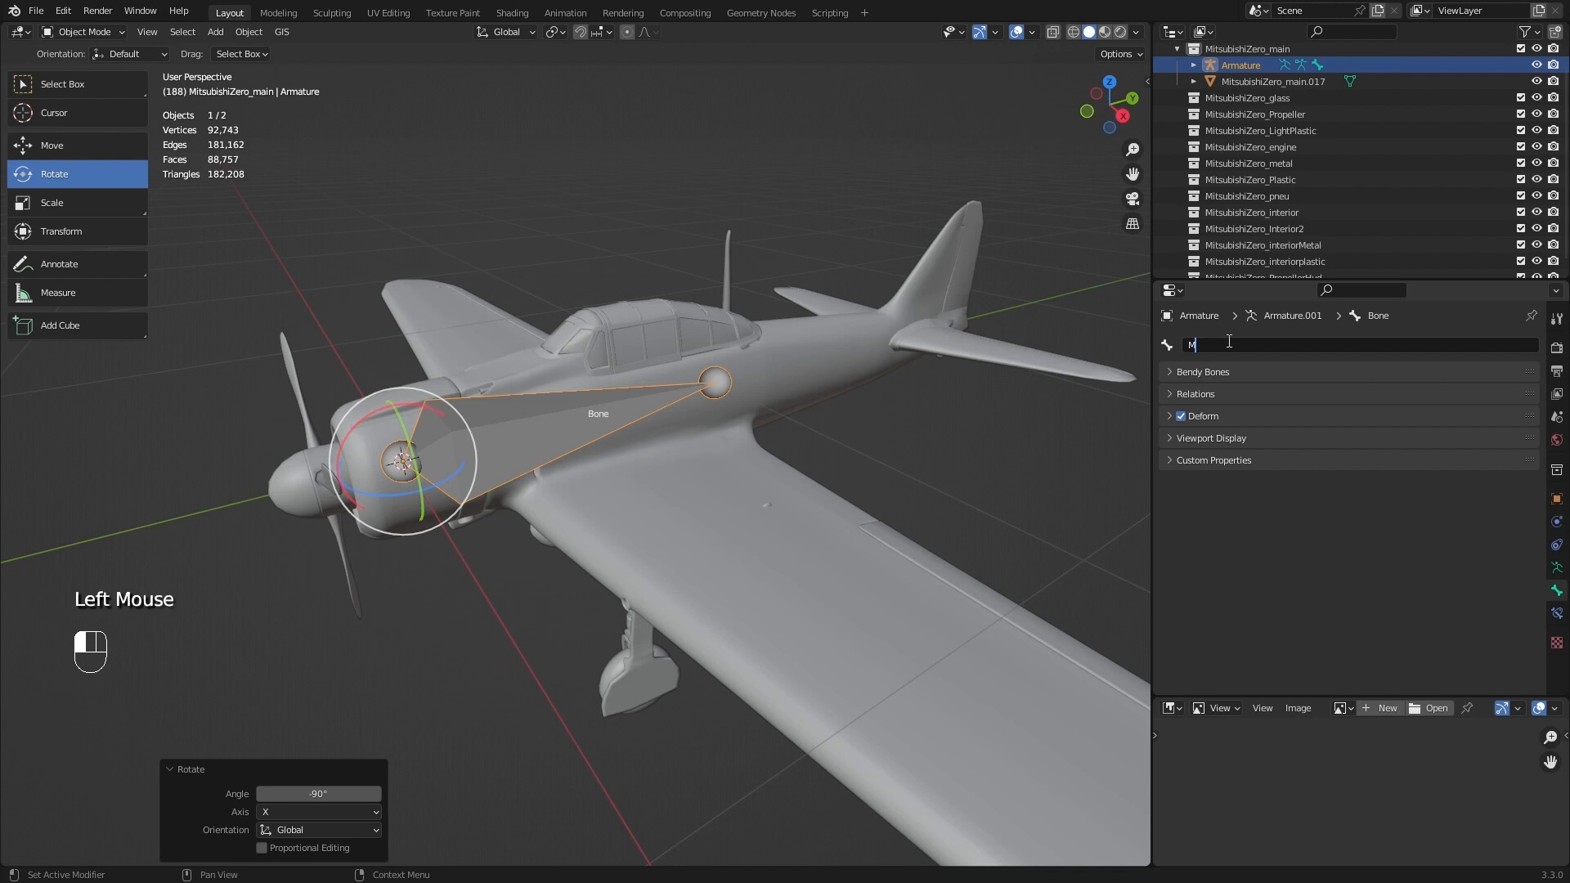
# Name the bone MainBone and move it back from the nose into the fuselage near the wing root
pyautogui.write('ain')
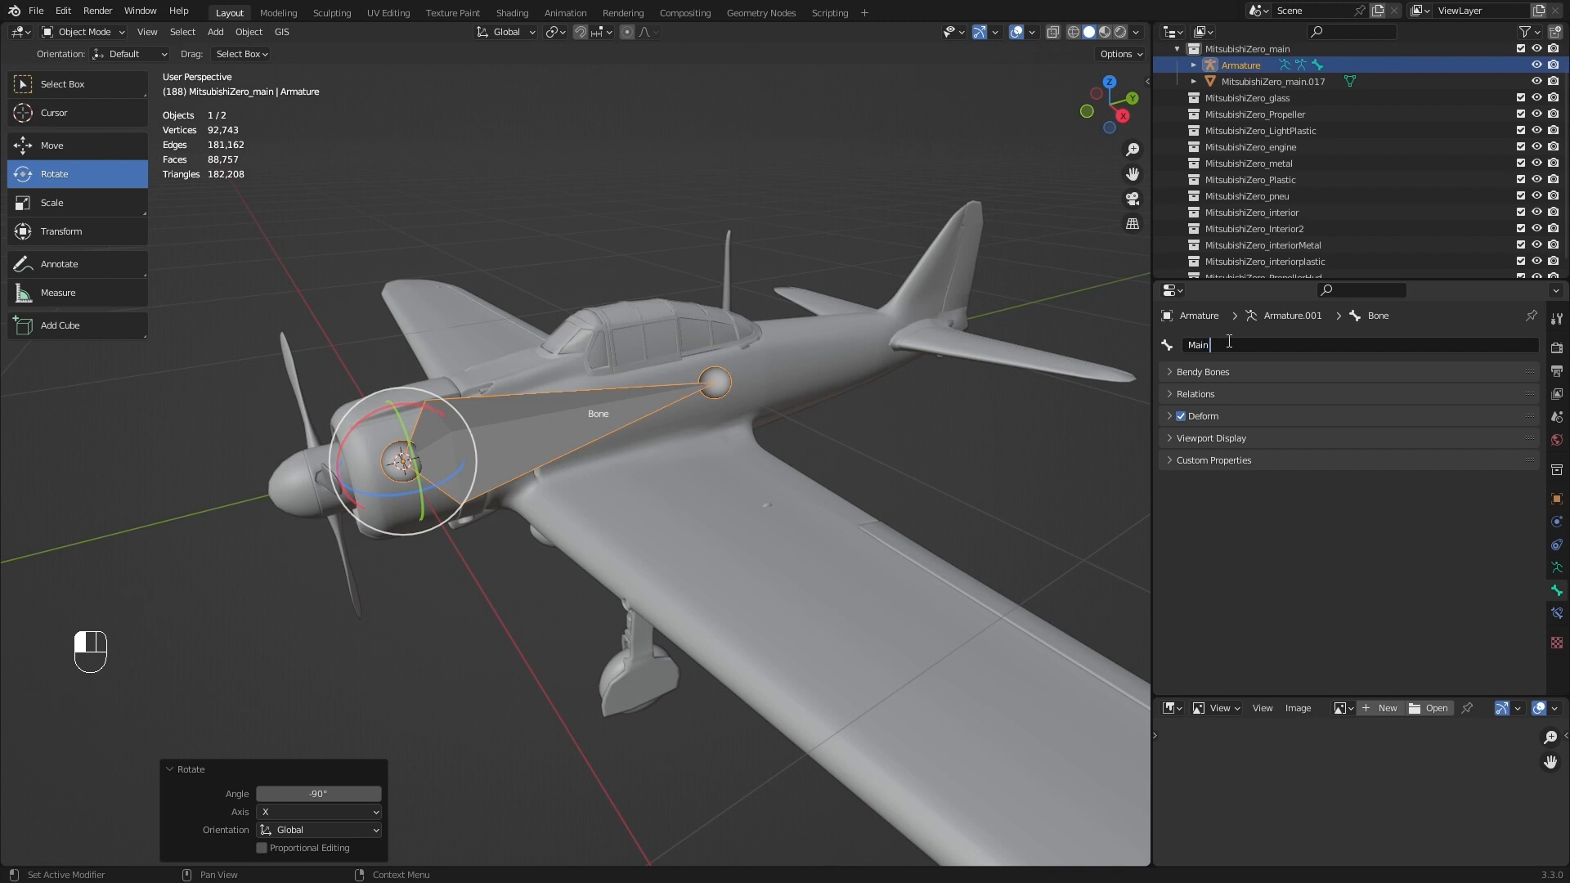
pyautogui.write('Bone')
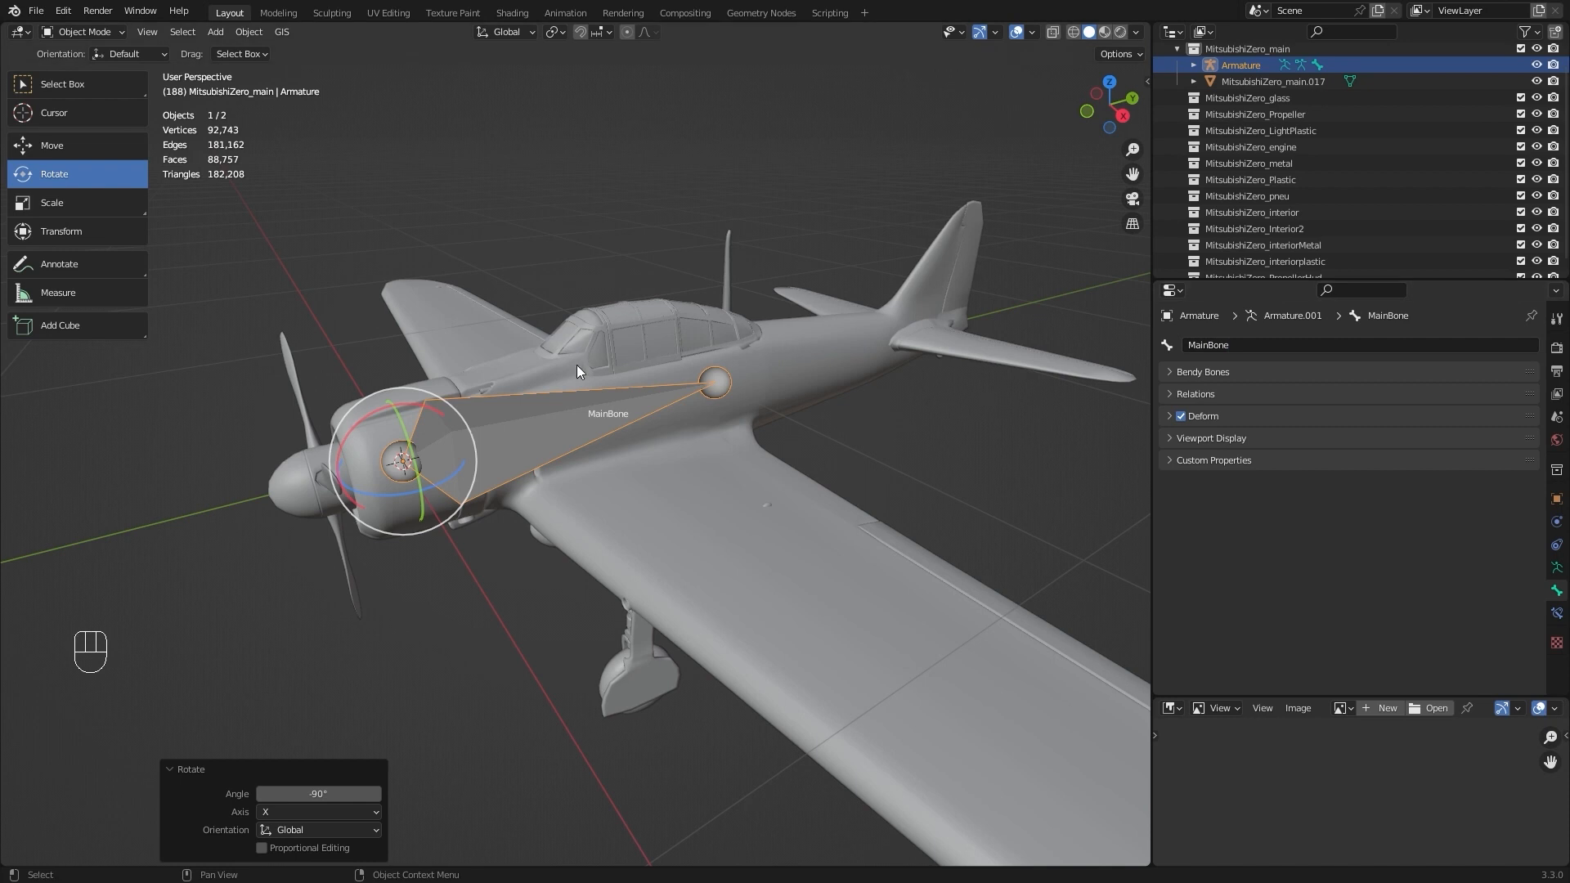
pyautogui.click(51, 145)
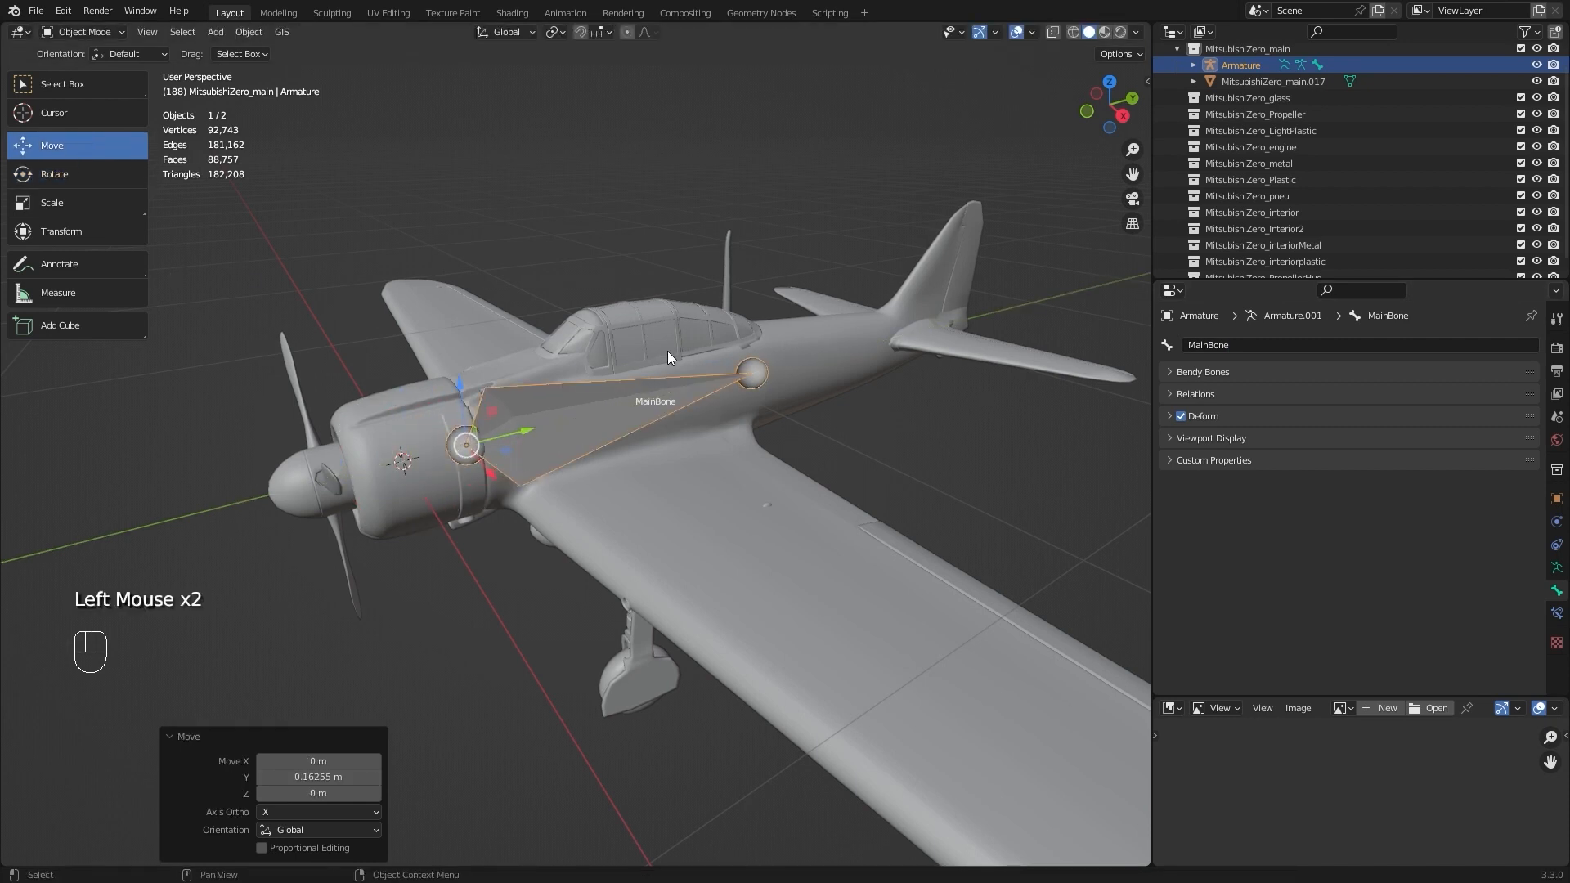
pyautogui.press('KP_3')
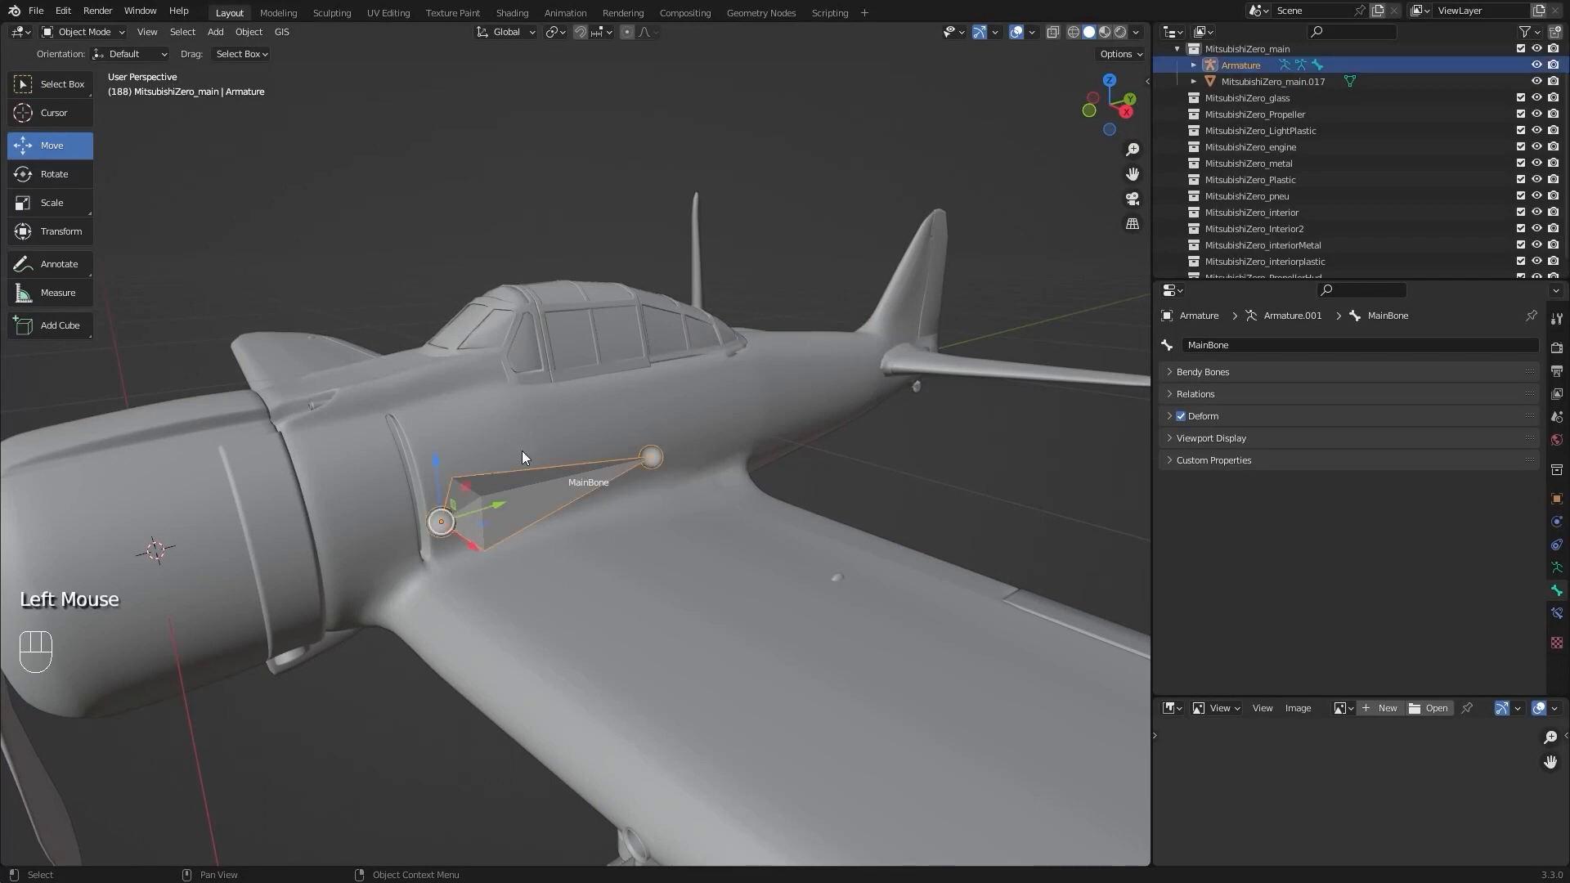
# In Edit Mode, duplicate MainBone and place the copy at the tail fin
pyautogui.click(81, 31)
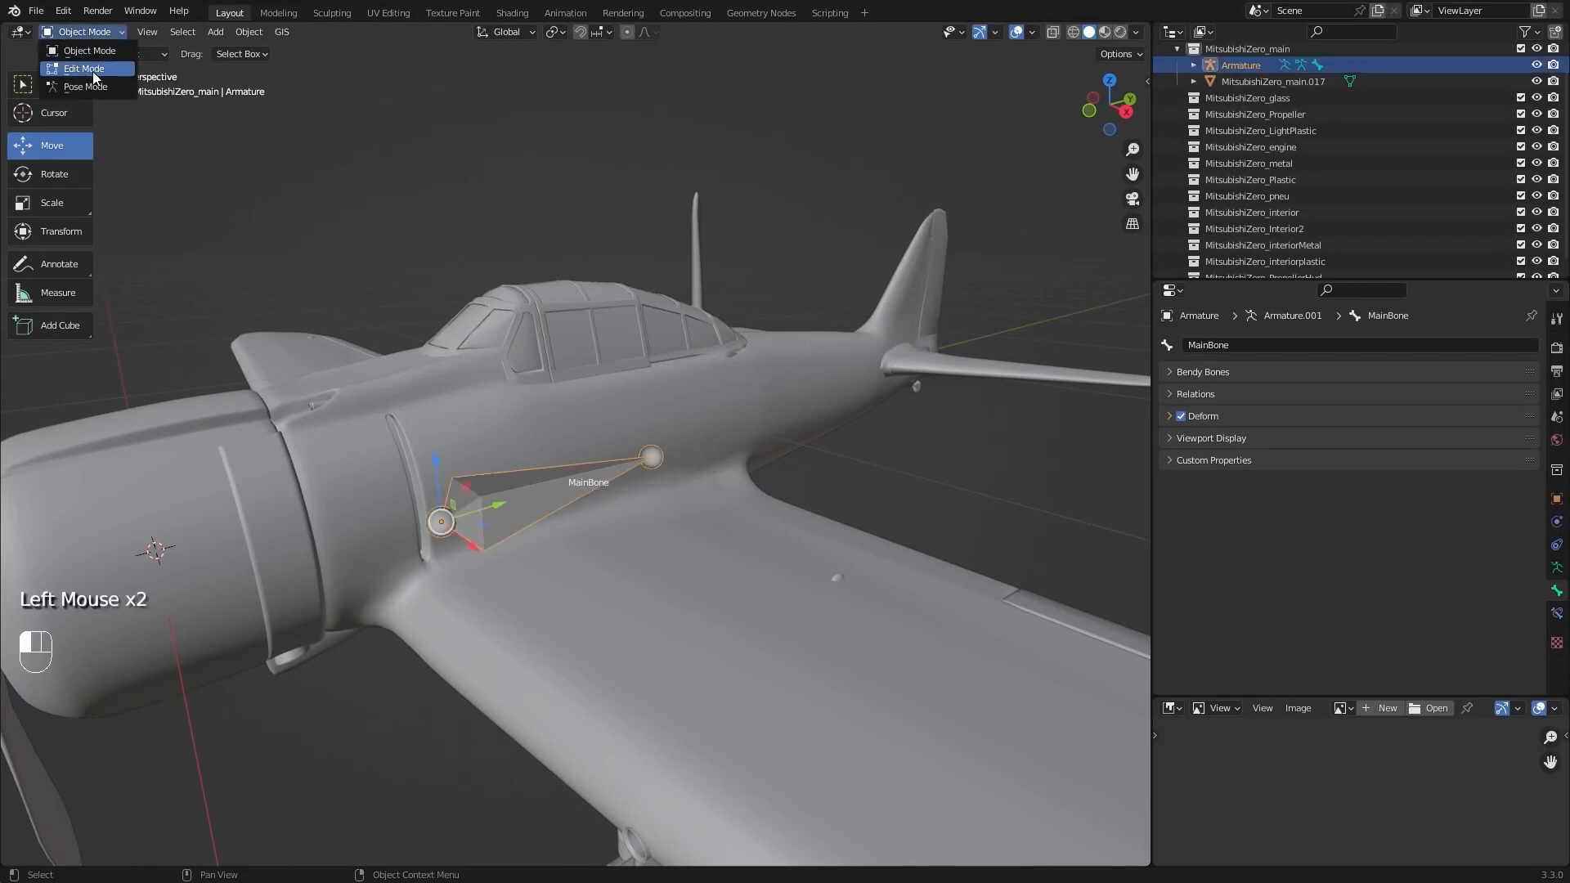
pyautogui.click(83, 68)
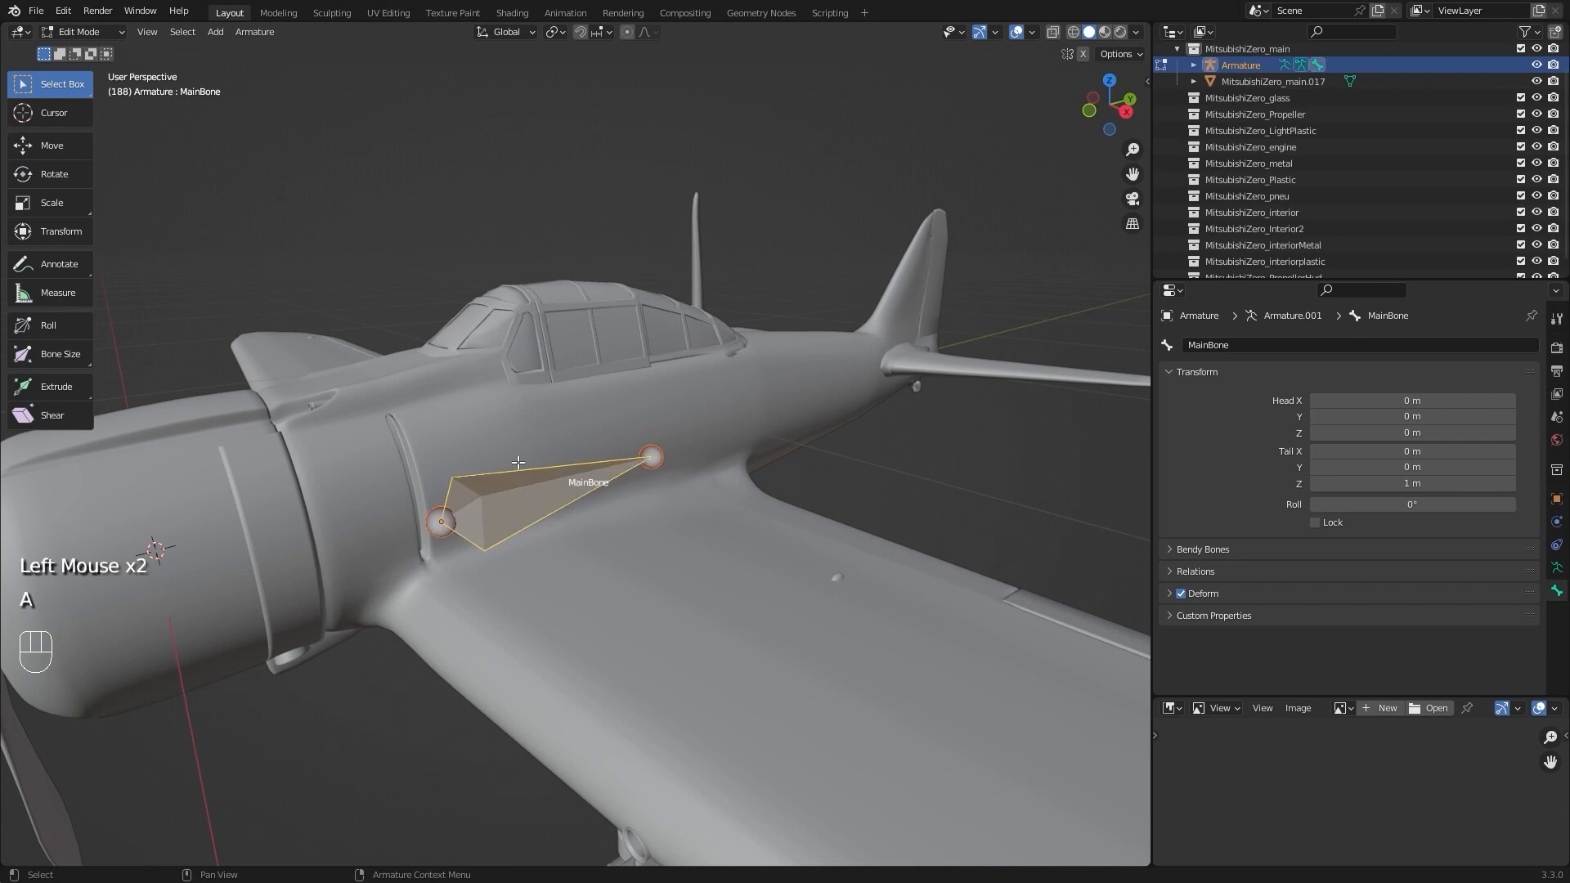
pyautogui.press('shift+d')
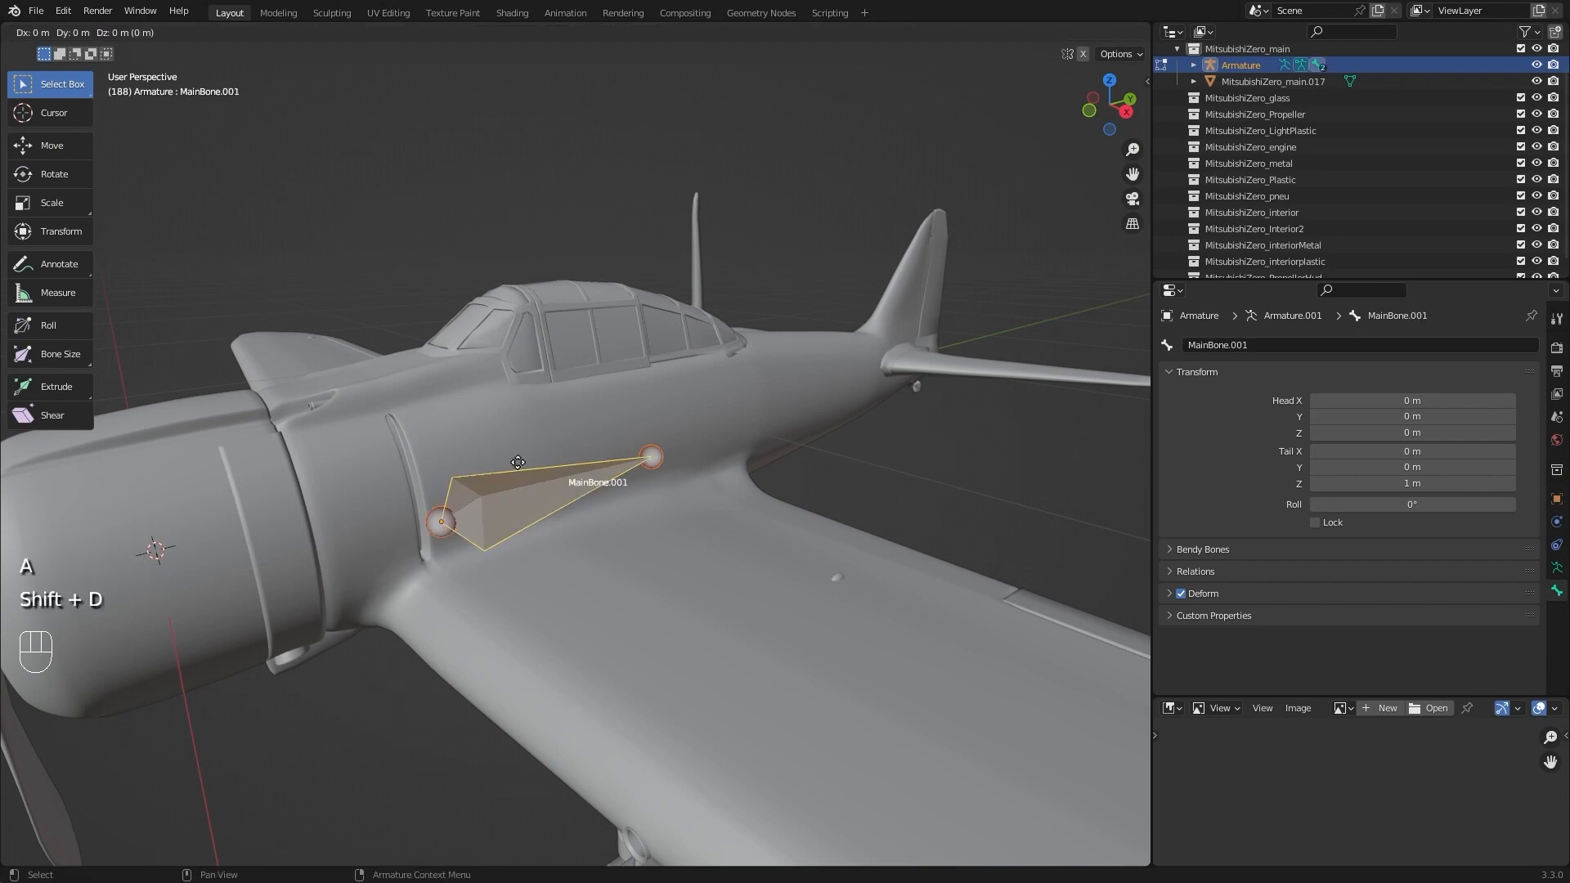
pyautogui.press('shift+d')
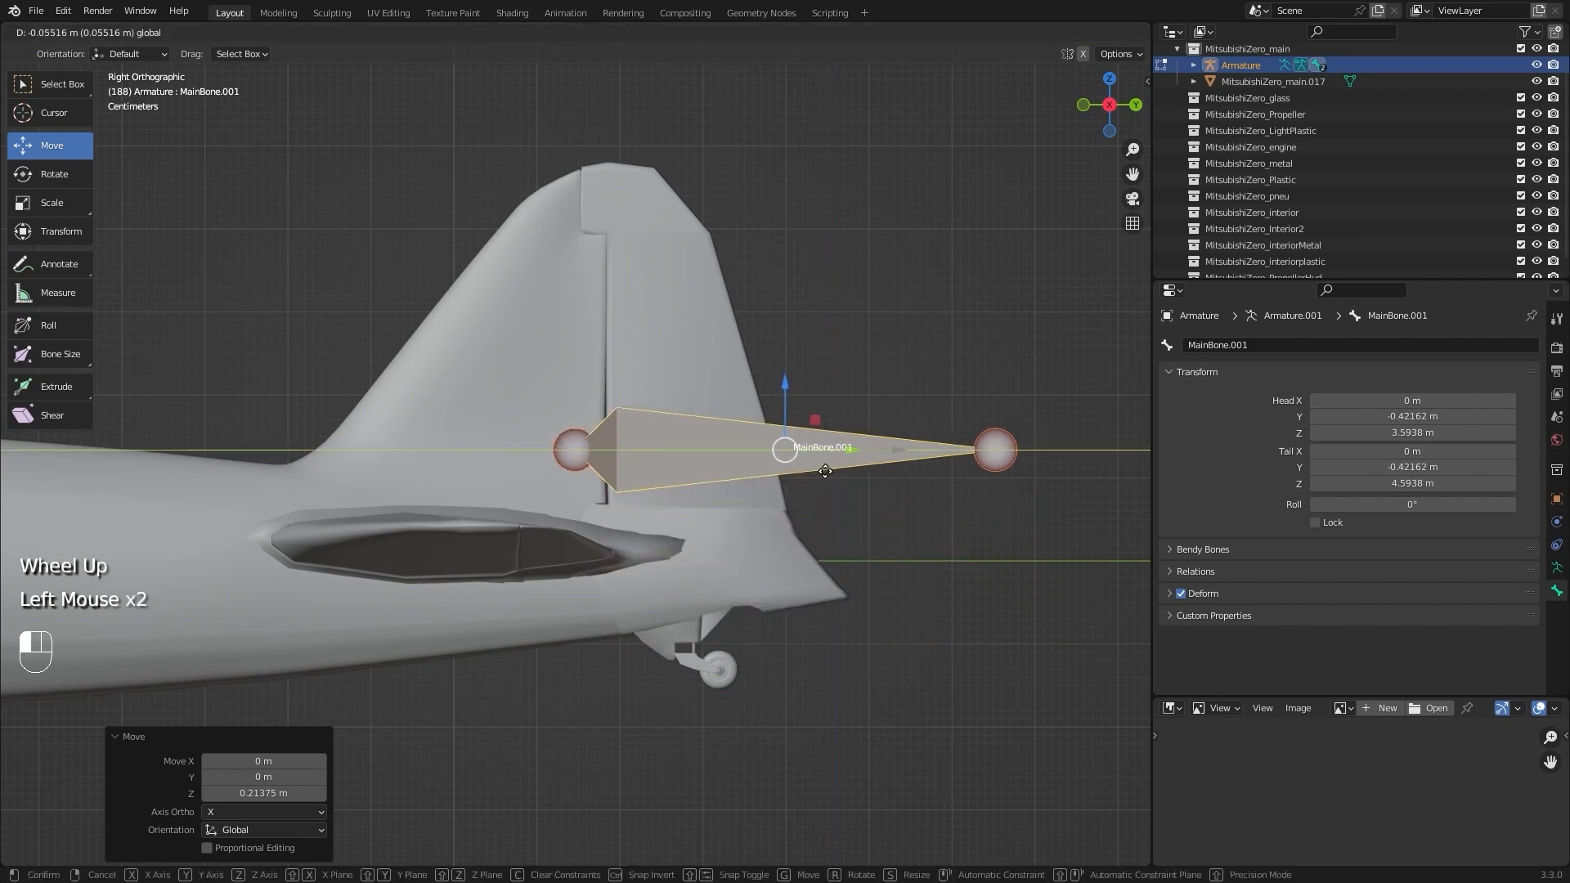
pyautogui.press('s')
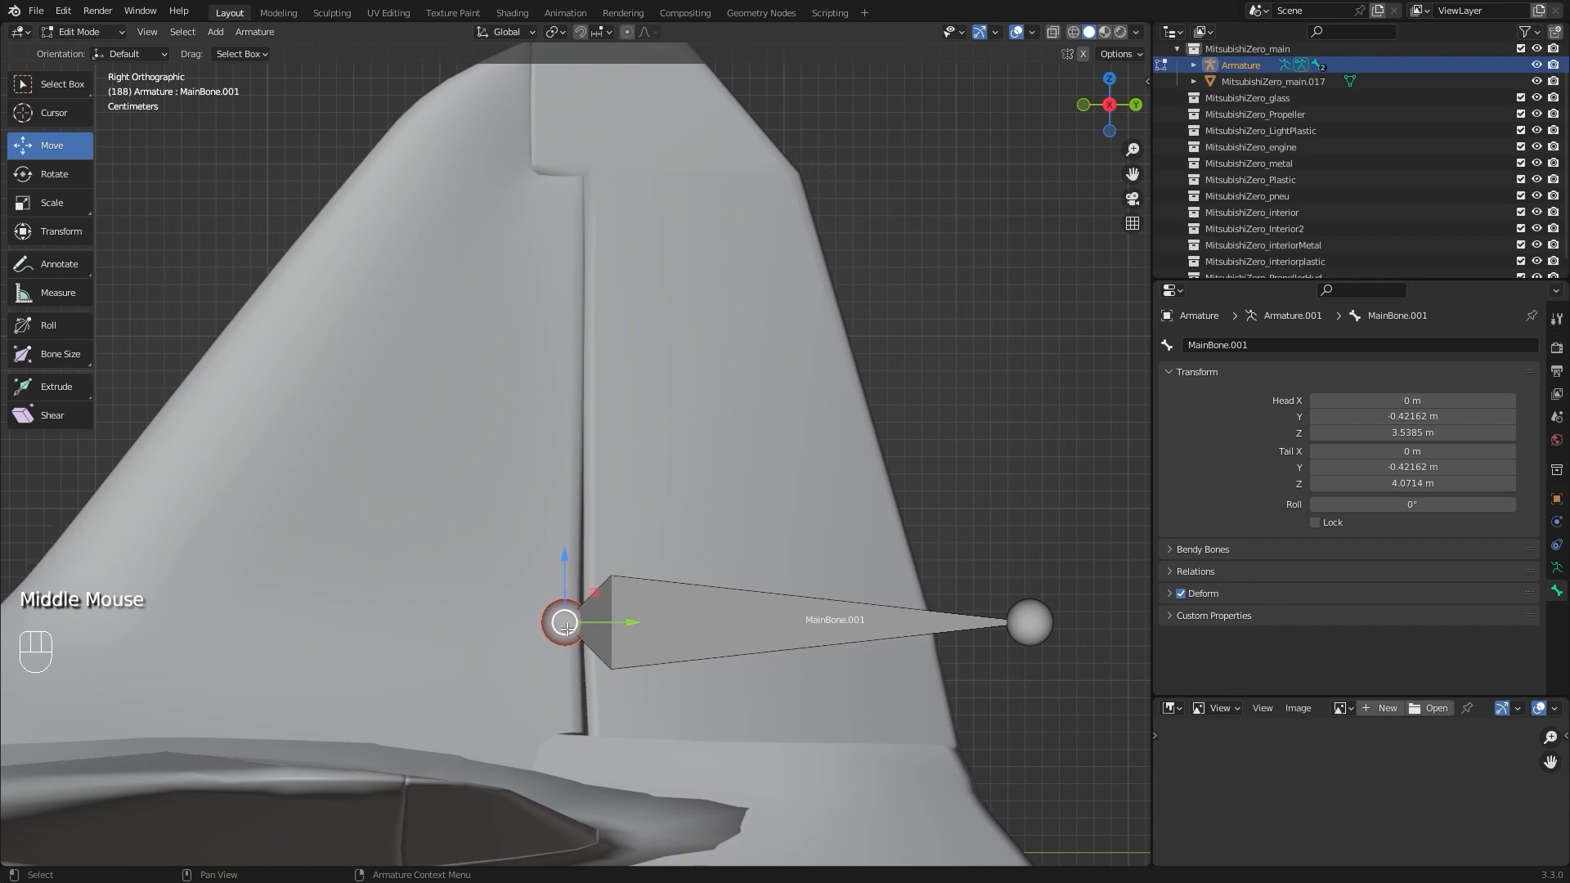
# Shorten the tail bone onto the rudder hinge line and name it Rudder
pyautogui.scroll(-3)
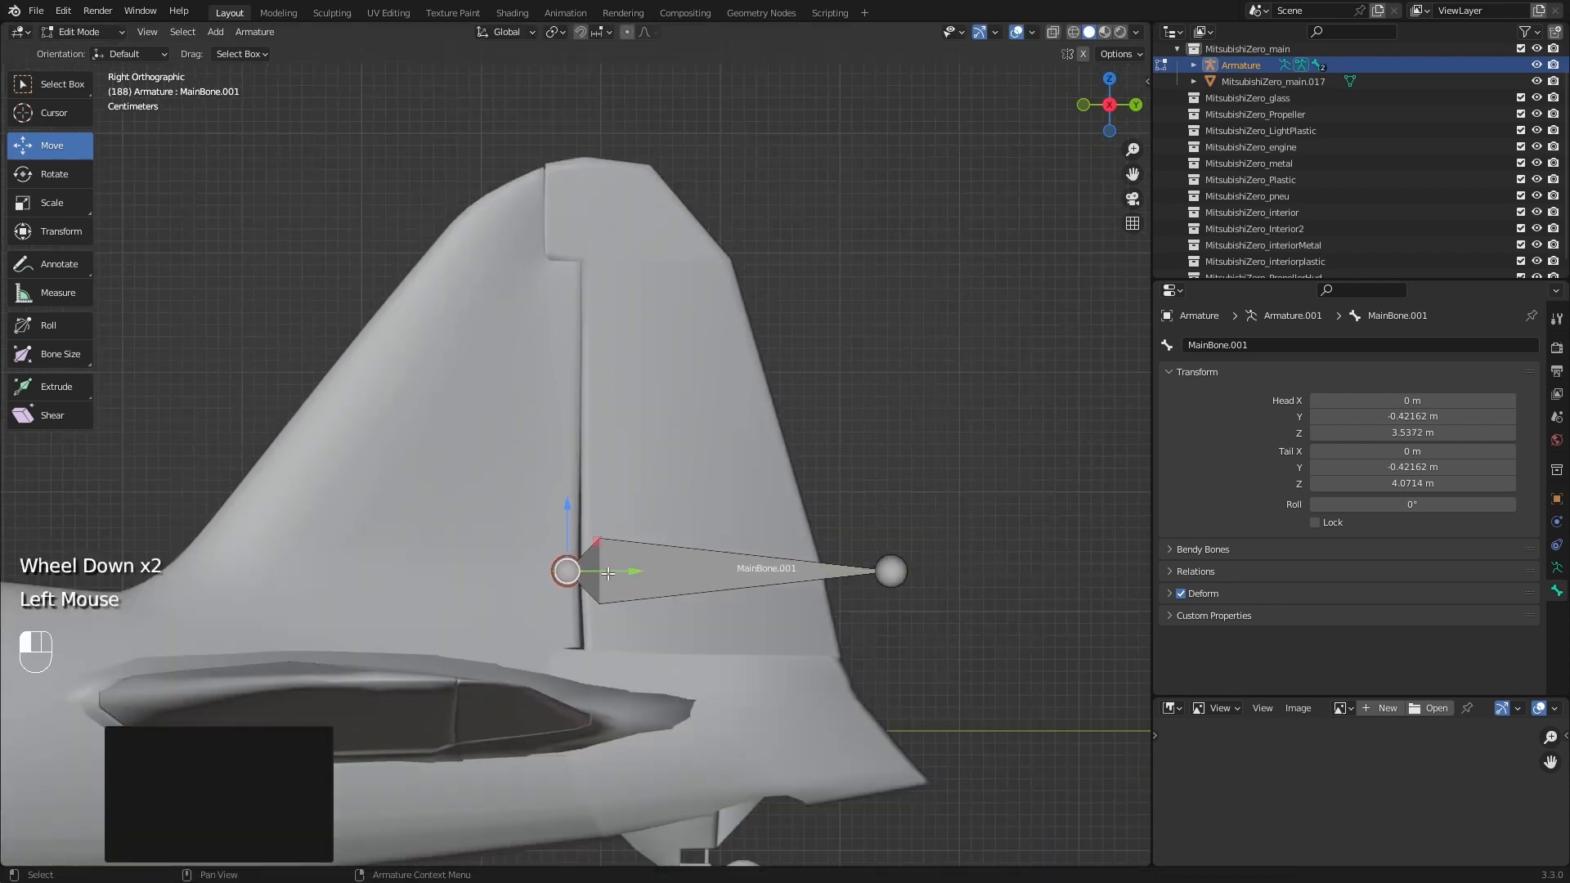
pyautogui.moveTo(635, 572); pyautogui.dragTo(635, 599)
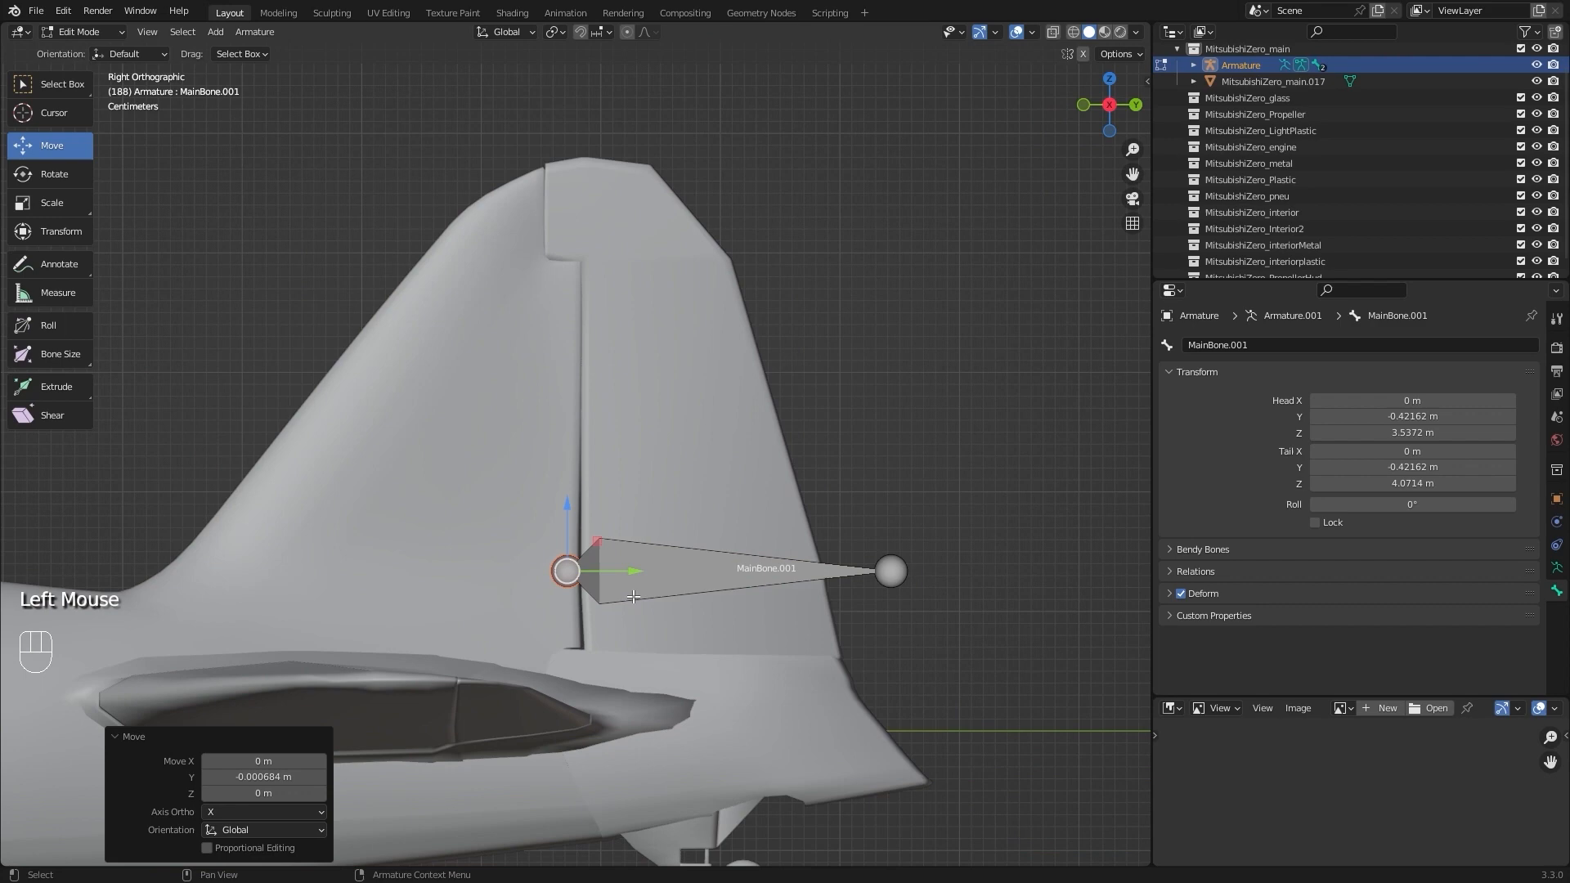
pyautogui.doubleClick(765, 569)
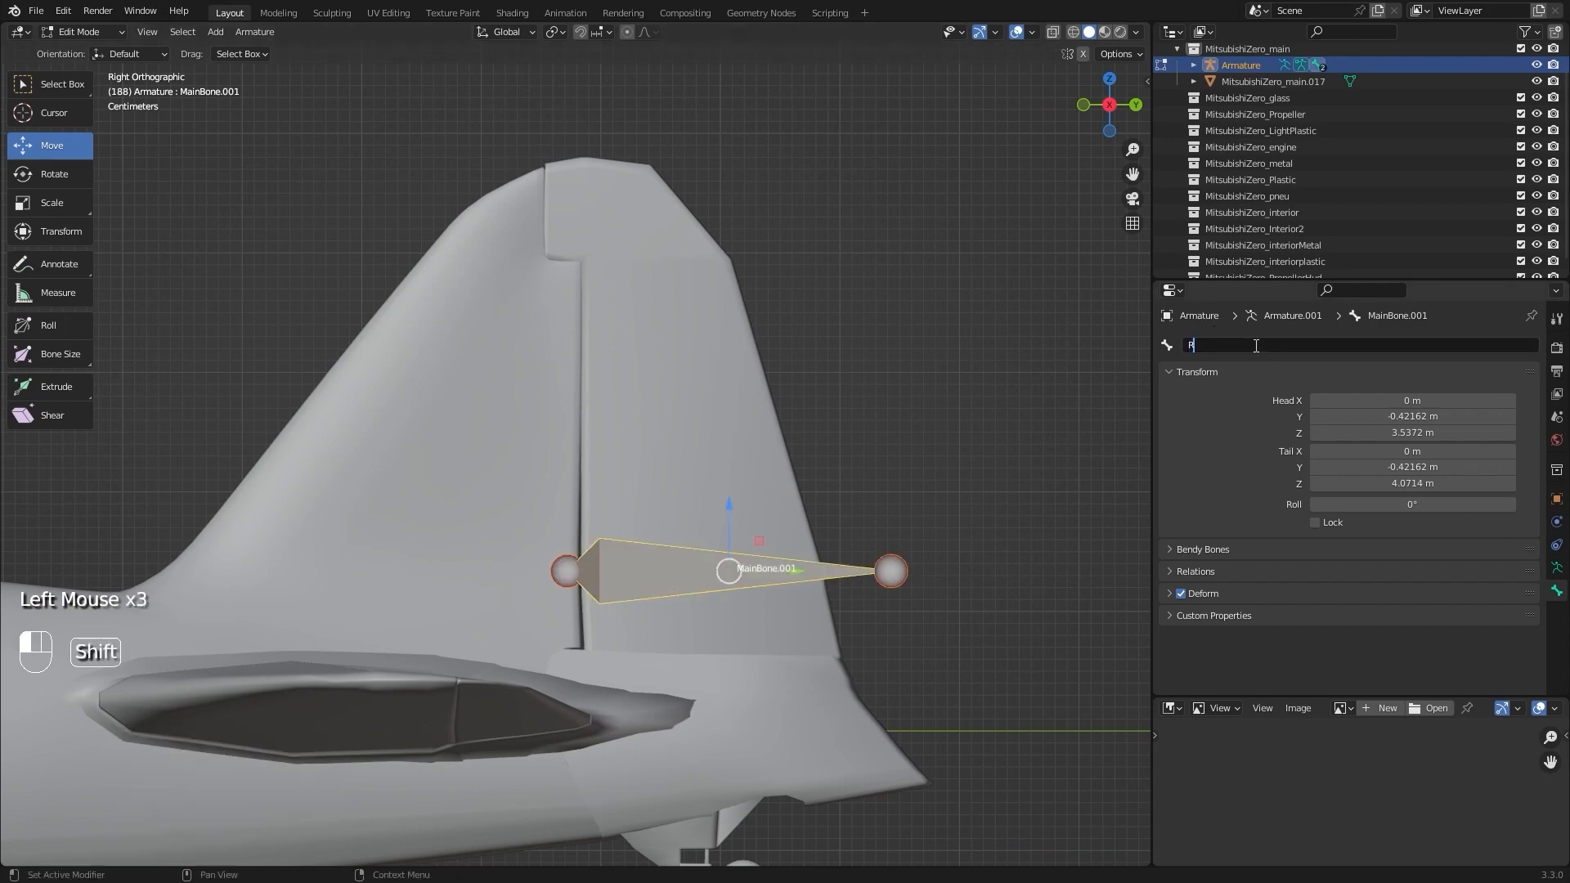
pyautogui.write('Rudder.001')
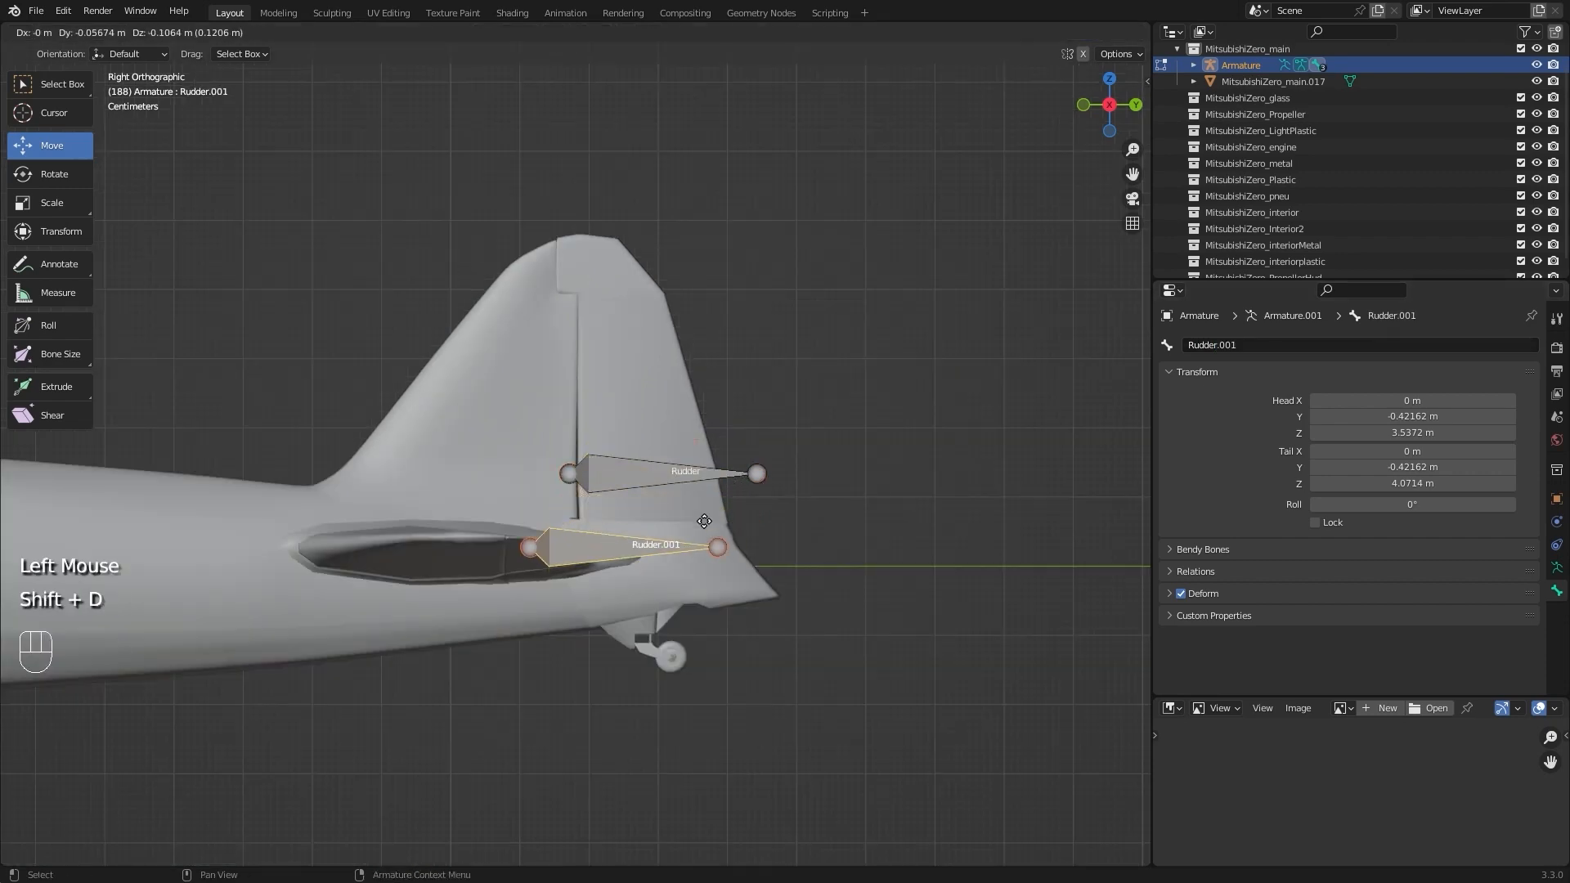
# Duplicate the Rudder bone at the horizontal stabiliser and name it Elevators
pyautogui.press('shift+d')
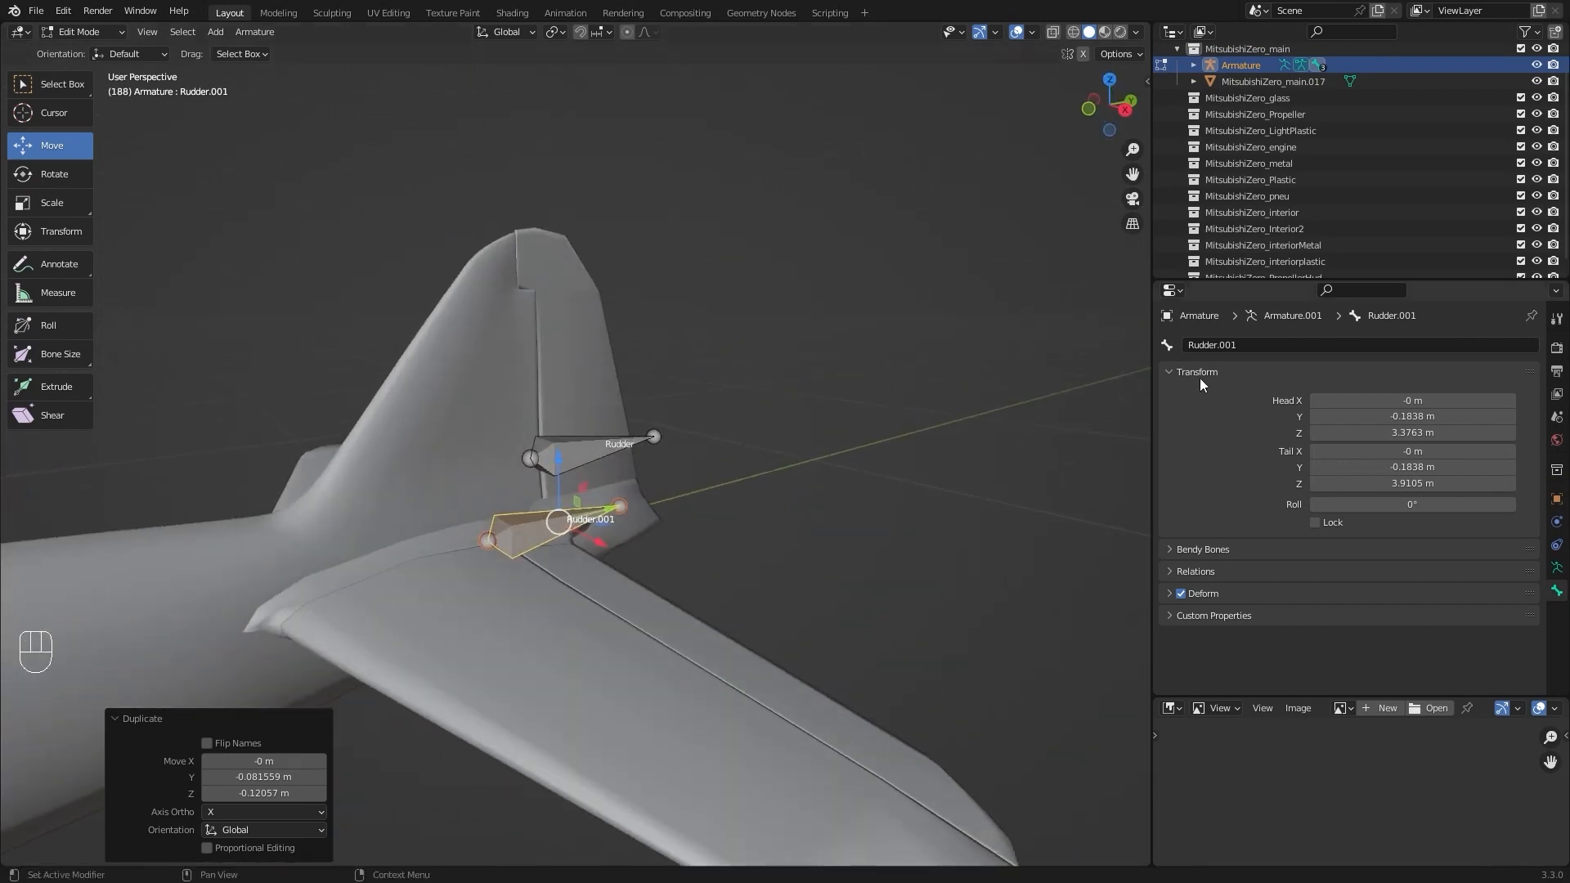
pyautogui.doubleClick(1212, 345)
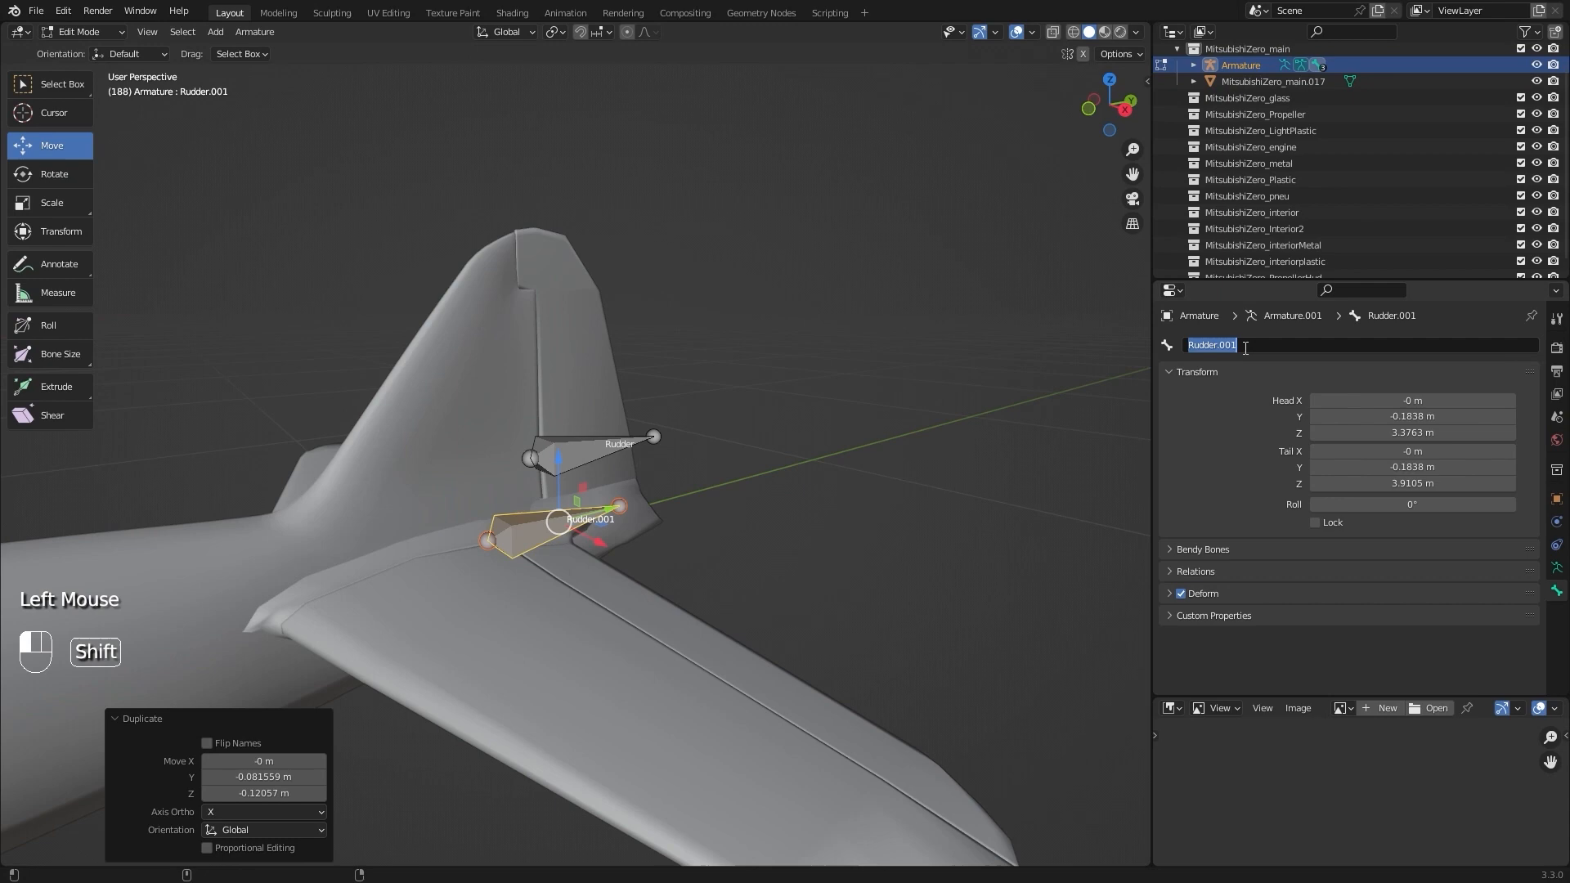
pyautogui.write('Elevator')
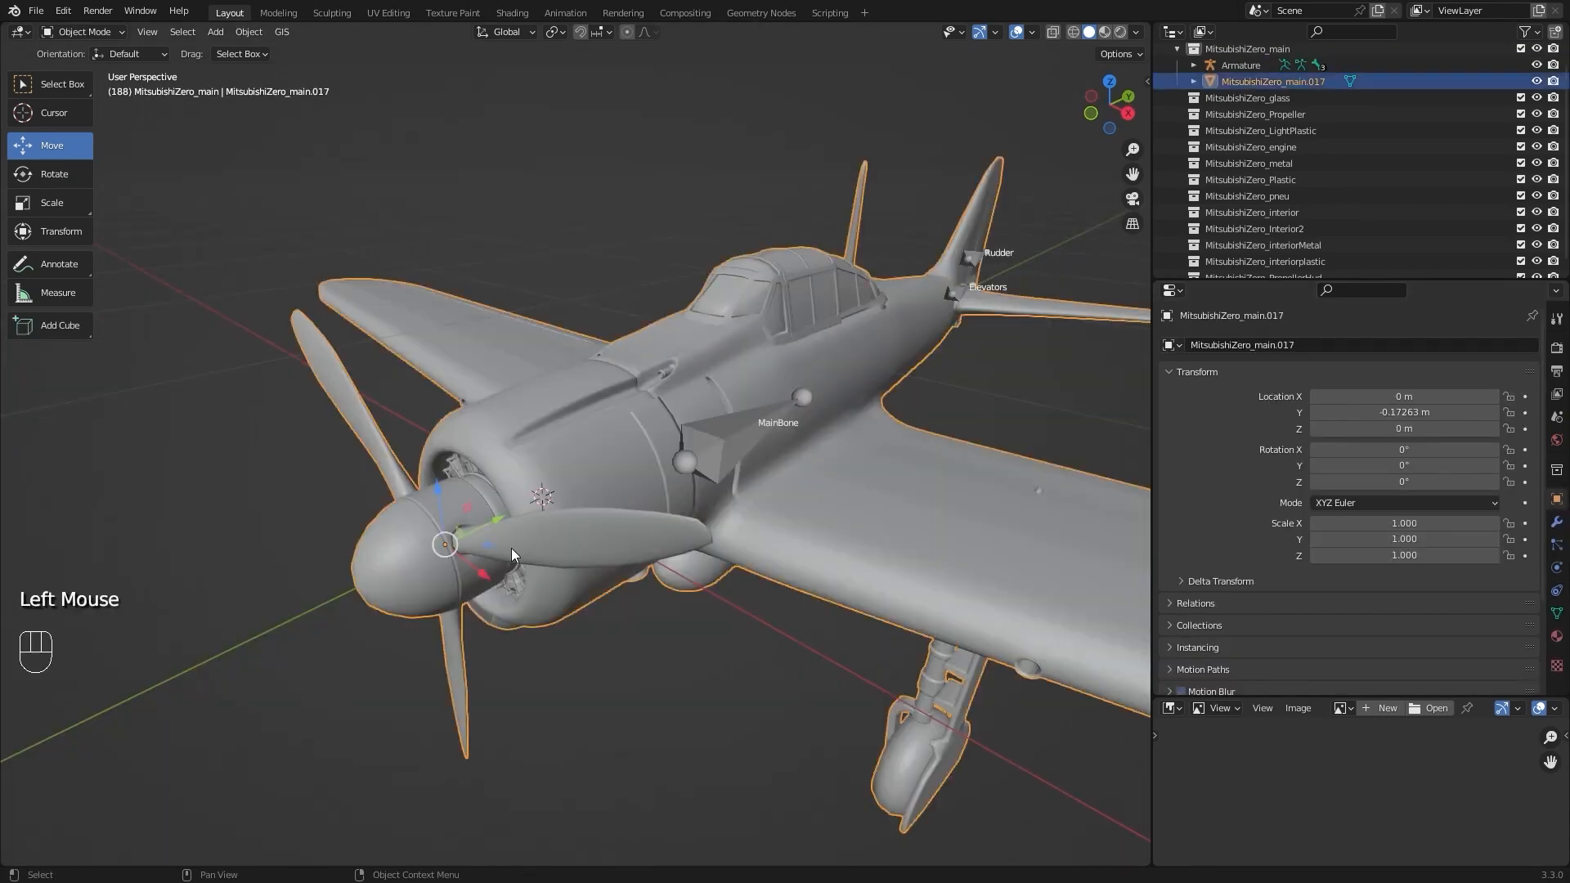
# Separate the spinner cap geometry into its own object, MitsubishiZero_main.001
pyautogui.press('Tab')
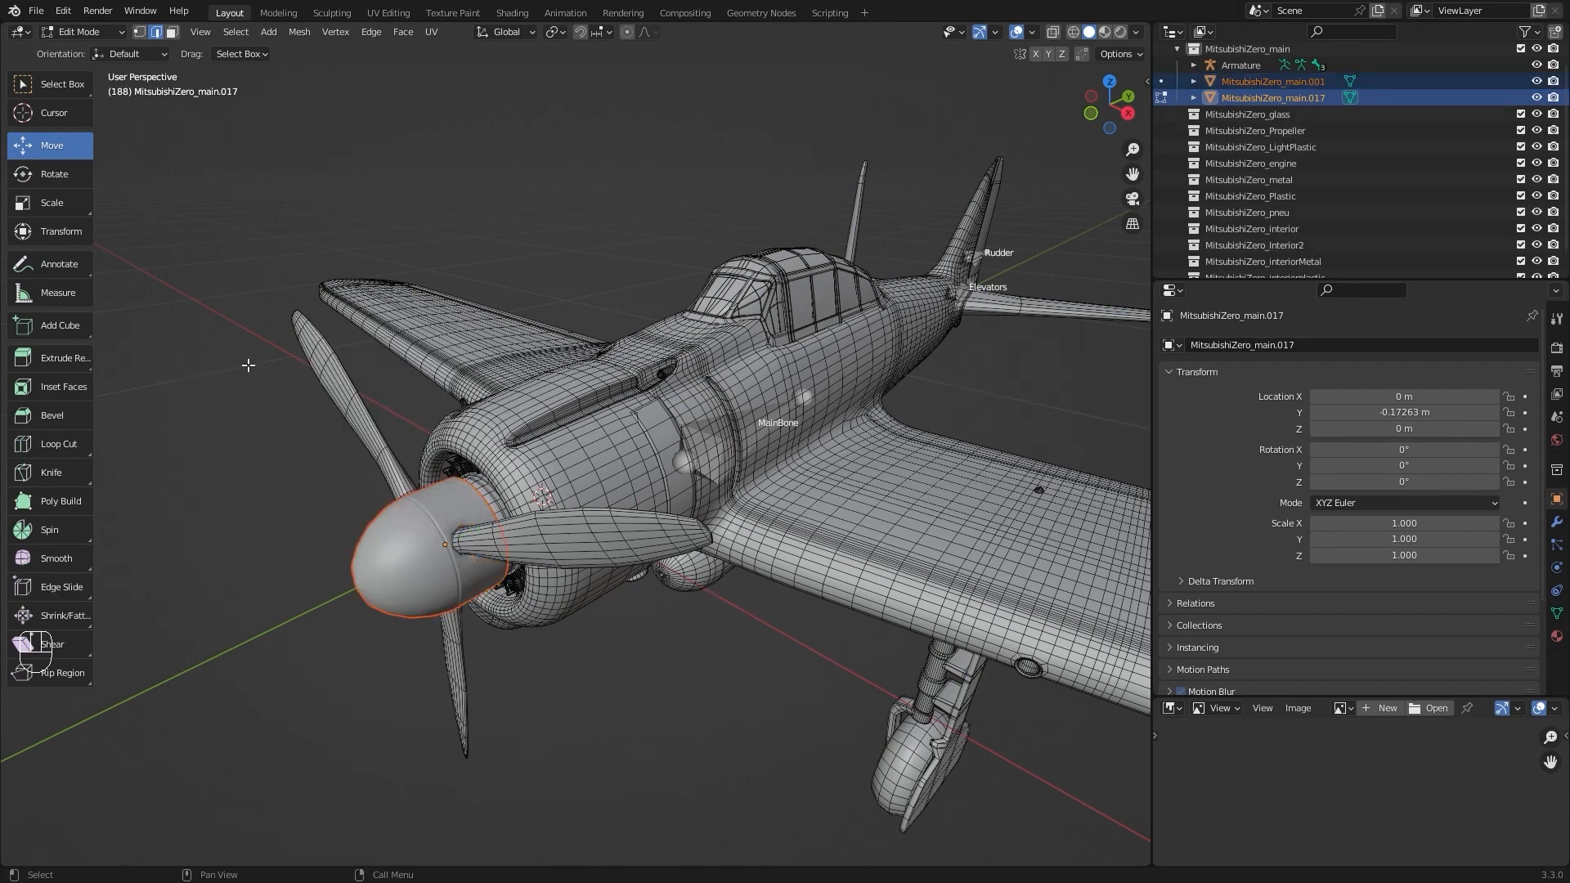
pyautogui.press('Tab')
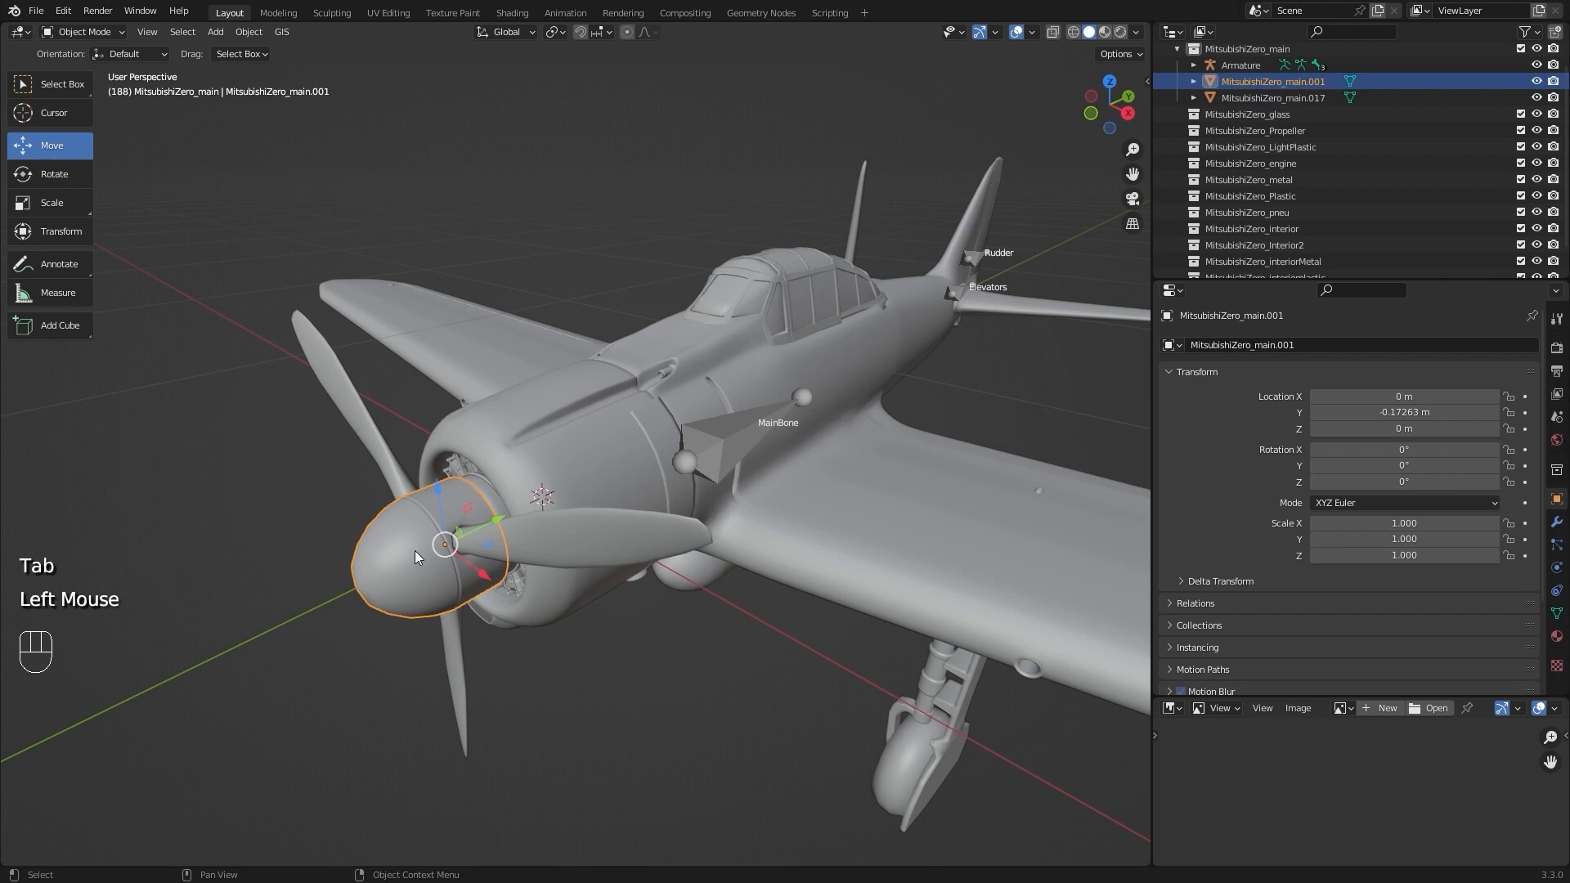
pyautogui.click(249, 31)
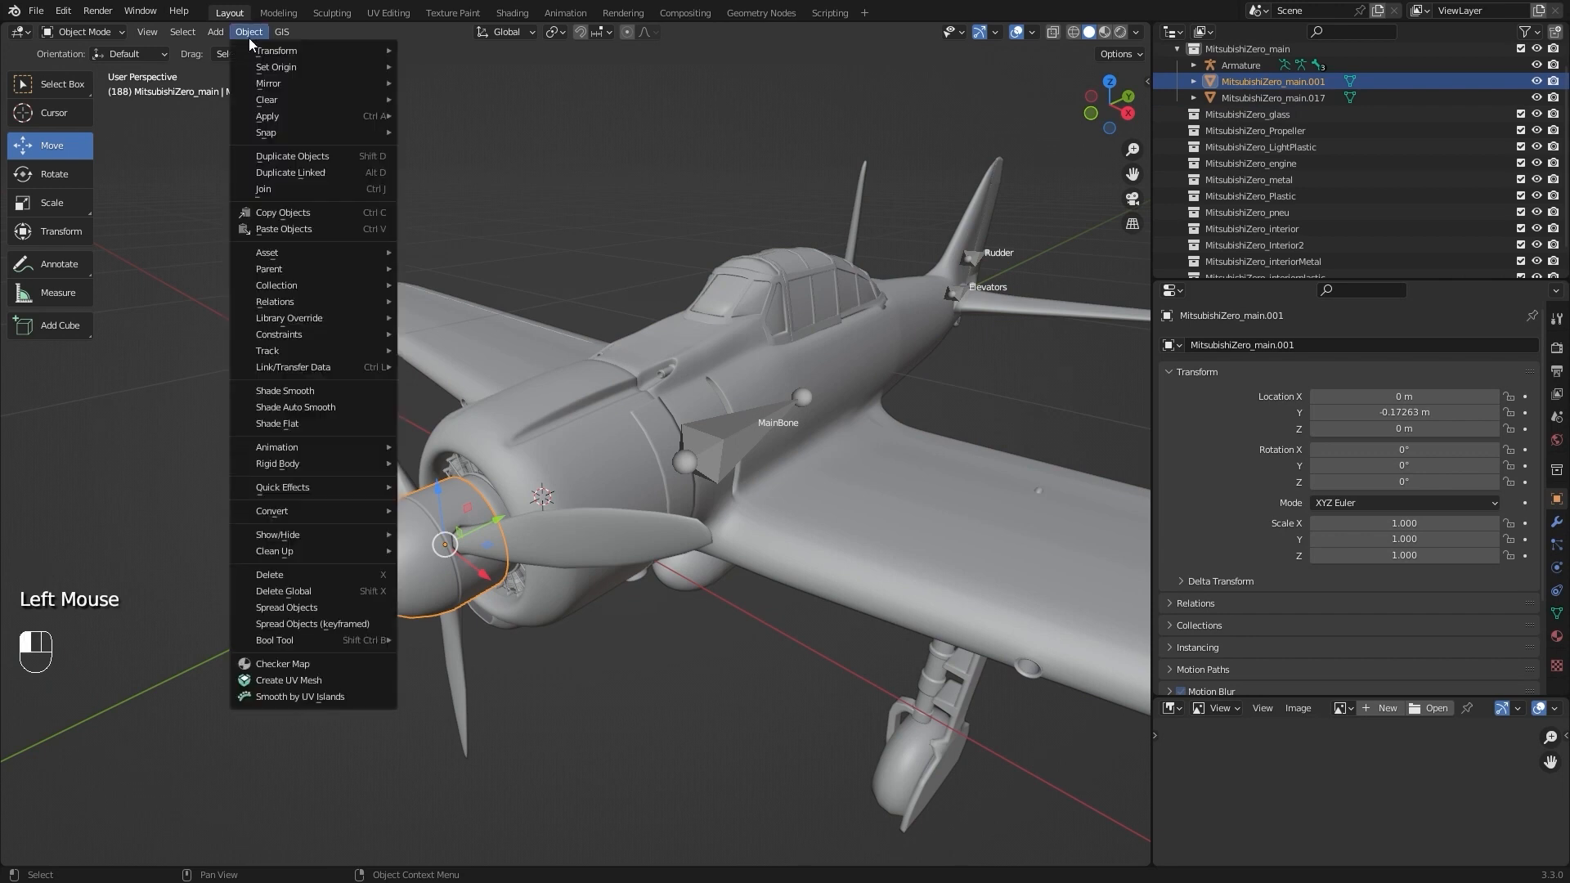
pyautogui.moveTo(266, 132)
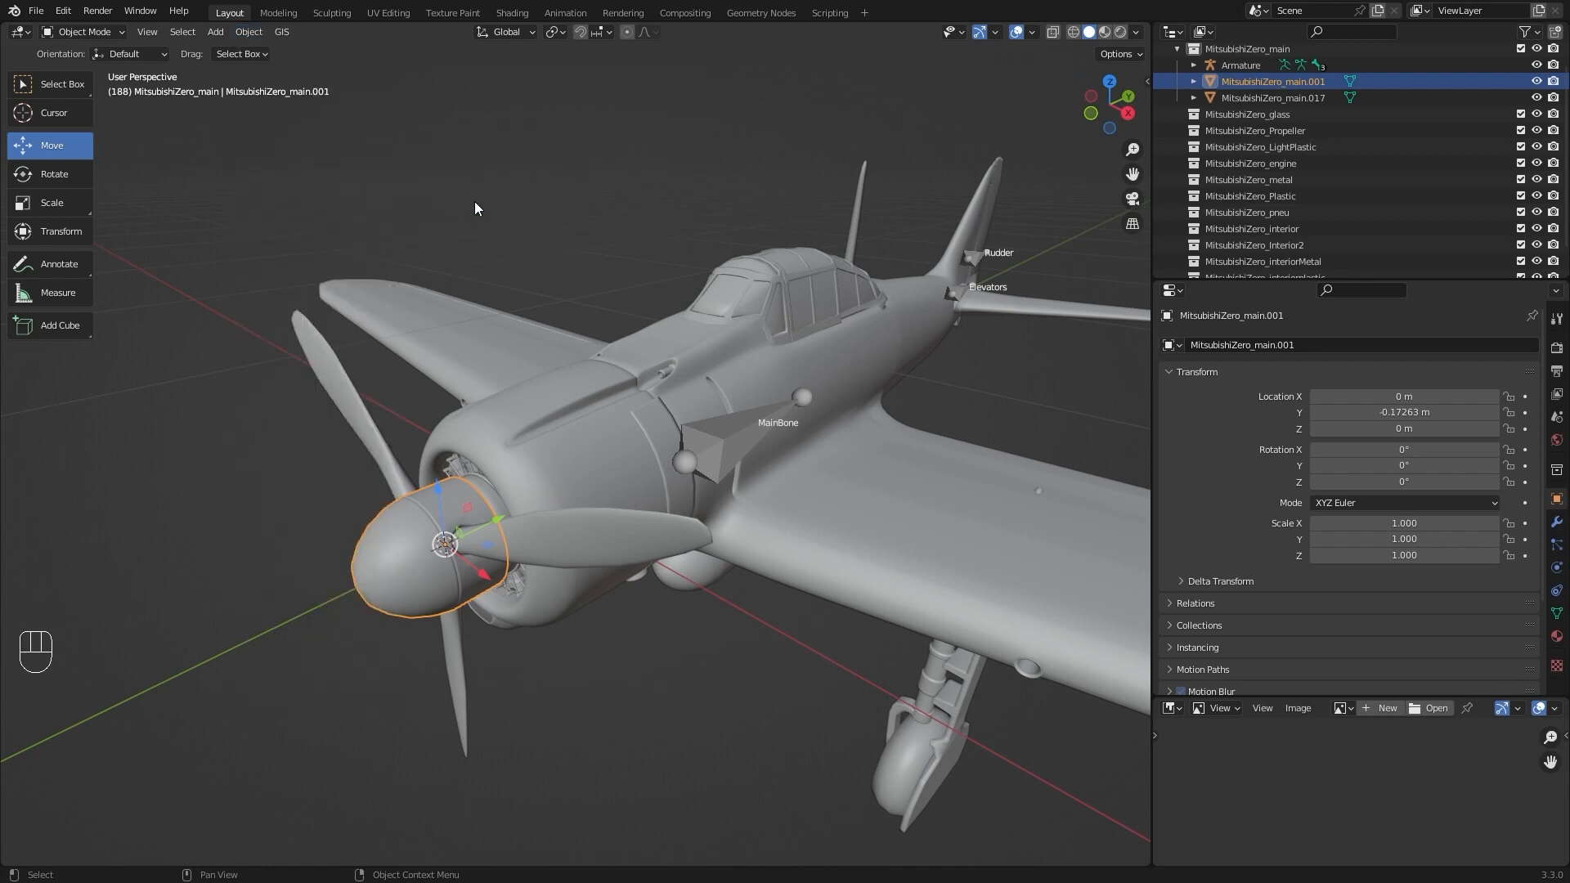
pyautogui.scroll(3)
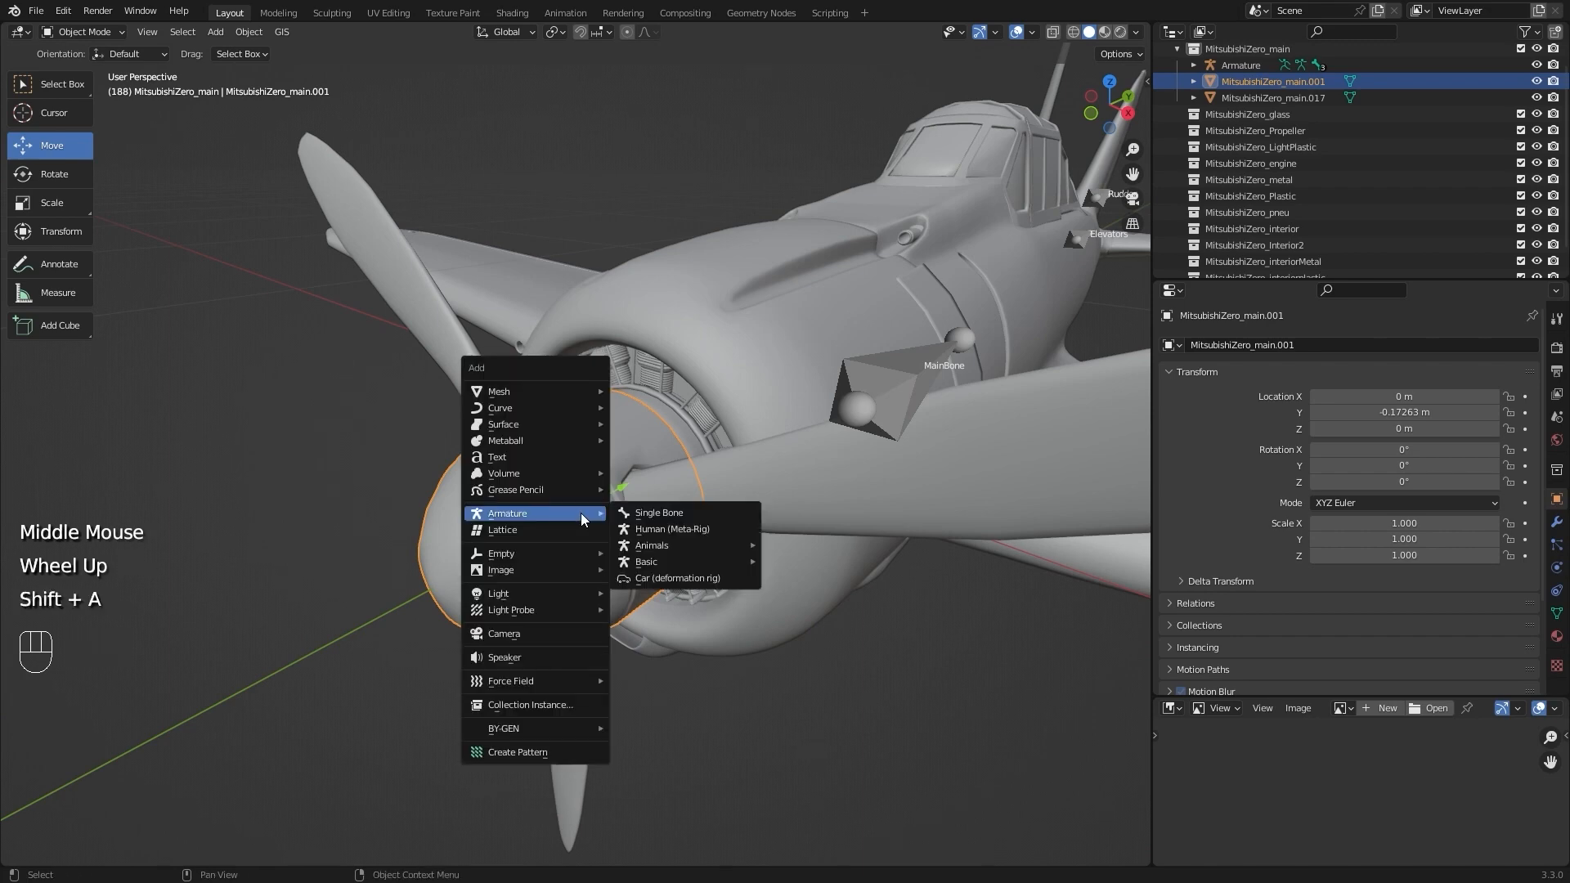
# Add a Propeller bone at the nose and join the armatures into one holding MainBone, Rudder and Elevators
pyautogui.click(658, 512)
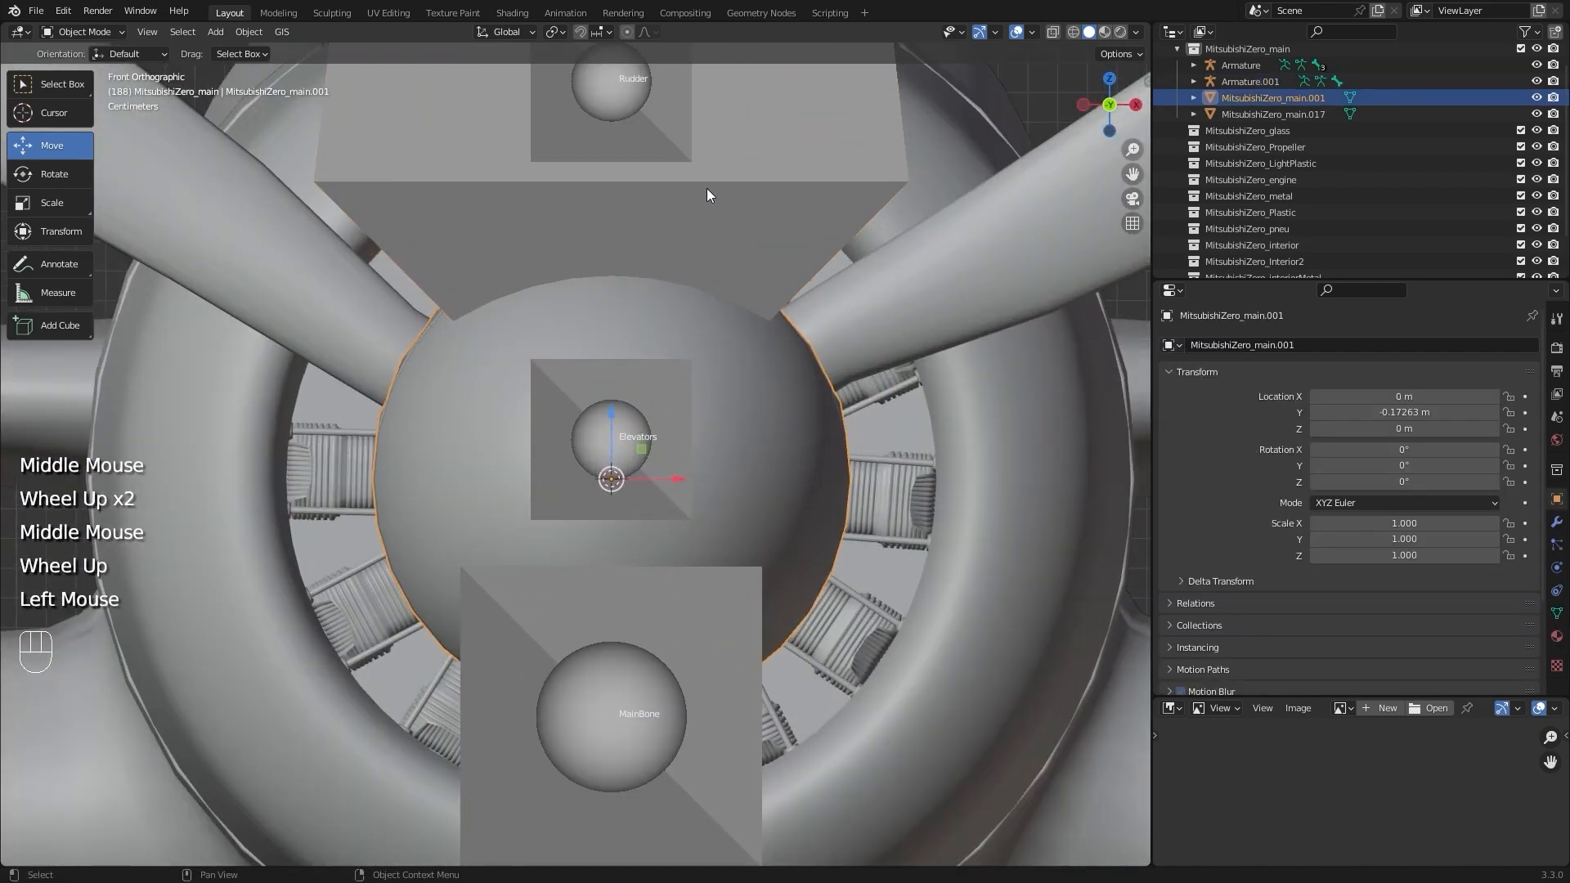
pyautogui.click(1249, 82)
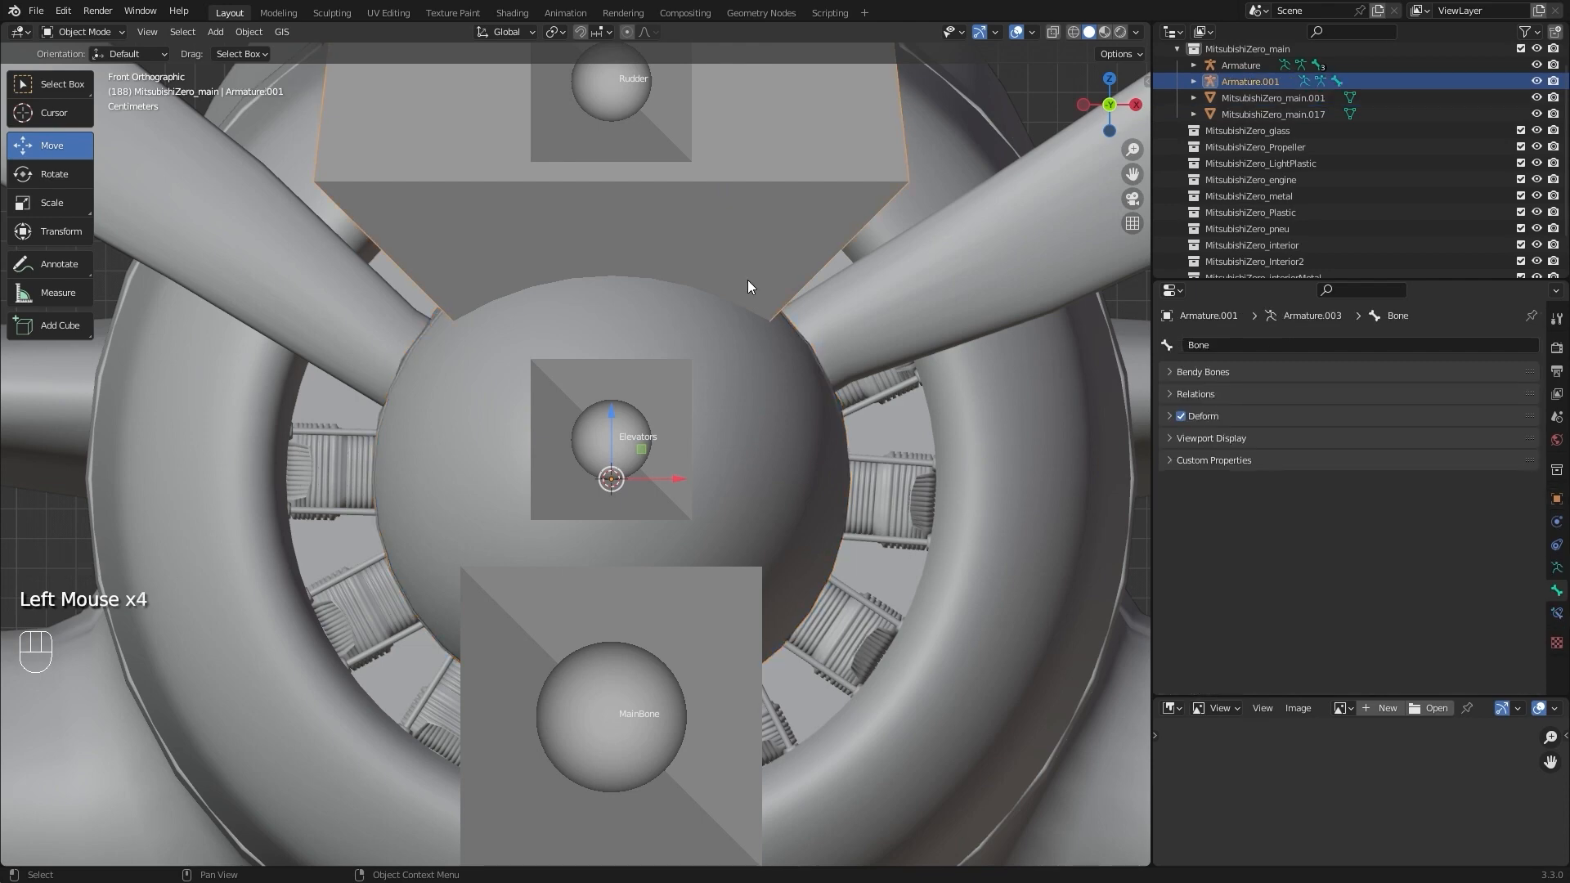
pyautogui.scroll(-3)
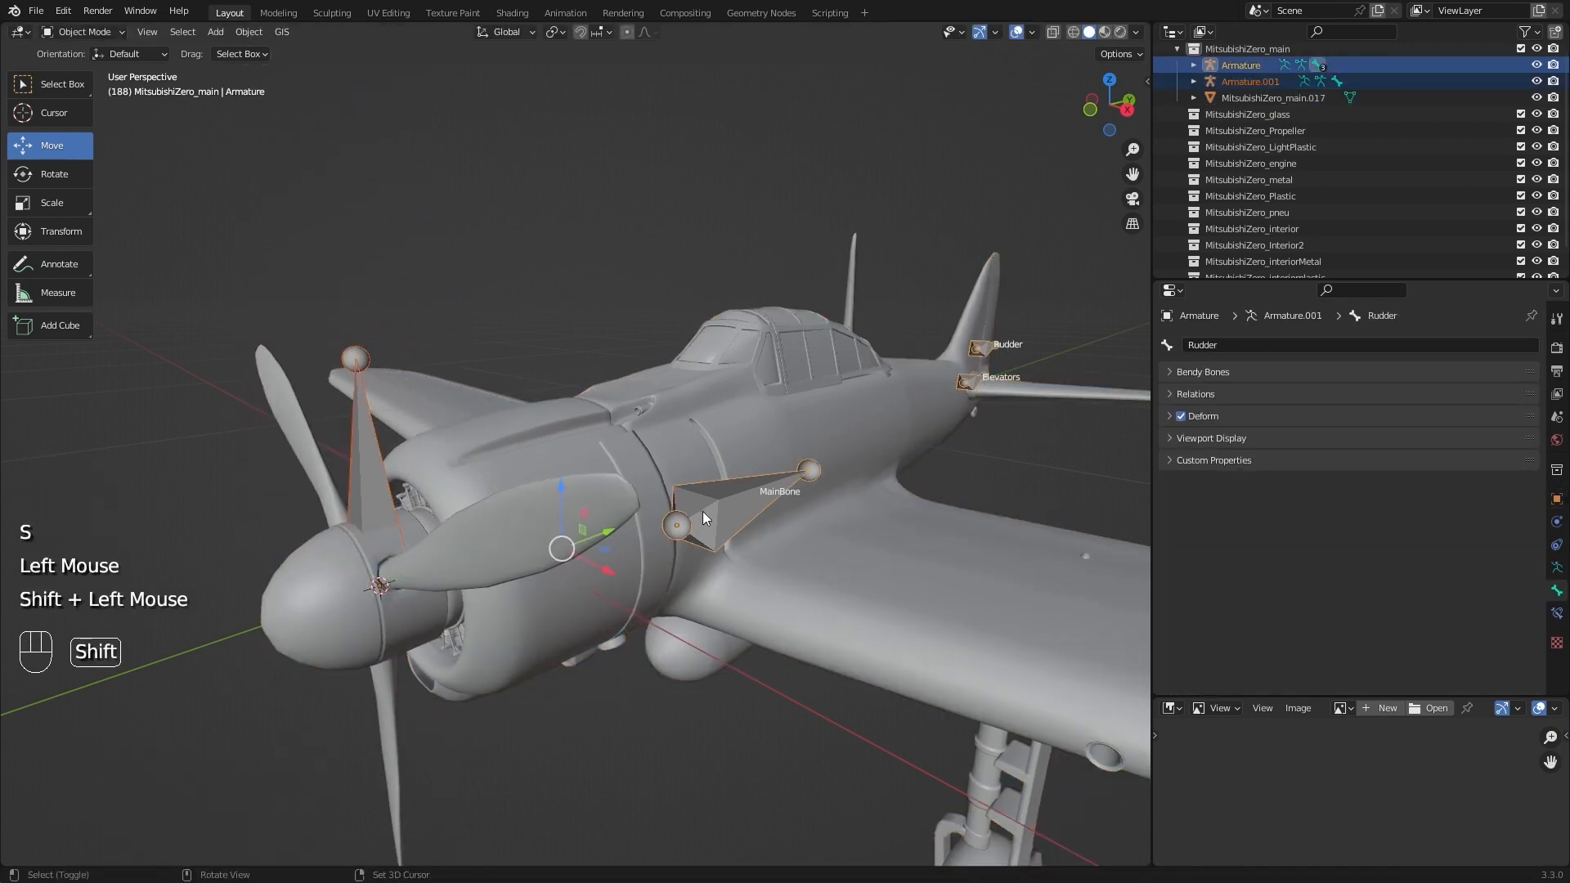
pyautogui.press('Ctrl+J')
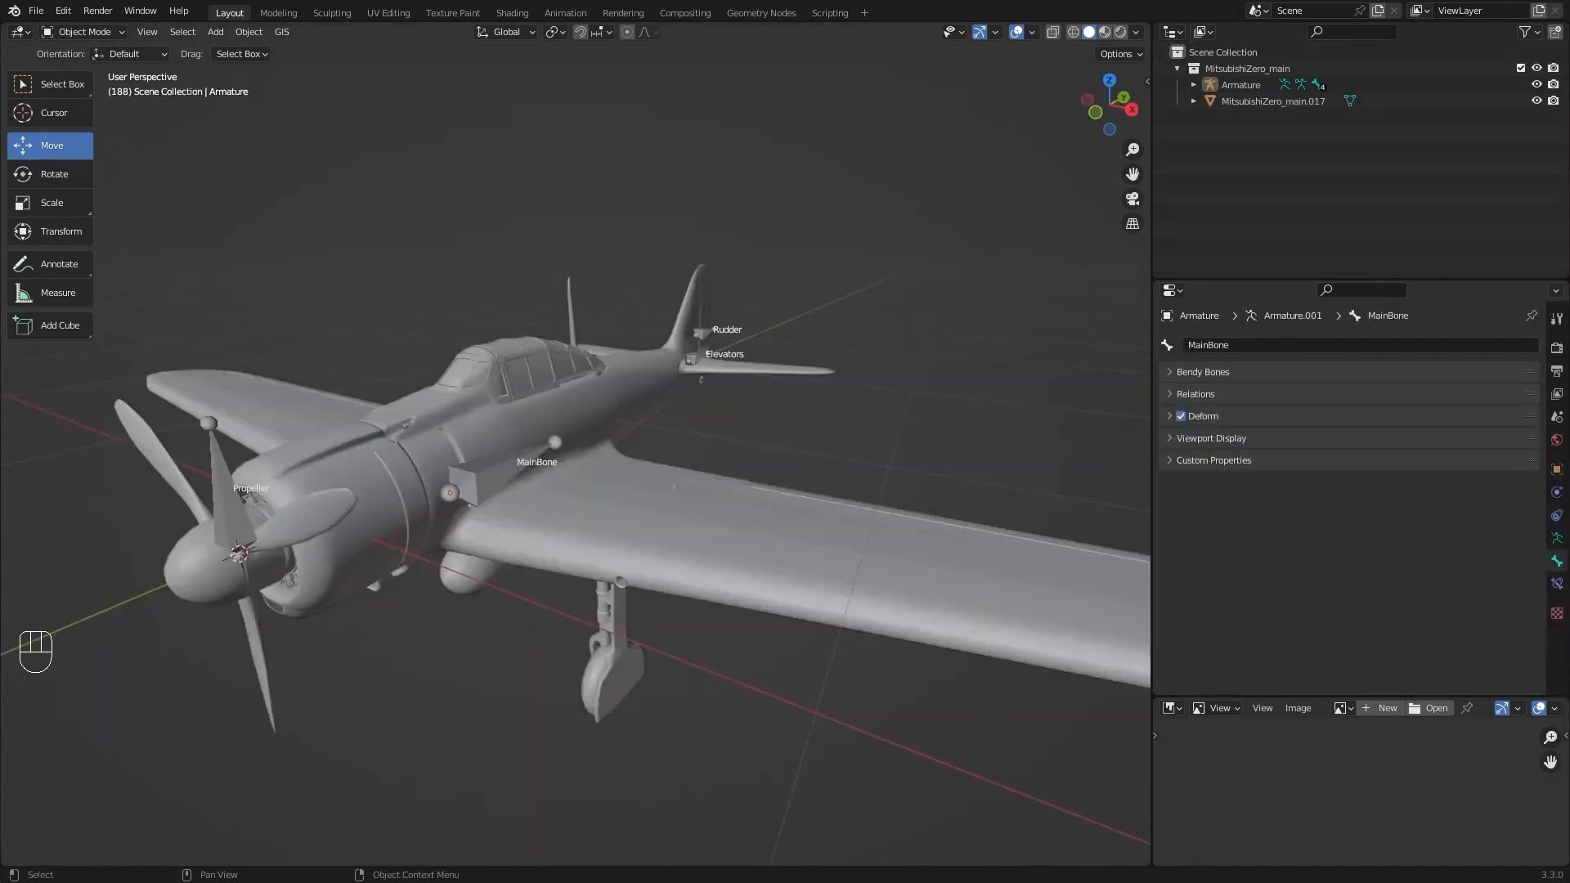
# In bone Edit Mode, add a wing bone and shrink and tilt it toward the left flap
pyautogui.click(83, 31)
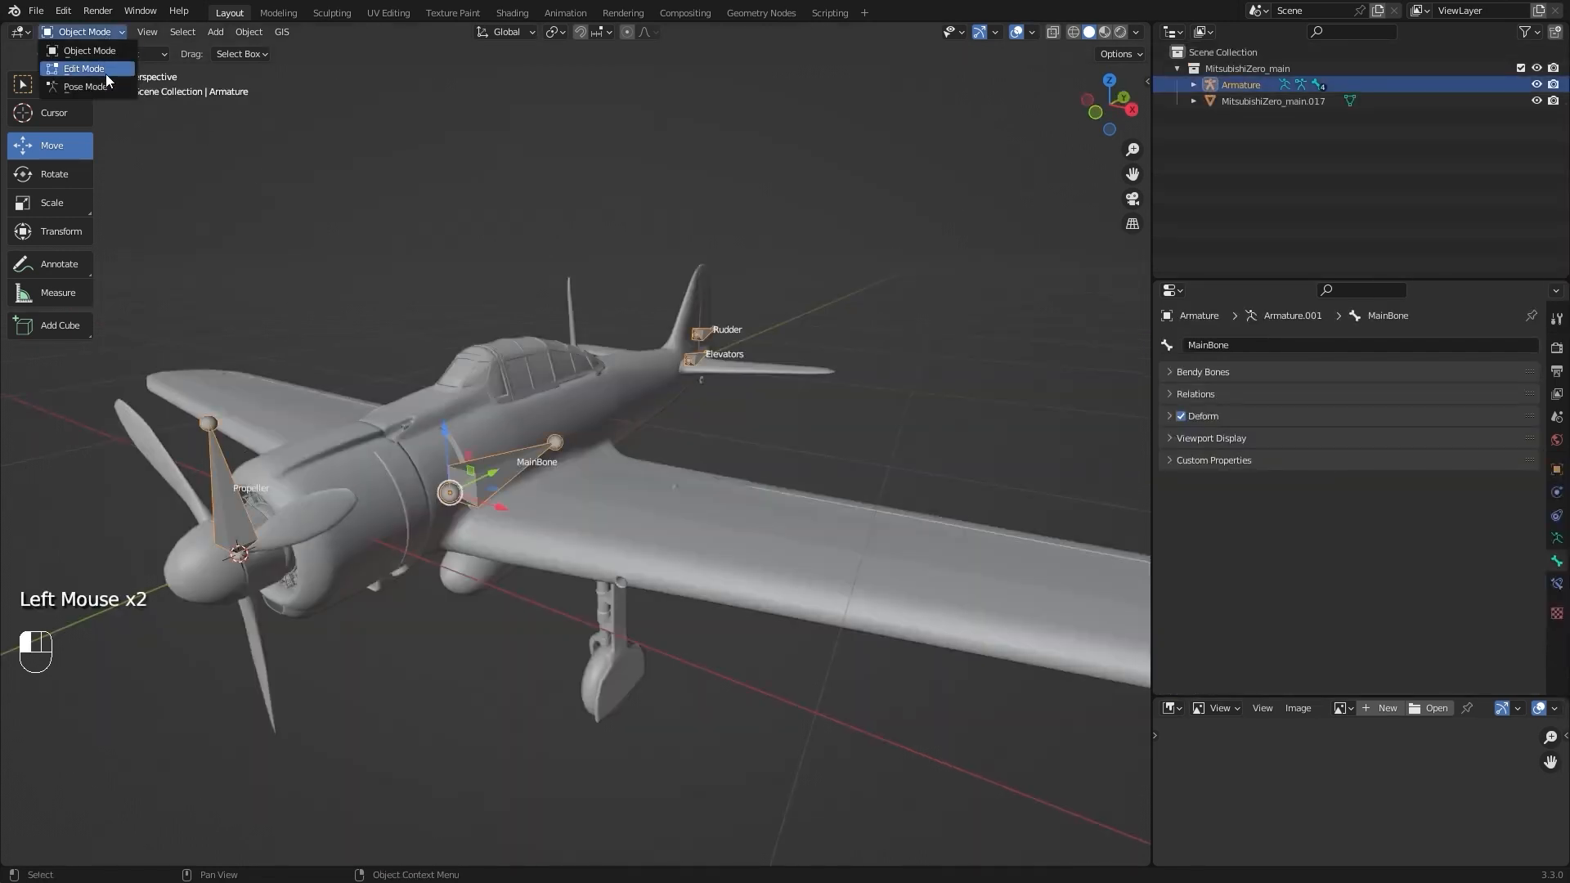
pyautogui.click(83, 69)
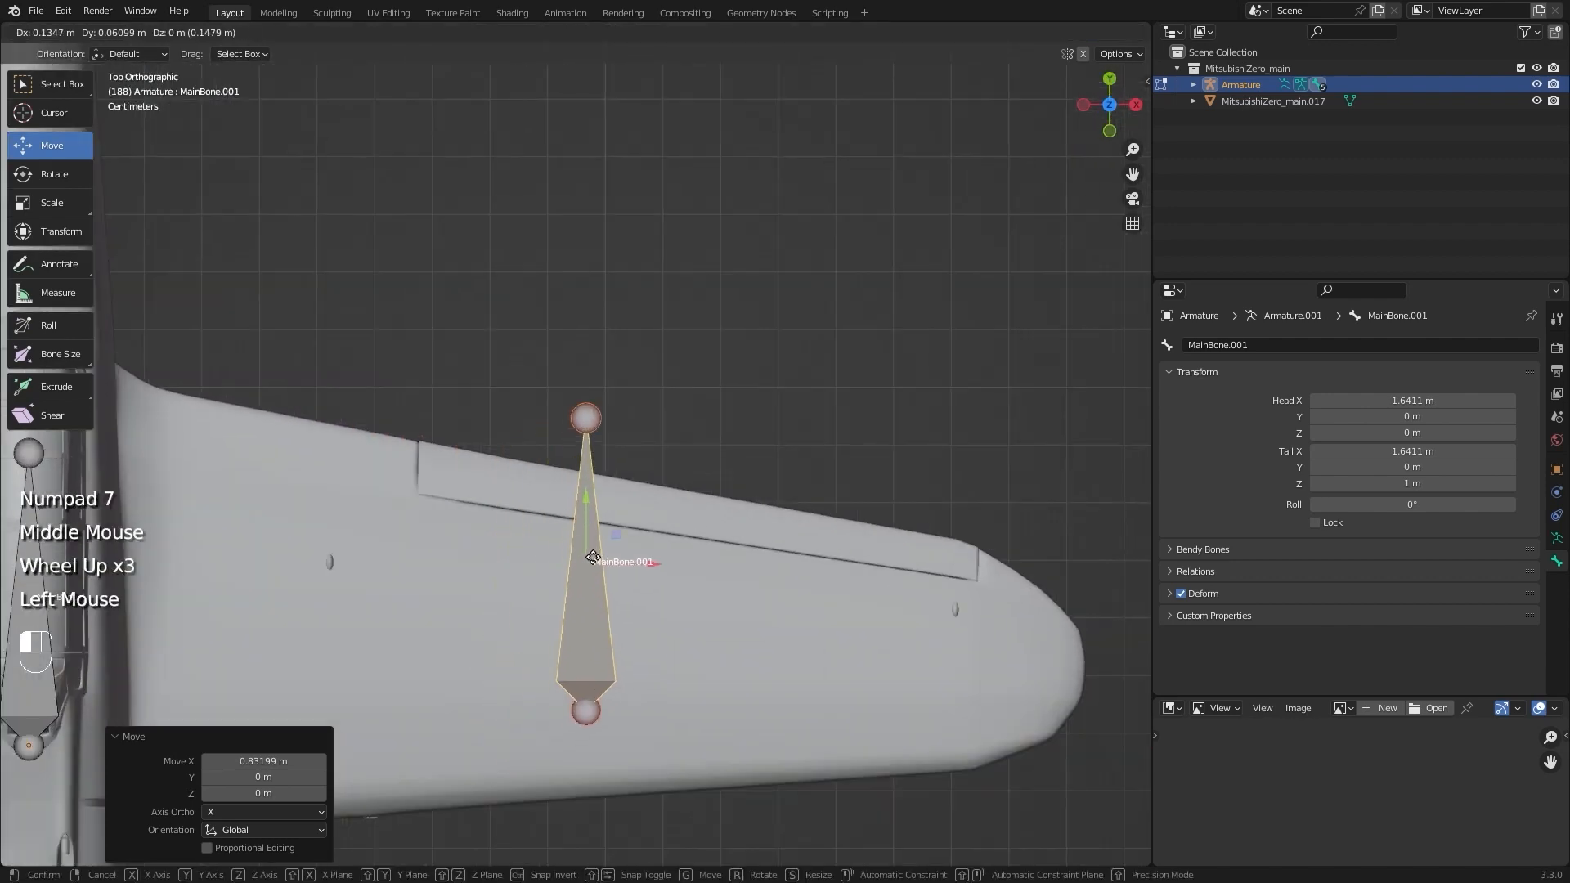
pyautogui.press('s')
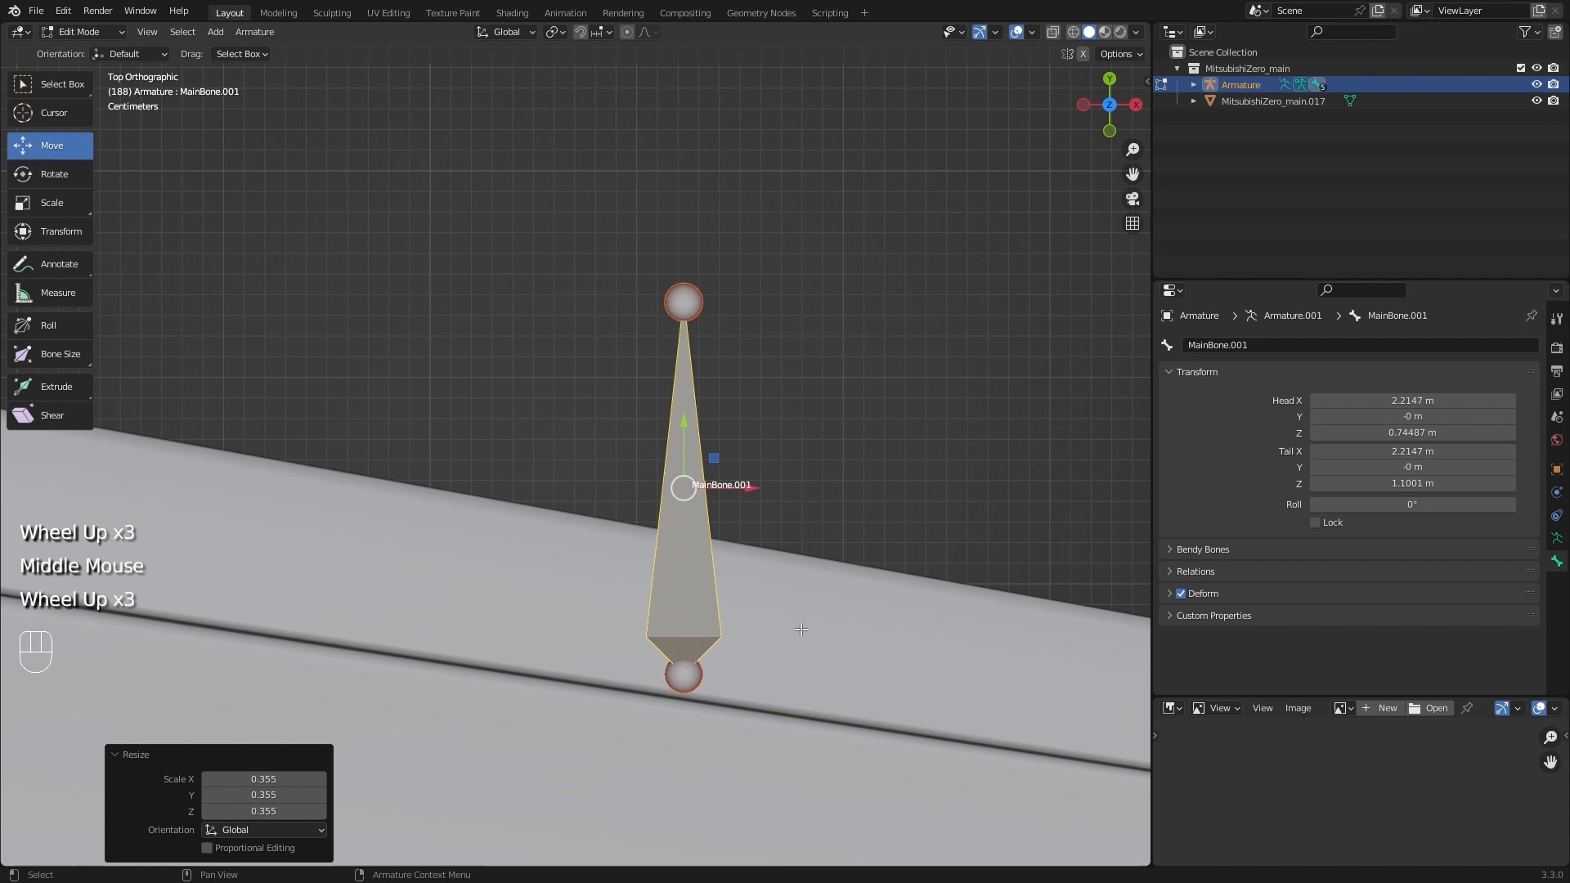
pyautogui.press('r')
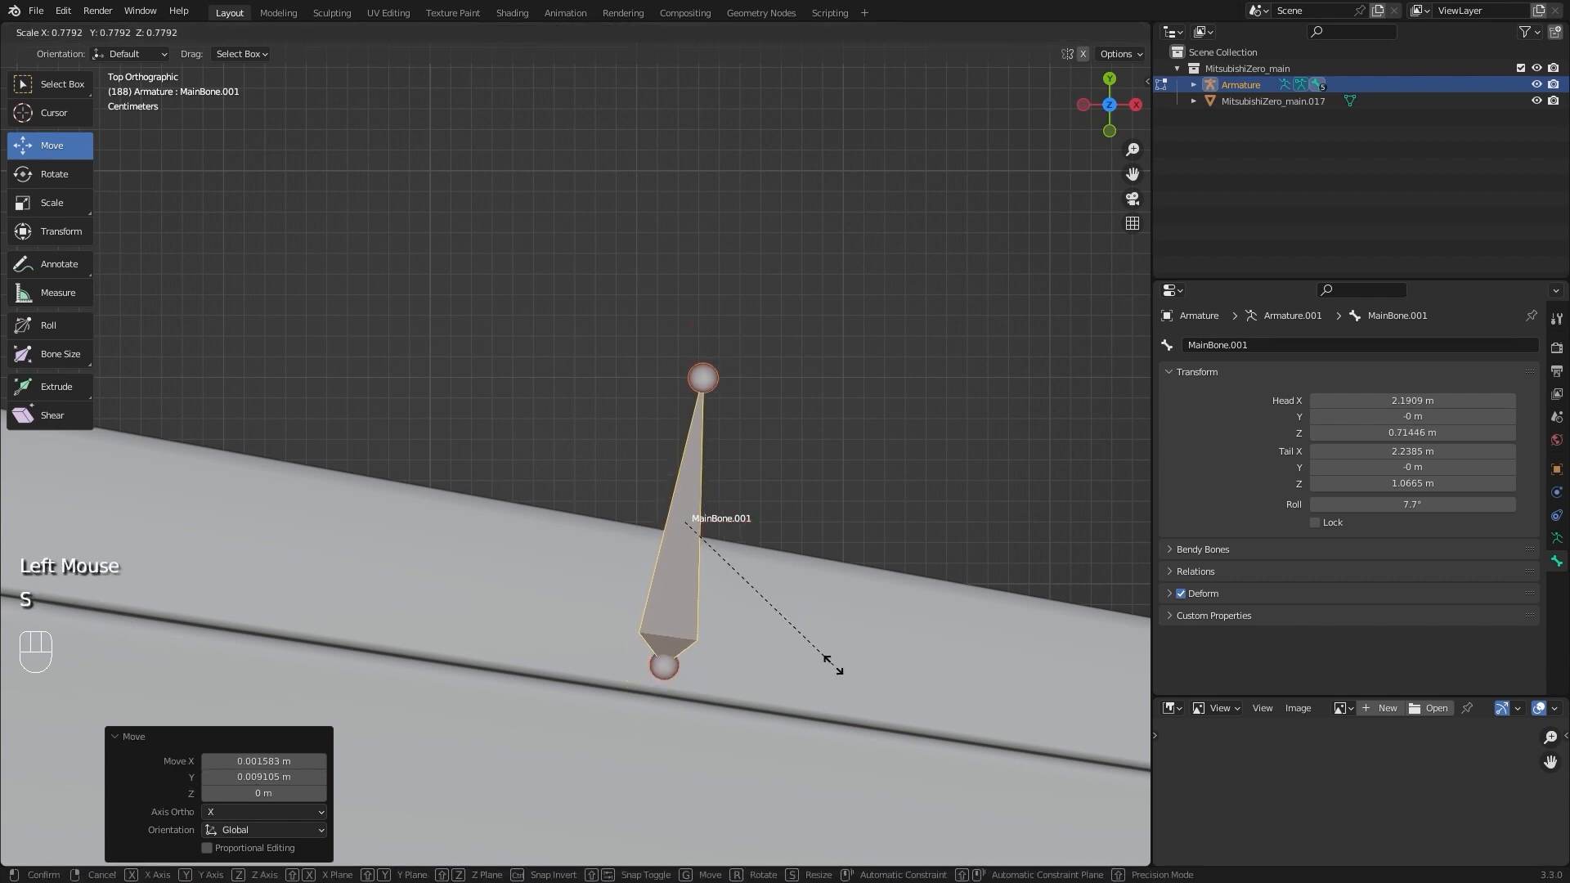
# Align the bone along the left wing's flap hinge and name it FlapLeft
pyautogui.press('KP_1')
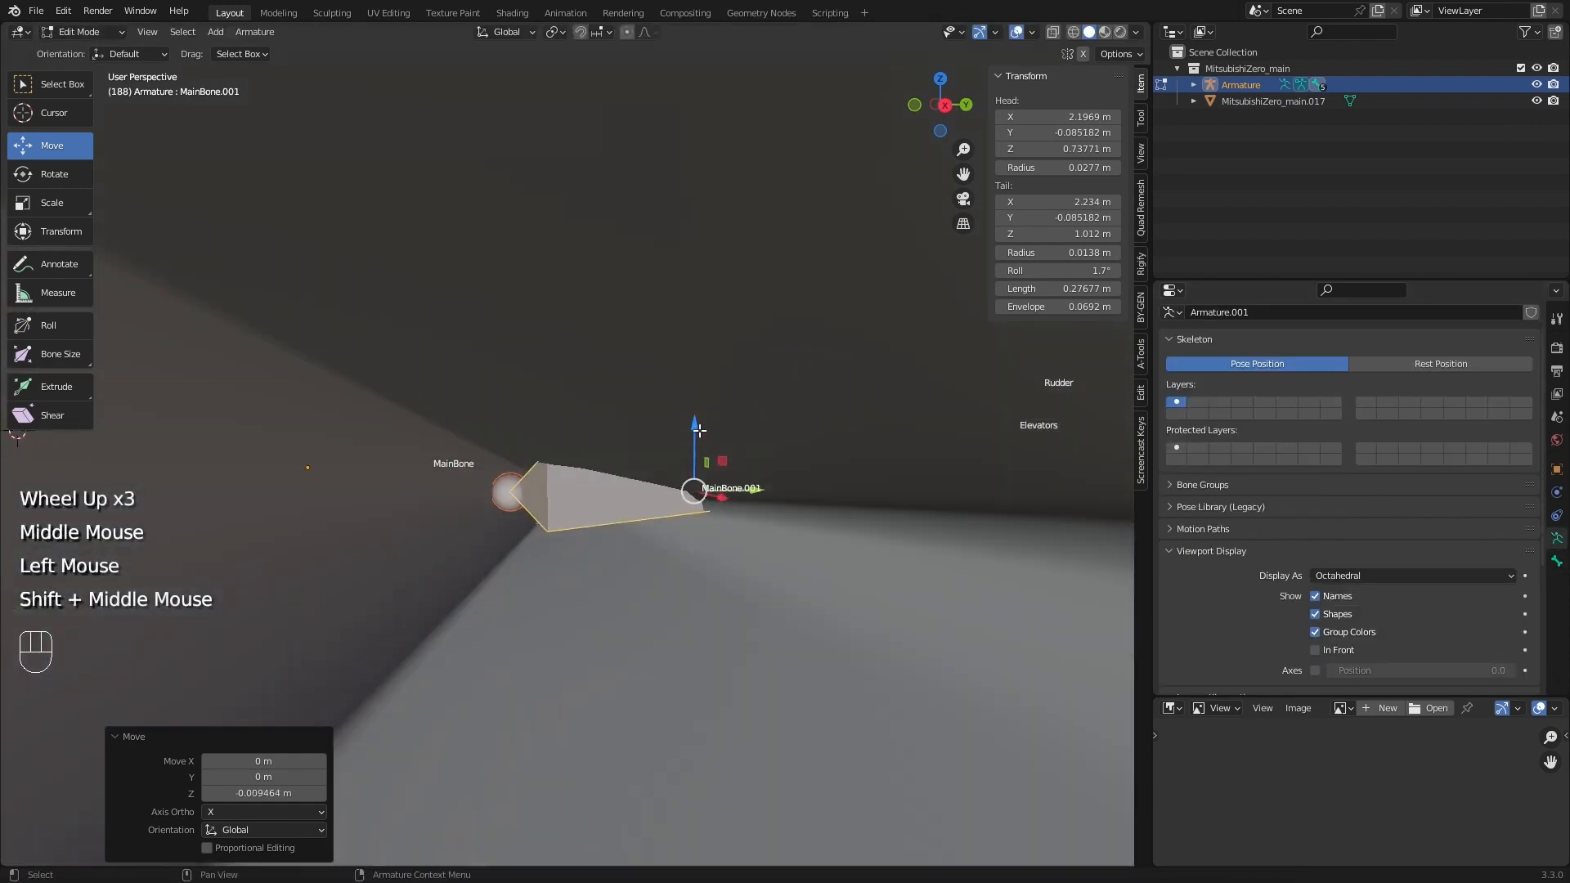
pyautogui.press('r')
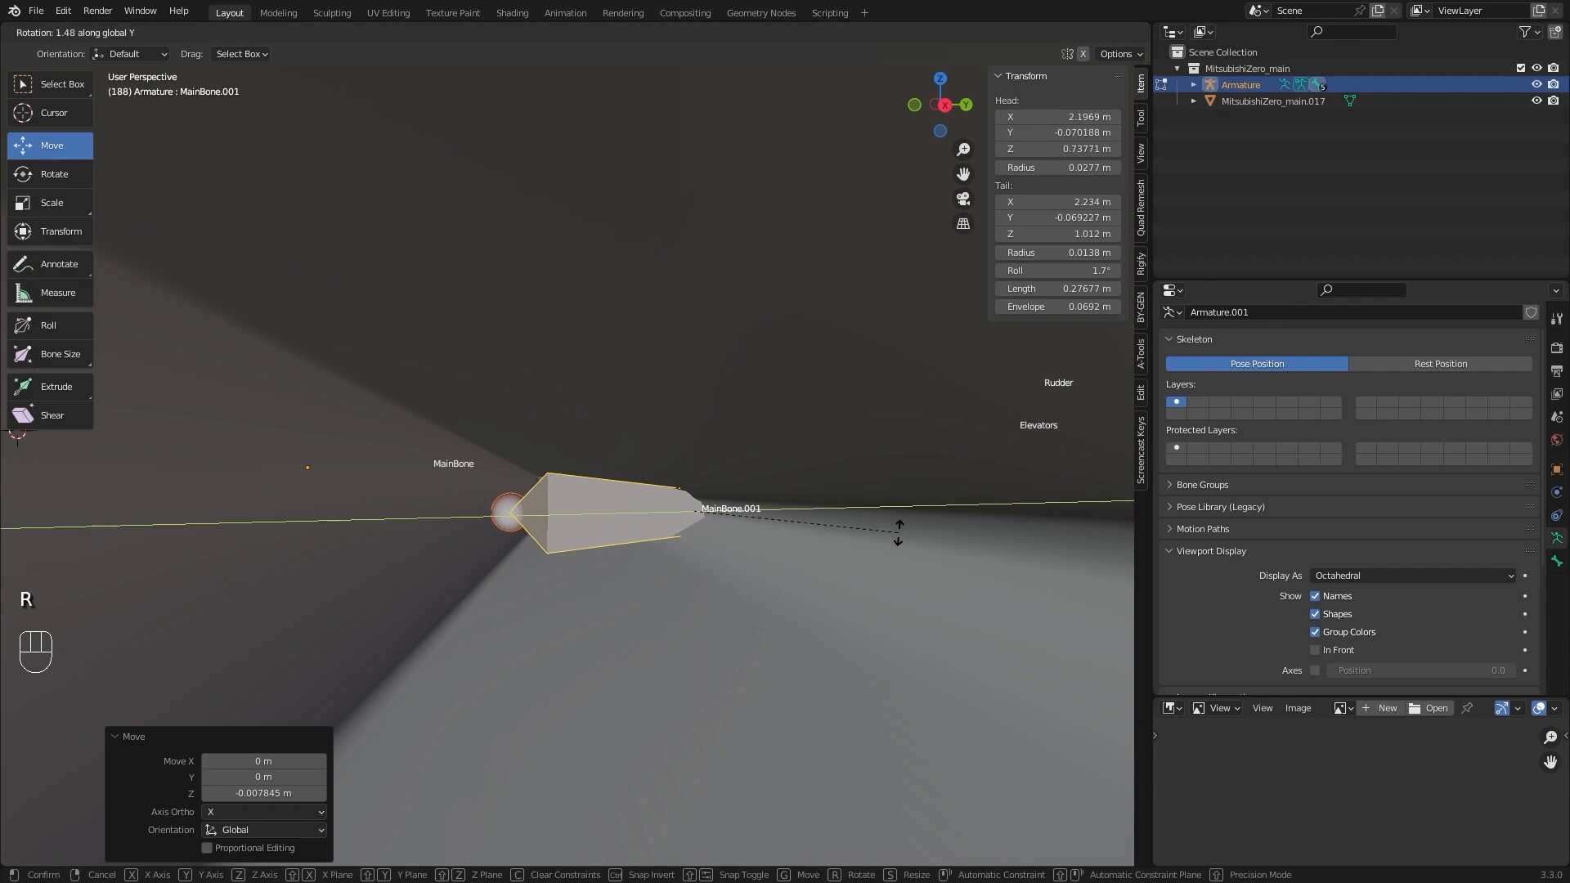
pyautogui.click(54, 173)
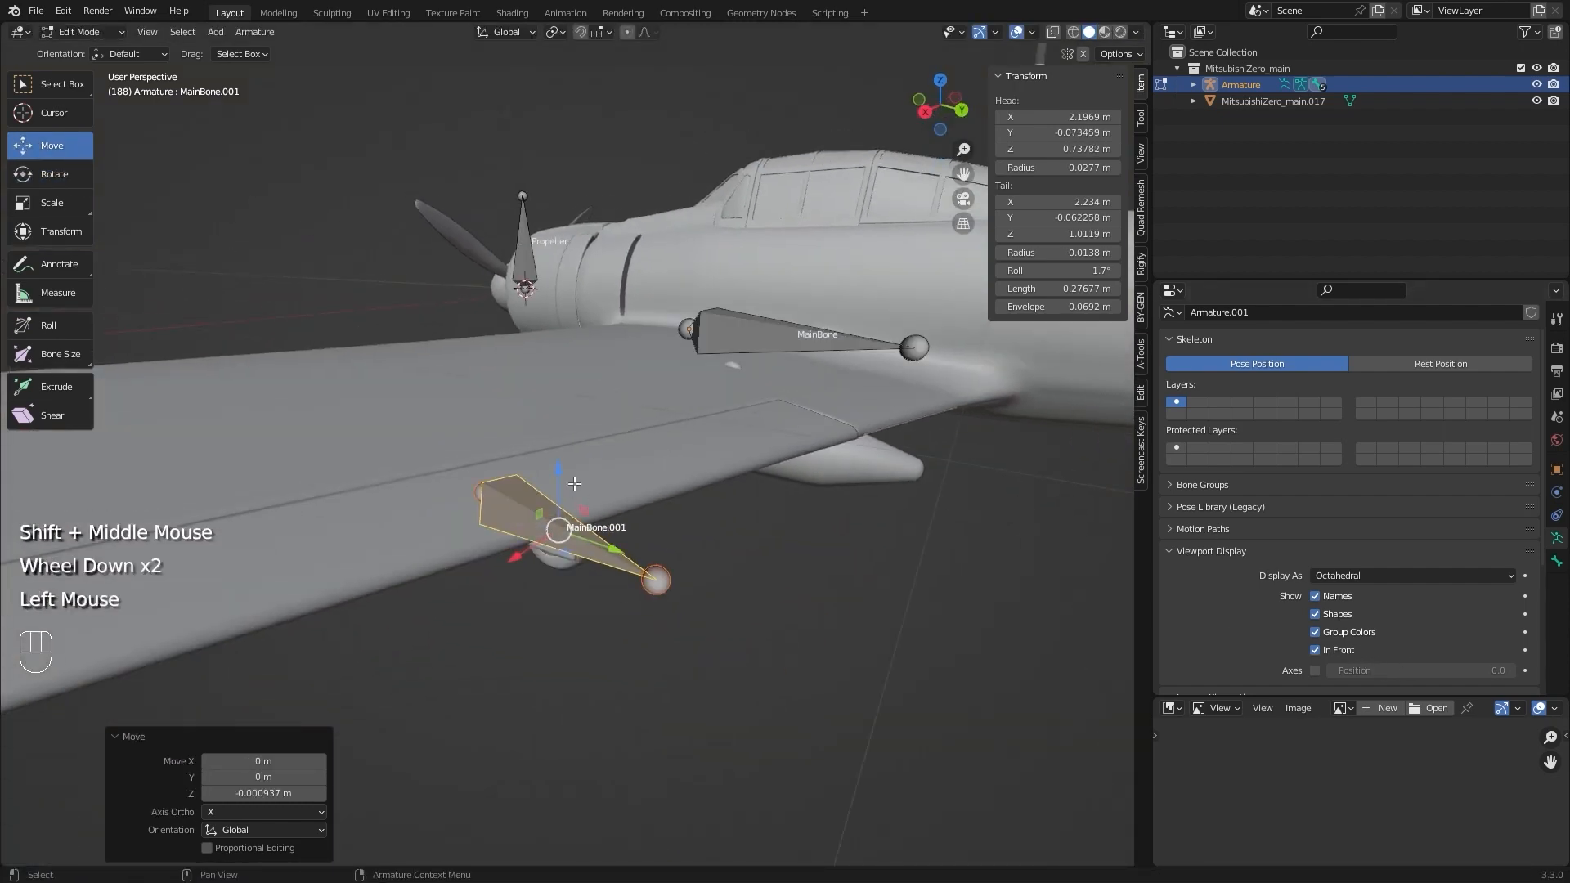
pyautogui.press('KP_1')
pyautogui.write('FlapLeft')
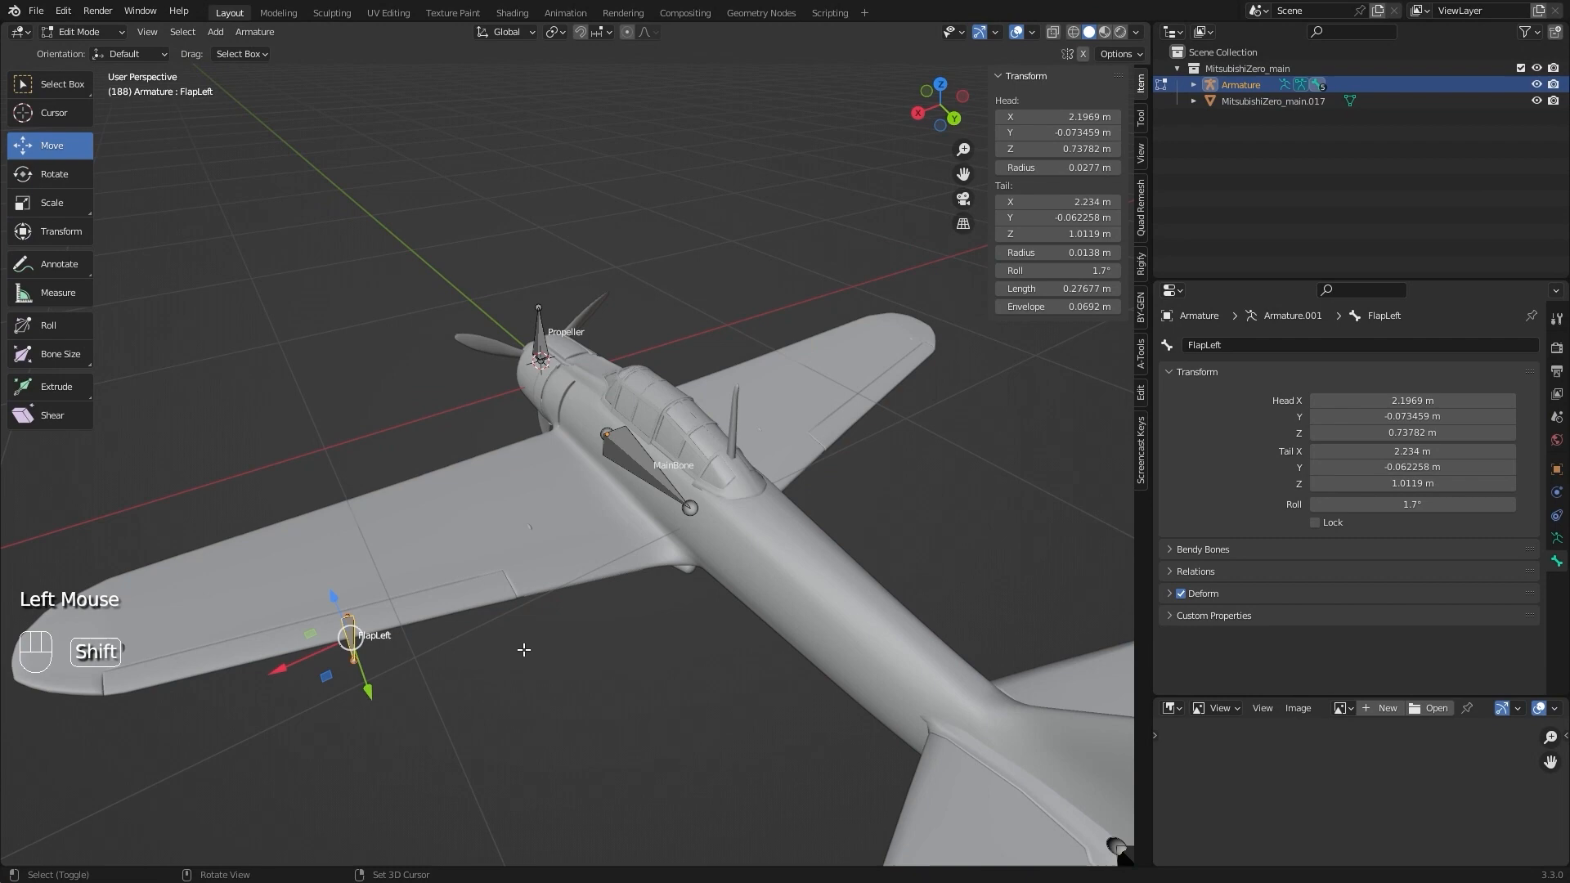
# Duplicate FlapLeft across to the right wing's flap hinge and adjust its position and roll
pyautogui.press('shift+d')
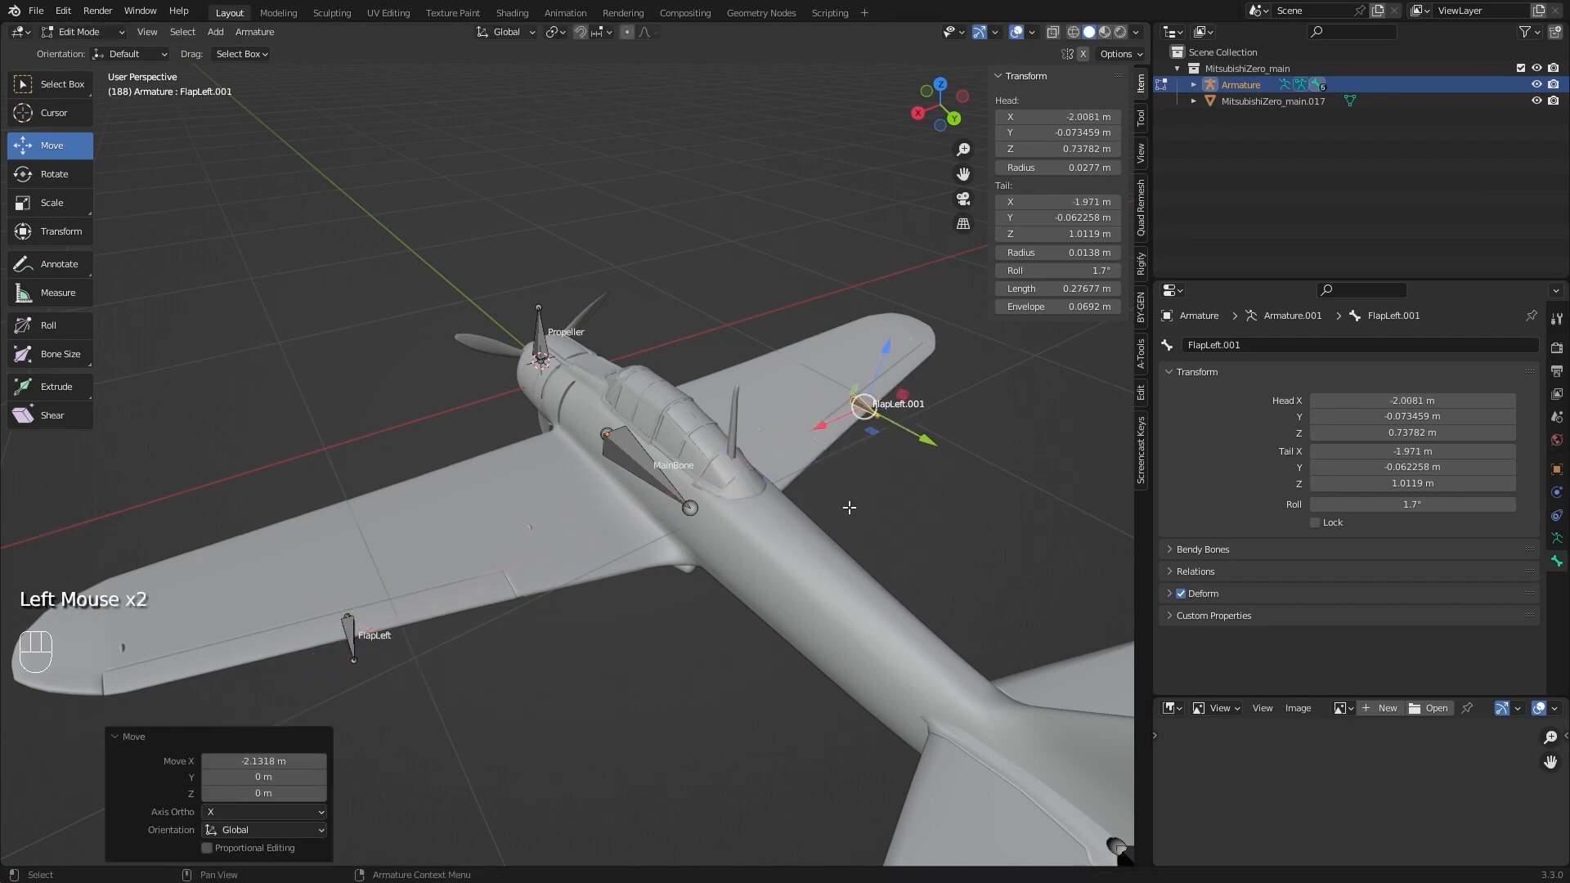
pyautogui.press('KP_7')
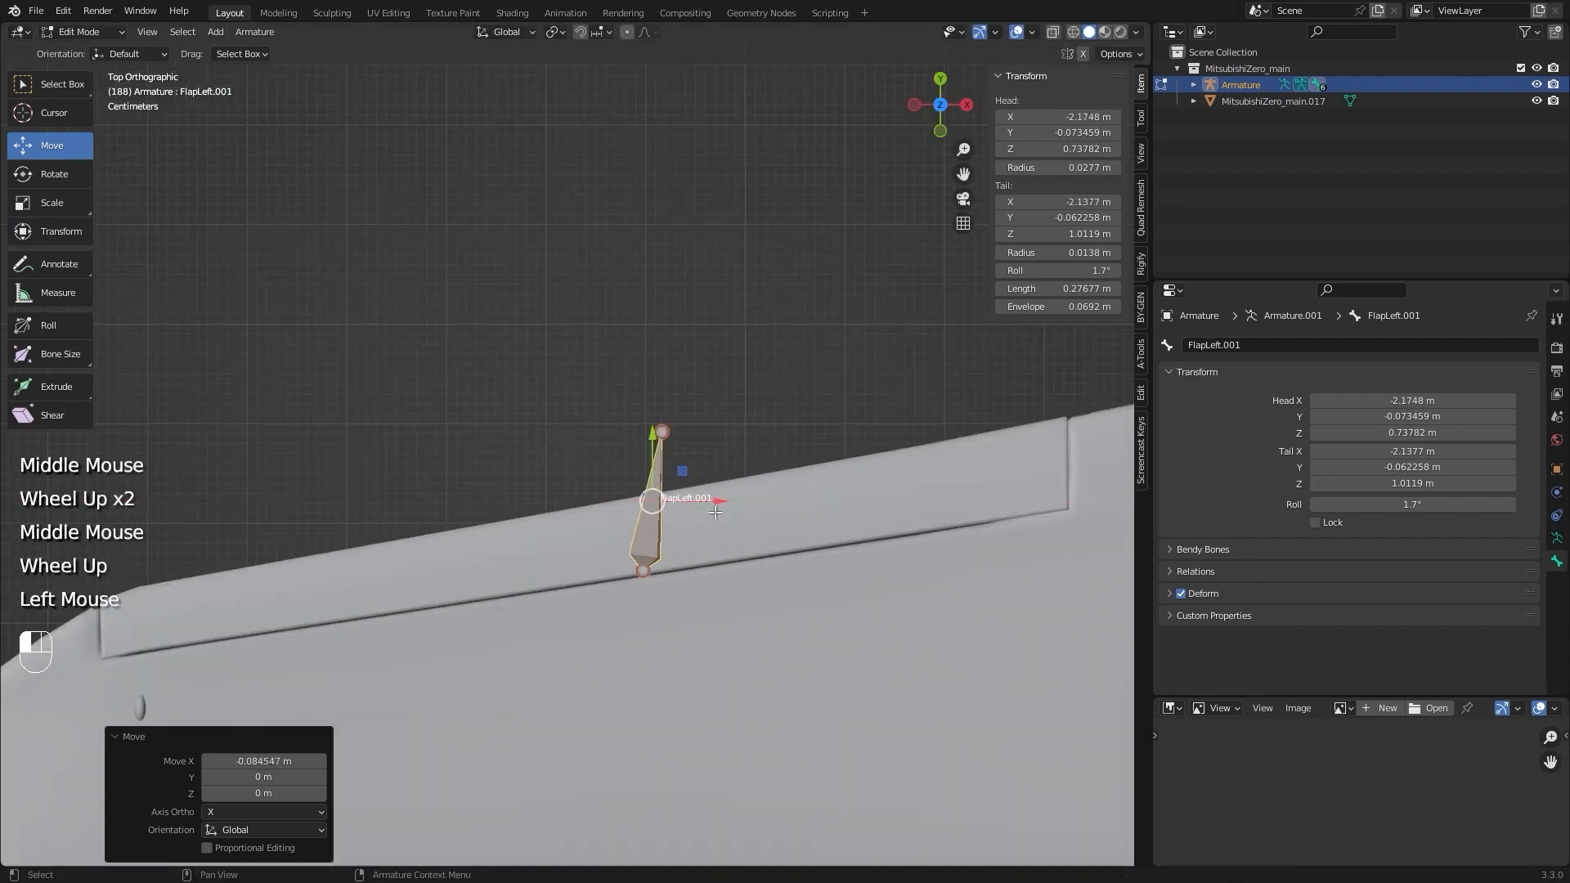
pyautogui.press('r')
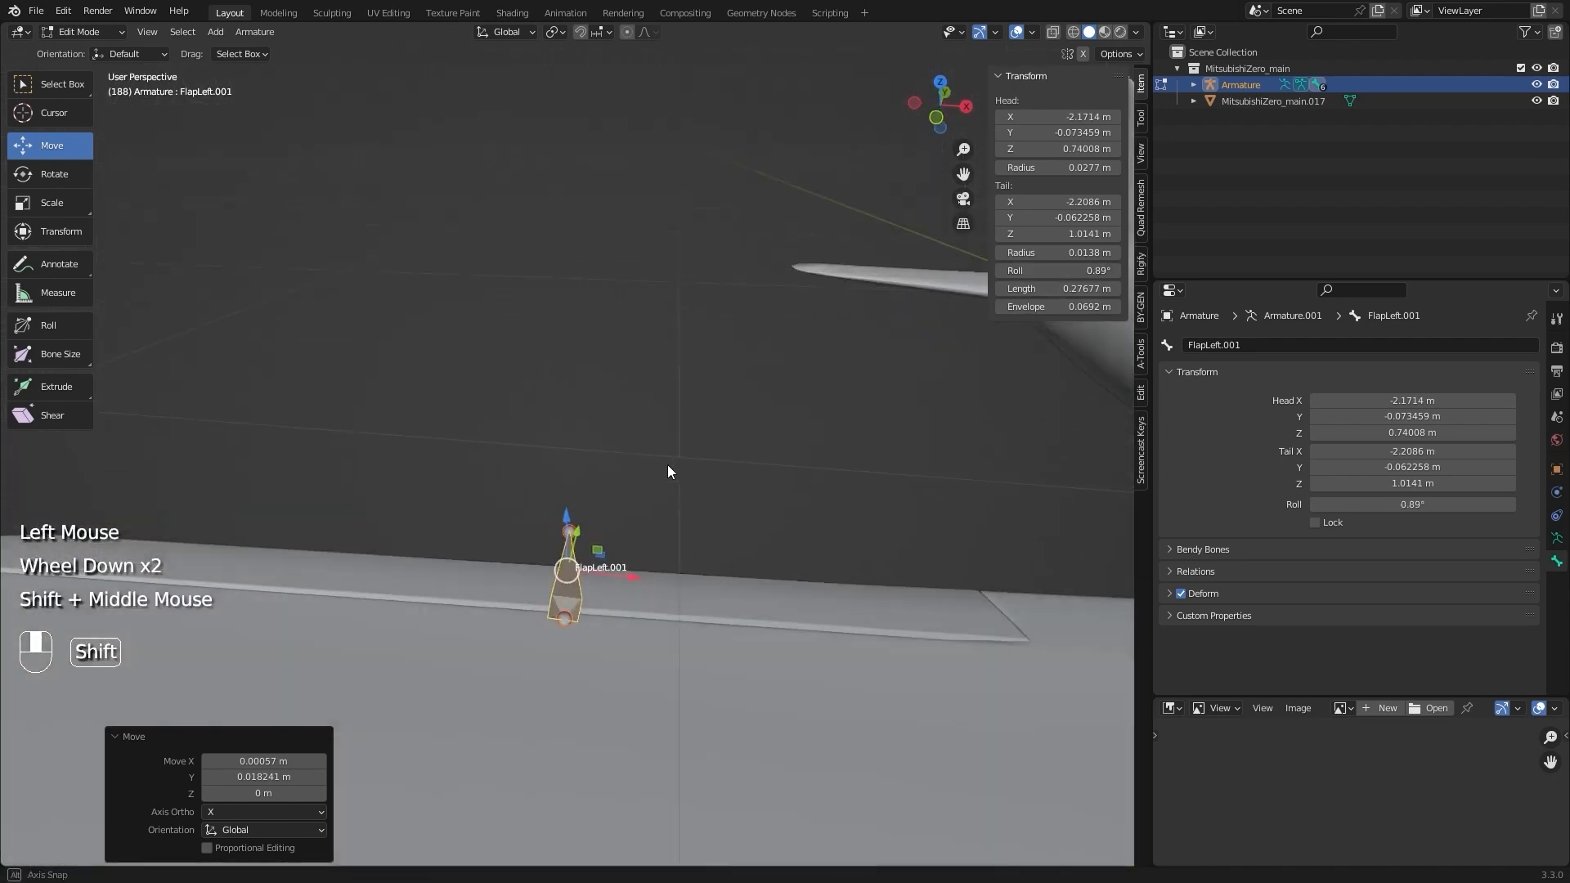
pyautogui.scroll(-3)
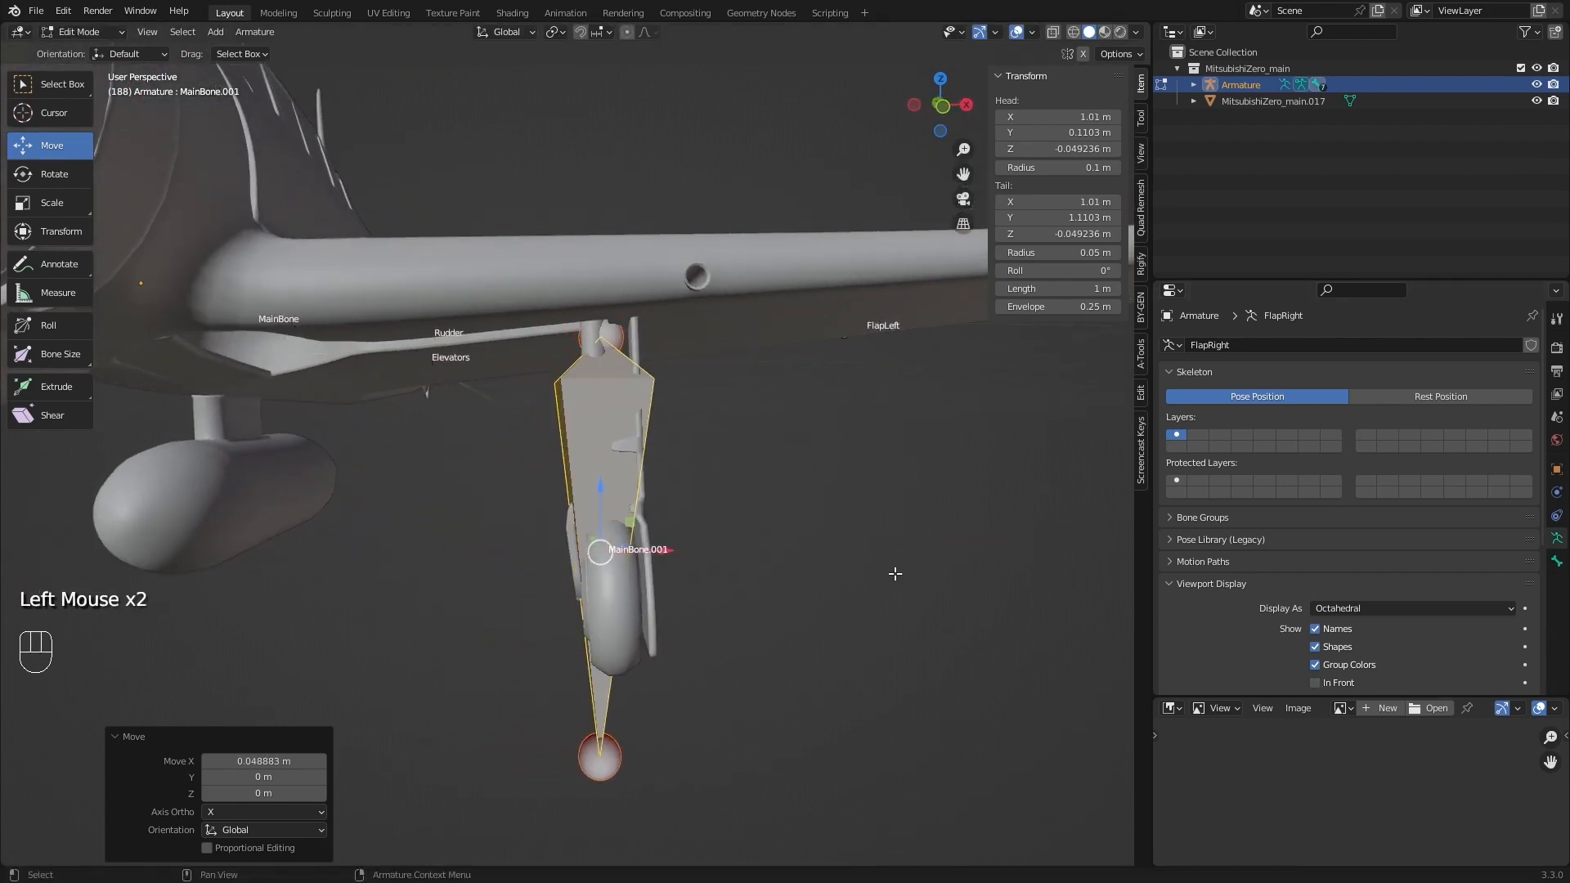
# Line the landing-gear bone up with its strut in front view alongside the Door and Kniple bones
pyautogui.press('KP_1')
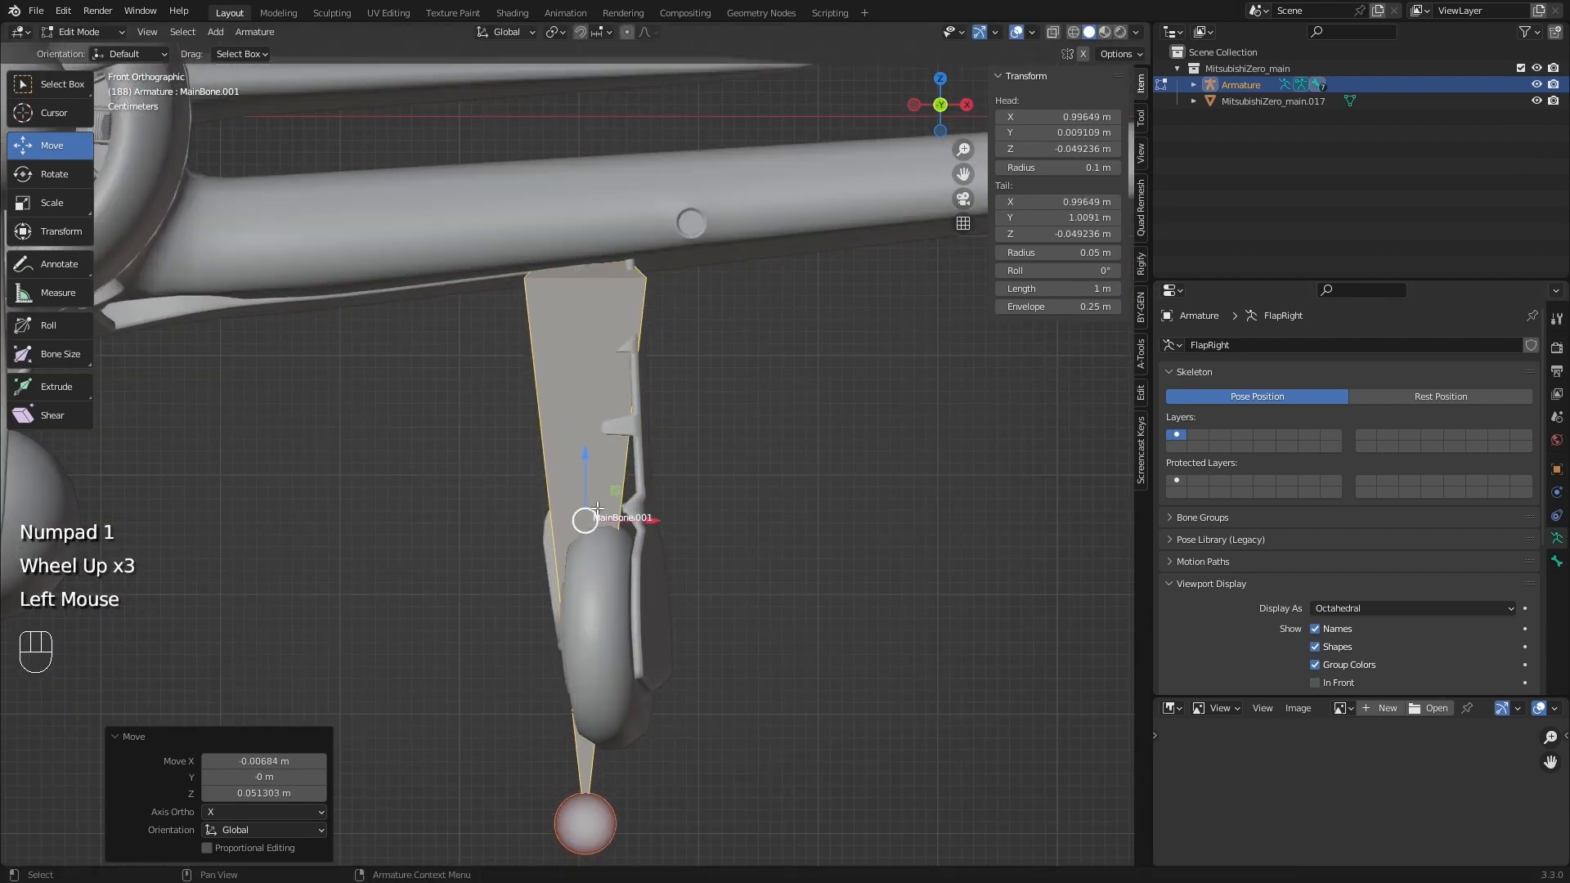
pyautogui.press('Tab')
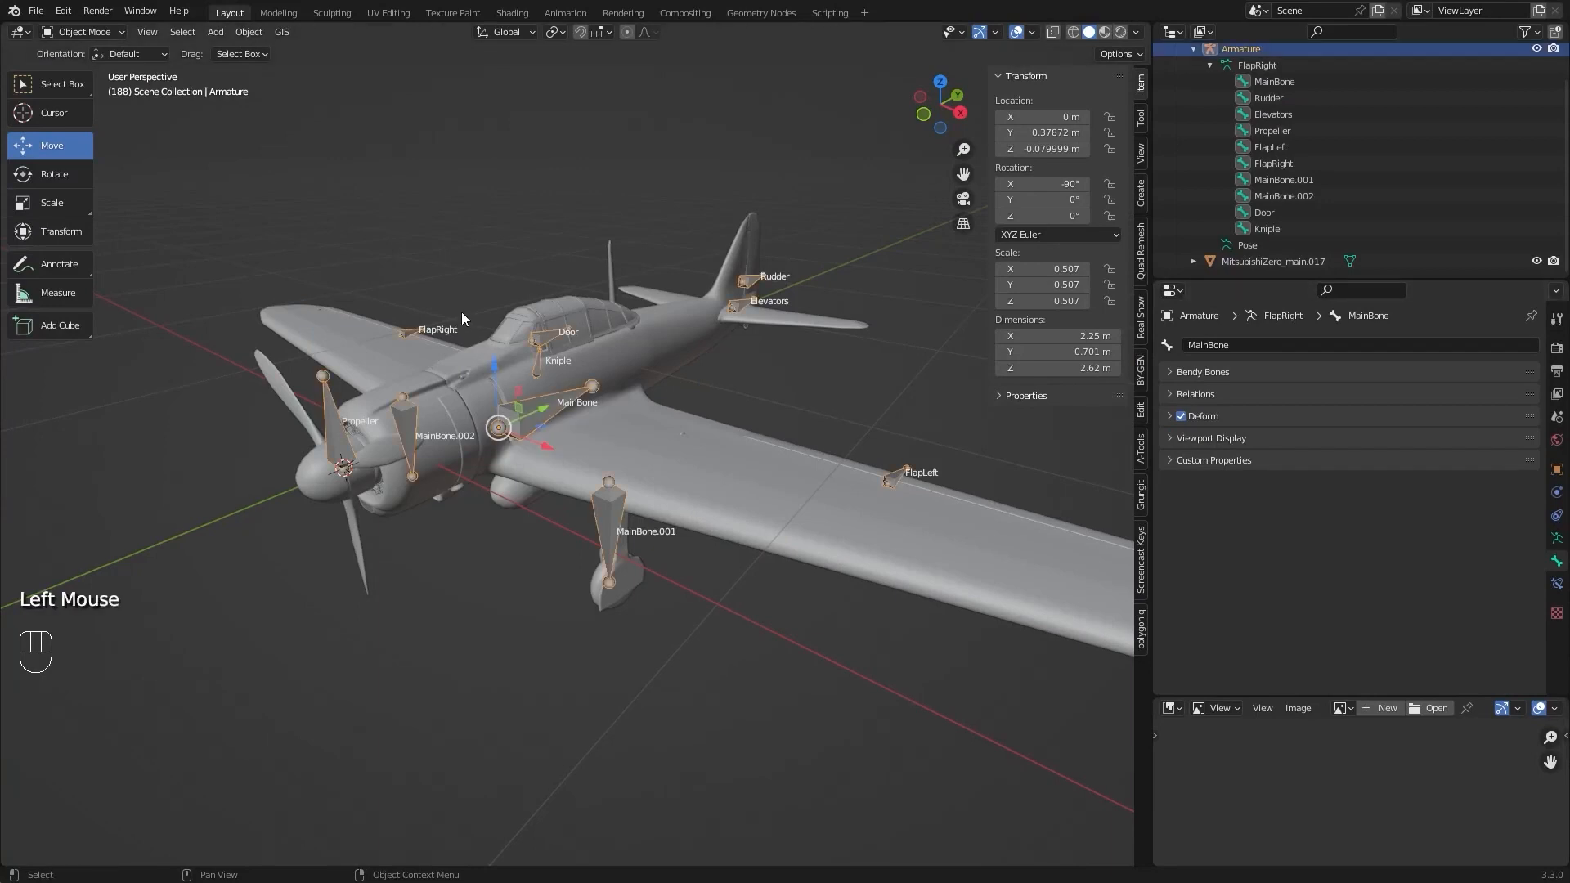
pyautogui.press('Tab')
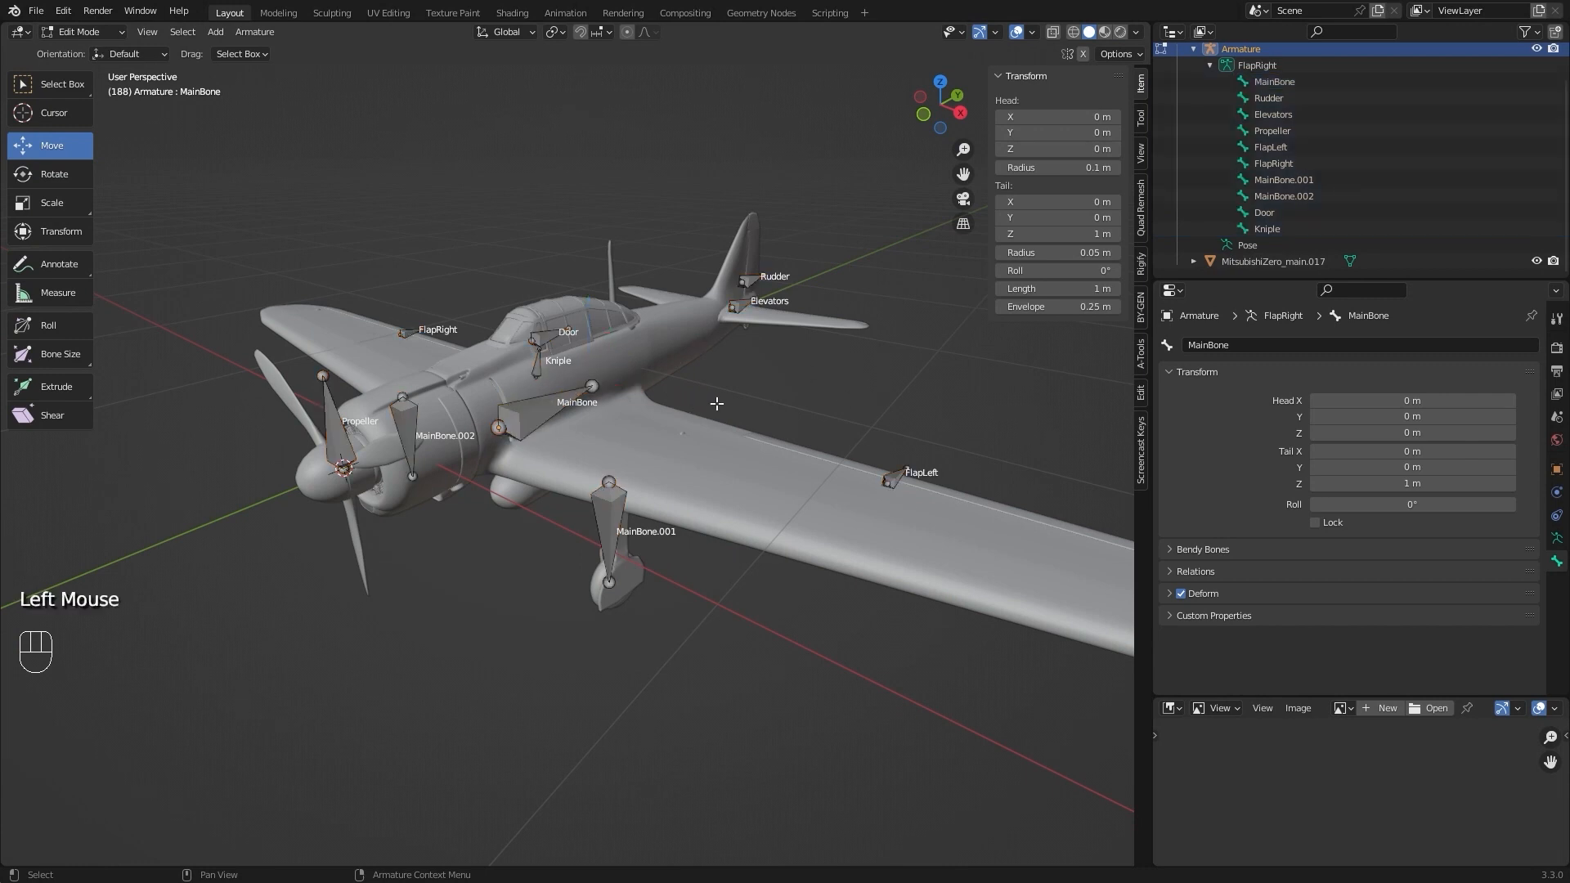
# Select all bones with MainBone active and parent them to it, keeping offsets
pyautogui.press('a')
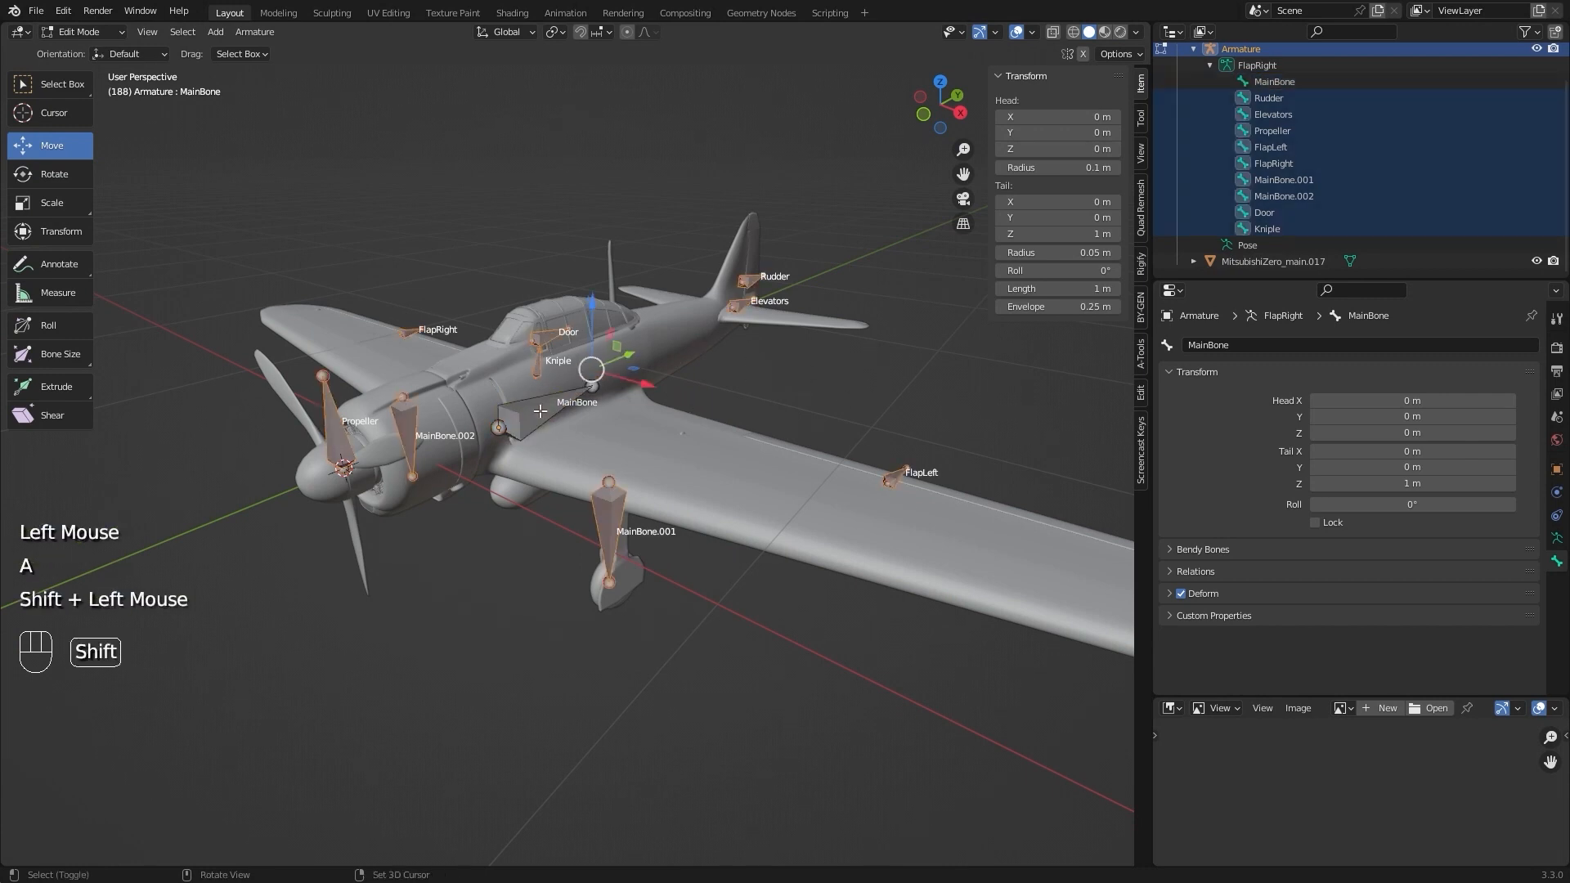
pyautogui.click(541, 415)
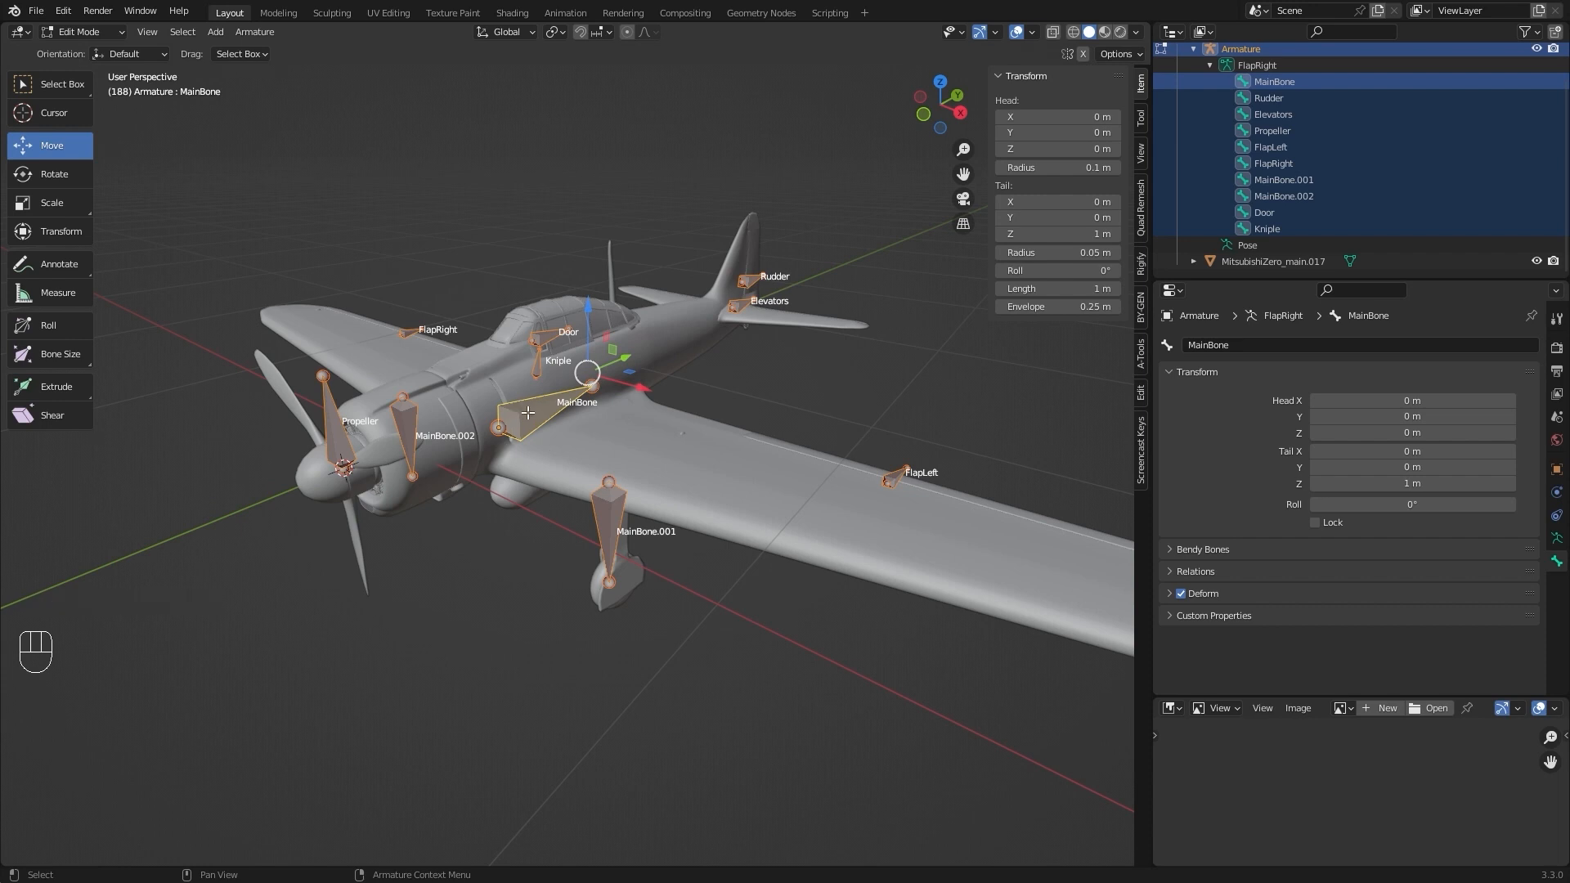
pyautogui.moveTo(765, 389)
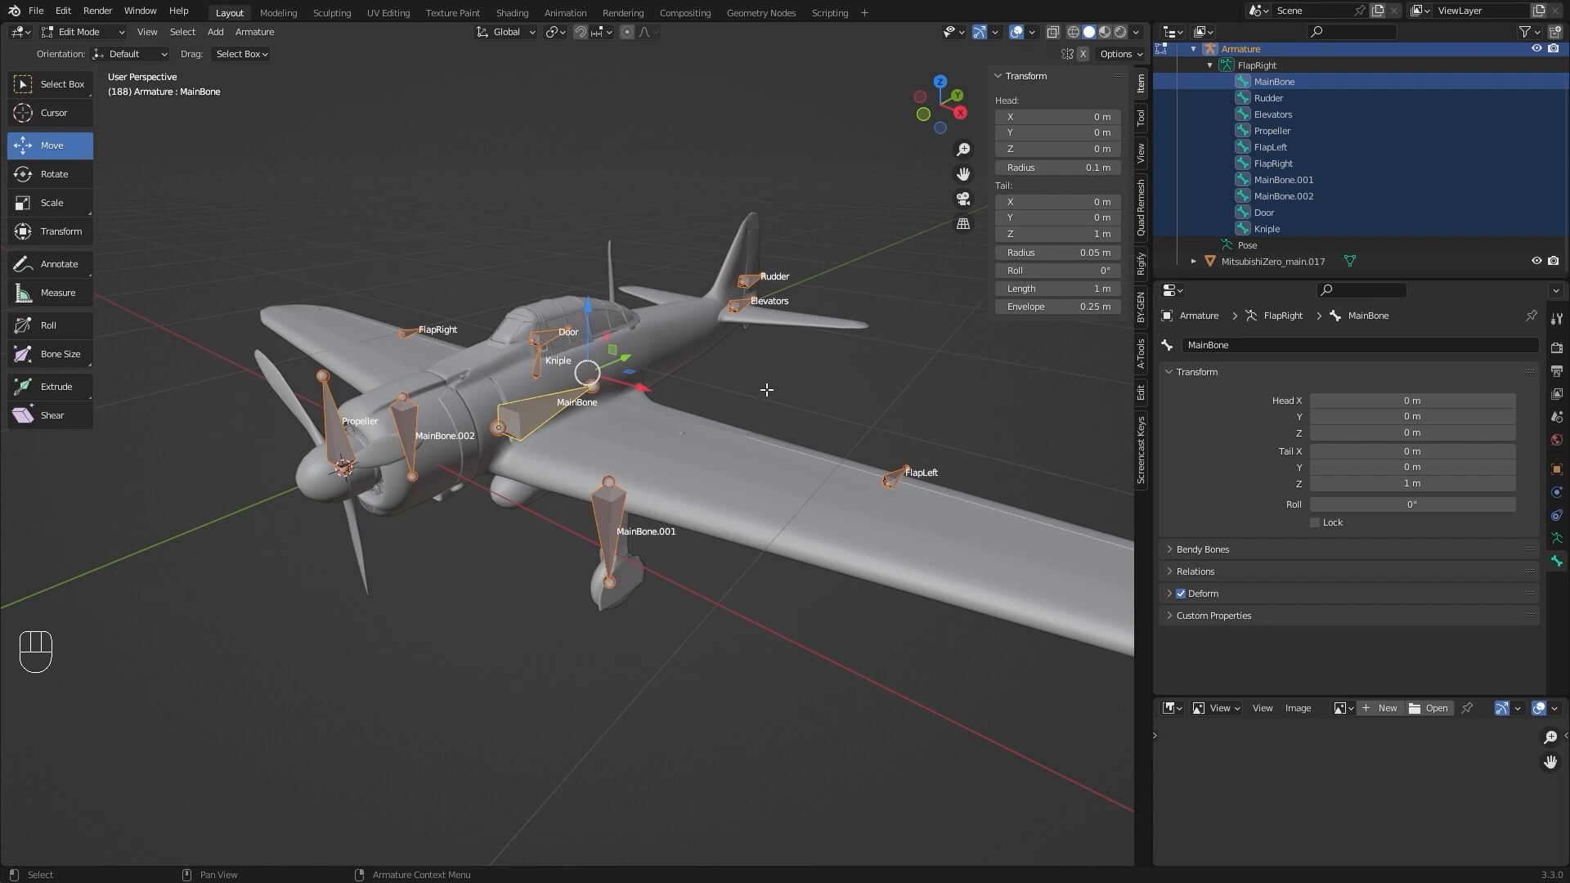
pyautogui.press('ctrl')
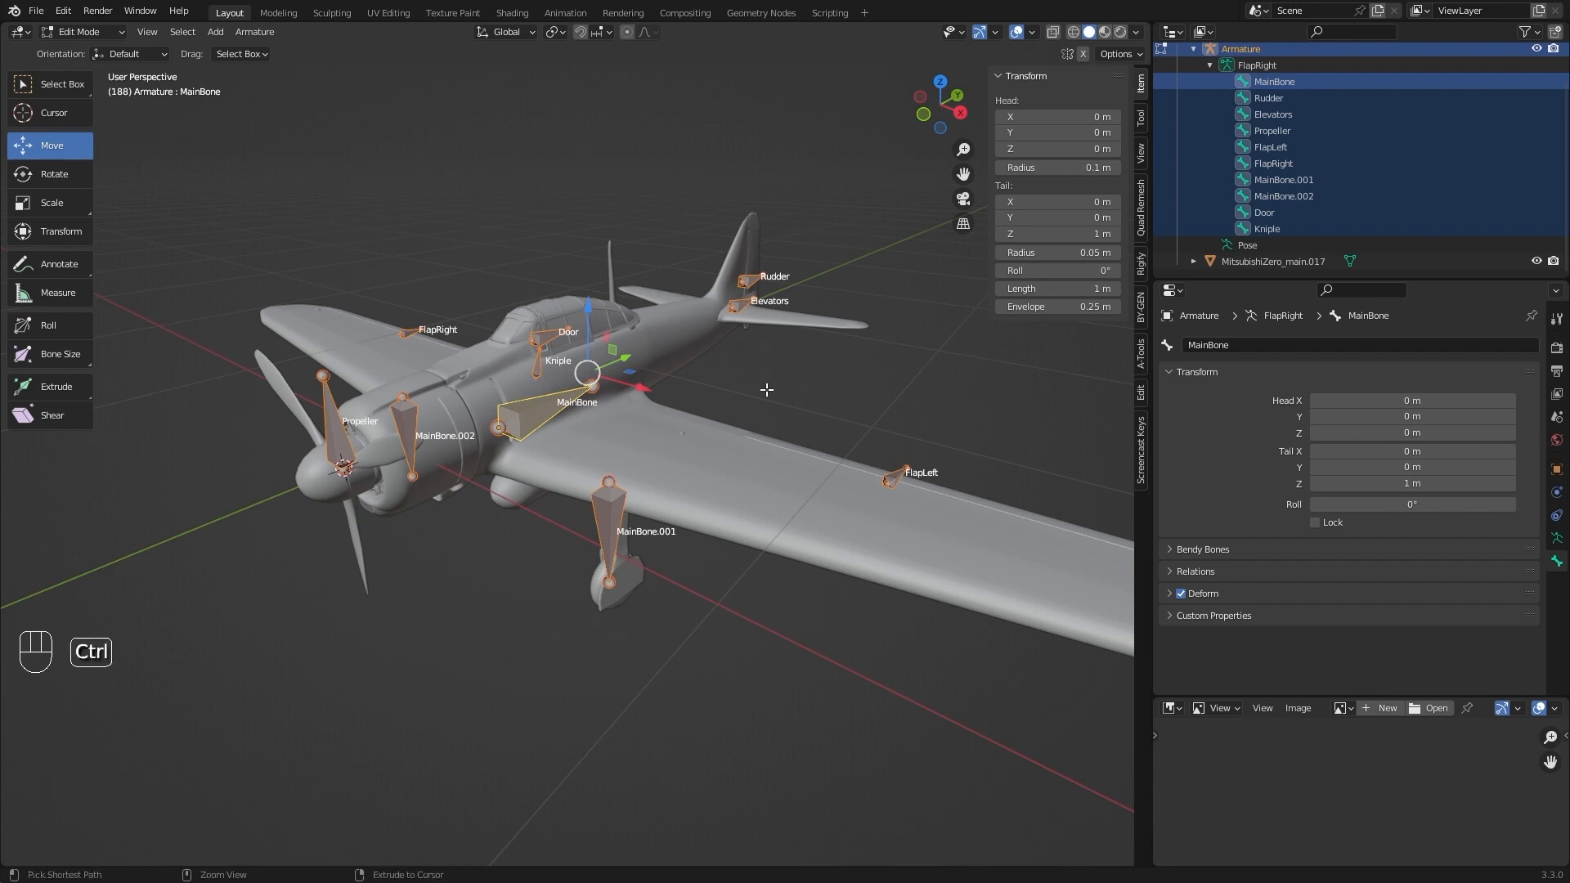
pyautogui.press('ctrl+p')
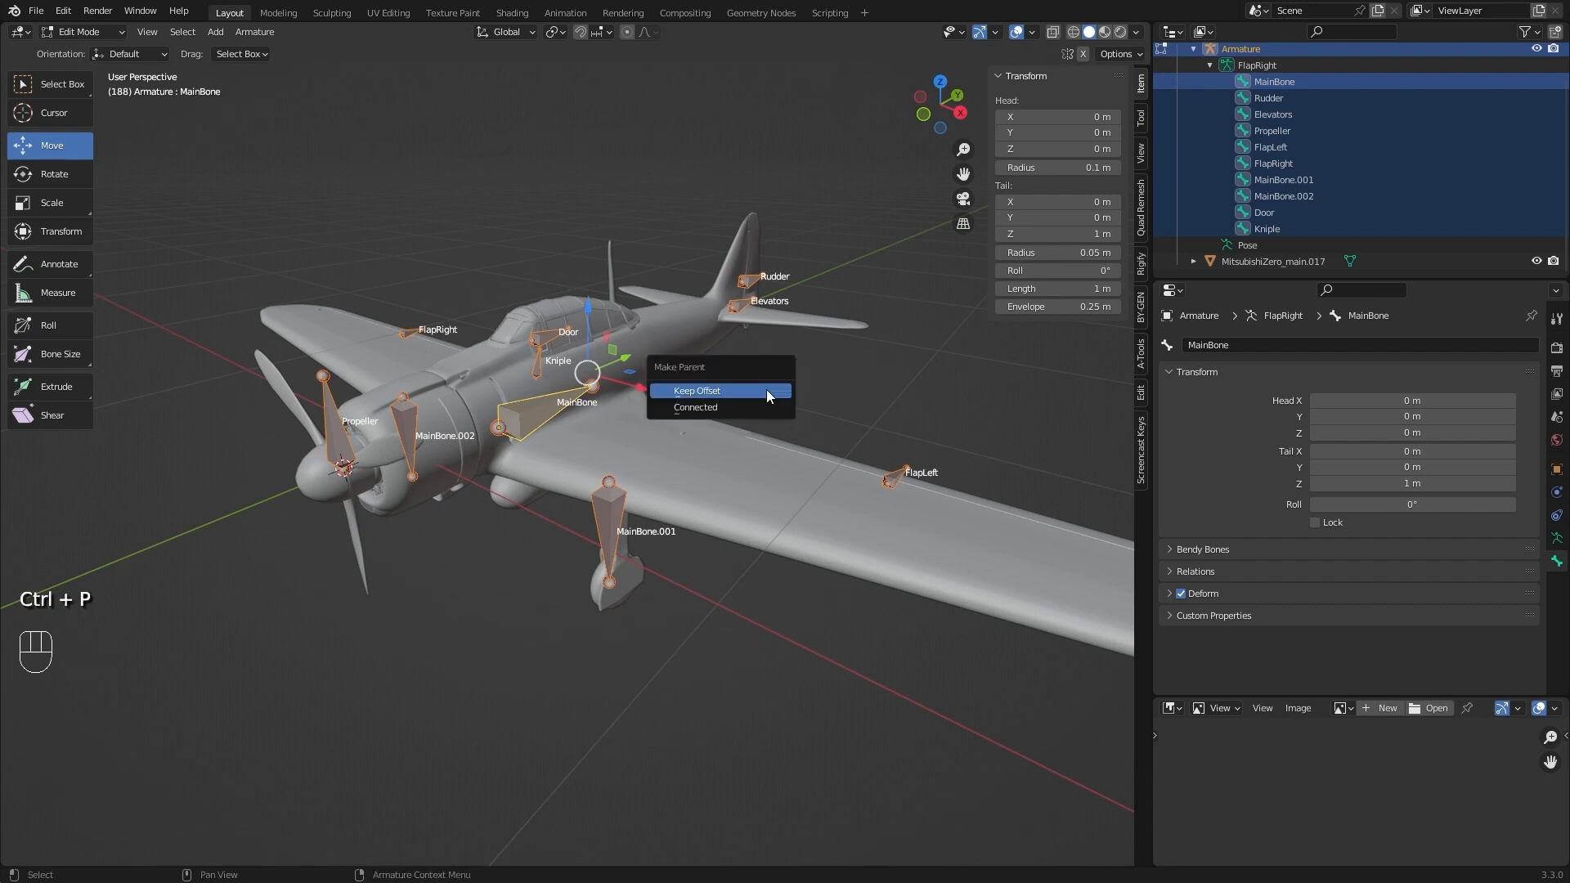
pyautogui.click(697, 391)
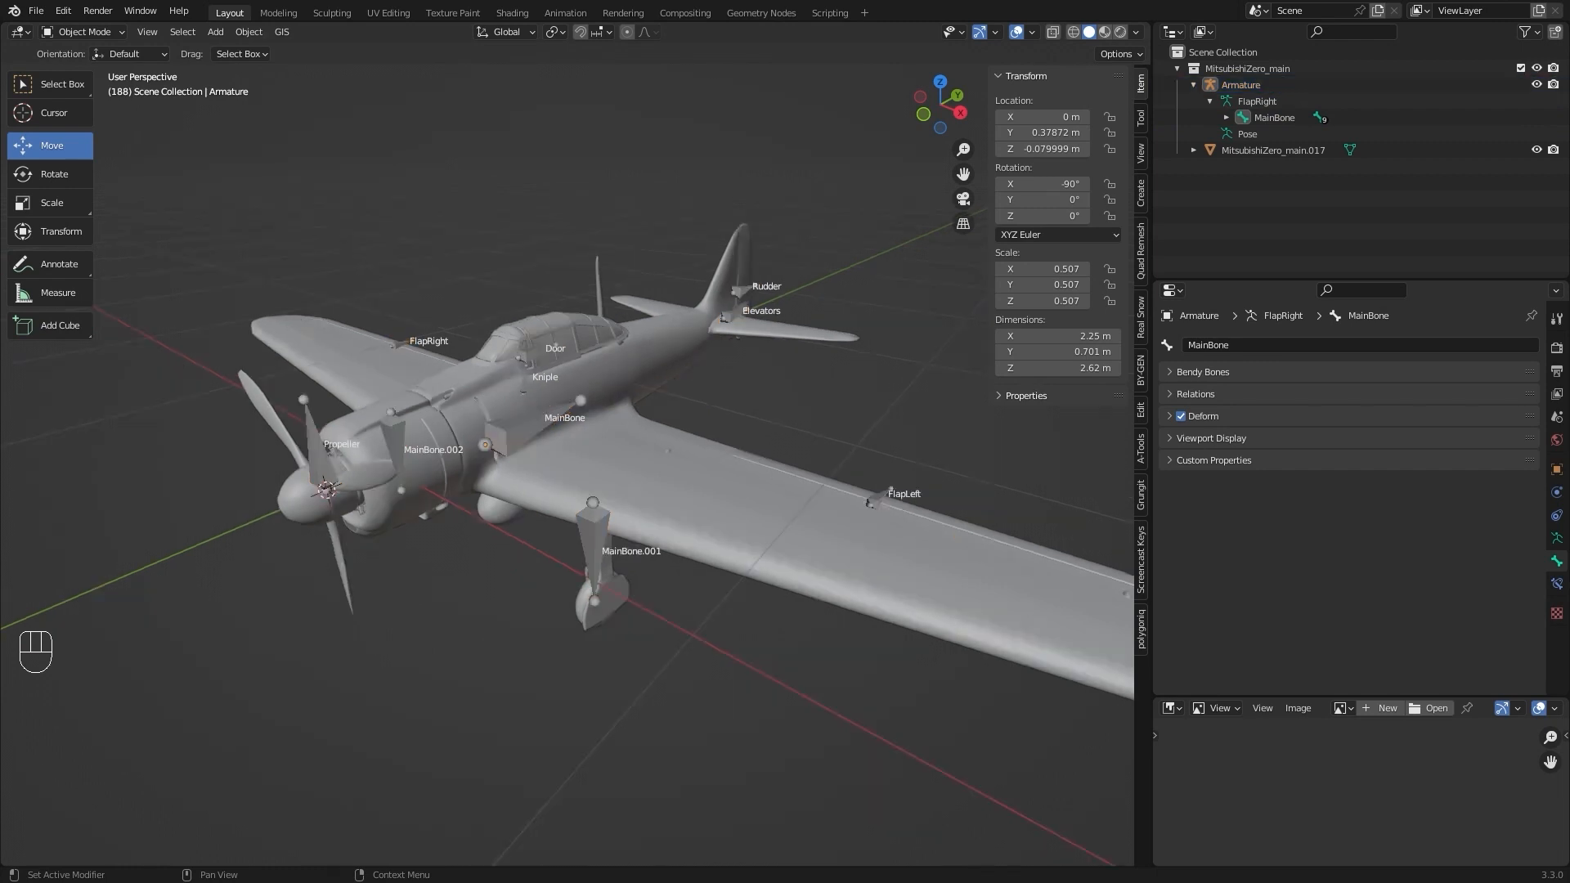
# Parent the plane mesh to the armature as Armature Deform with empty groups, then reselect the mesh
pyautogui.click(84, 31)
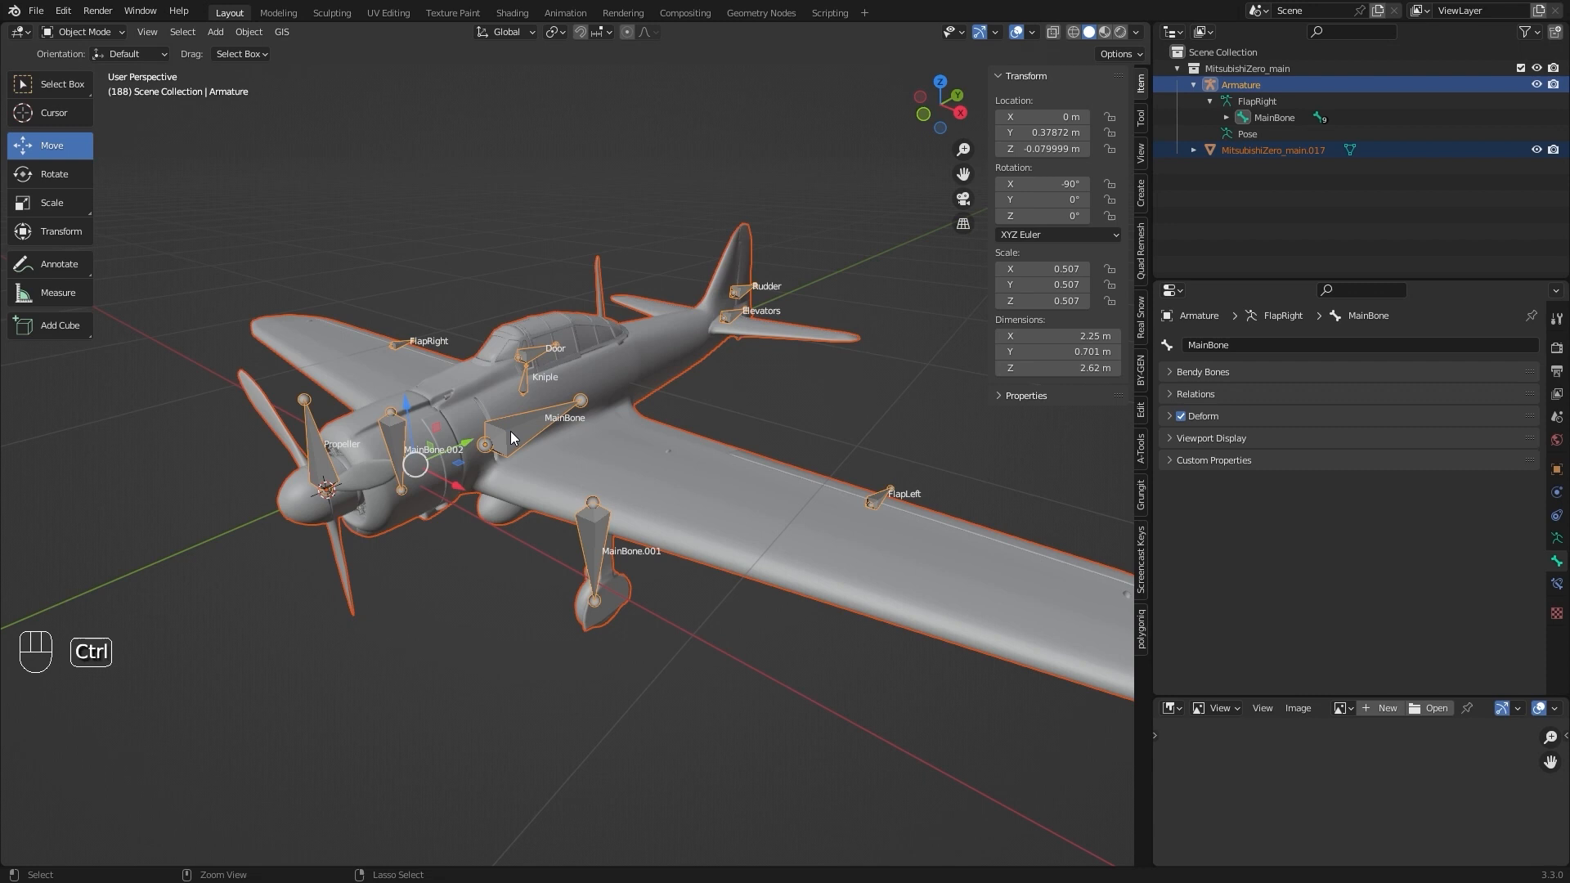
pyautogui.press('ctrl+p')
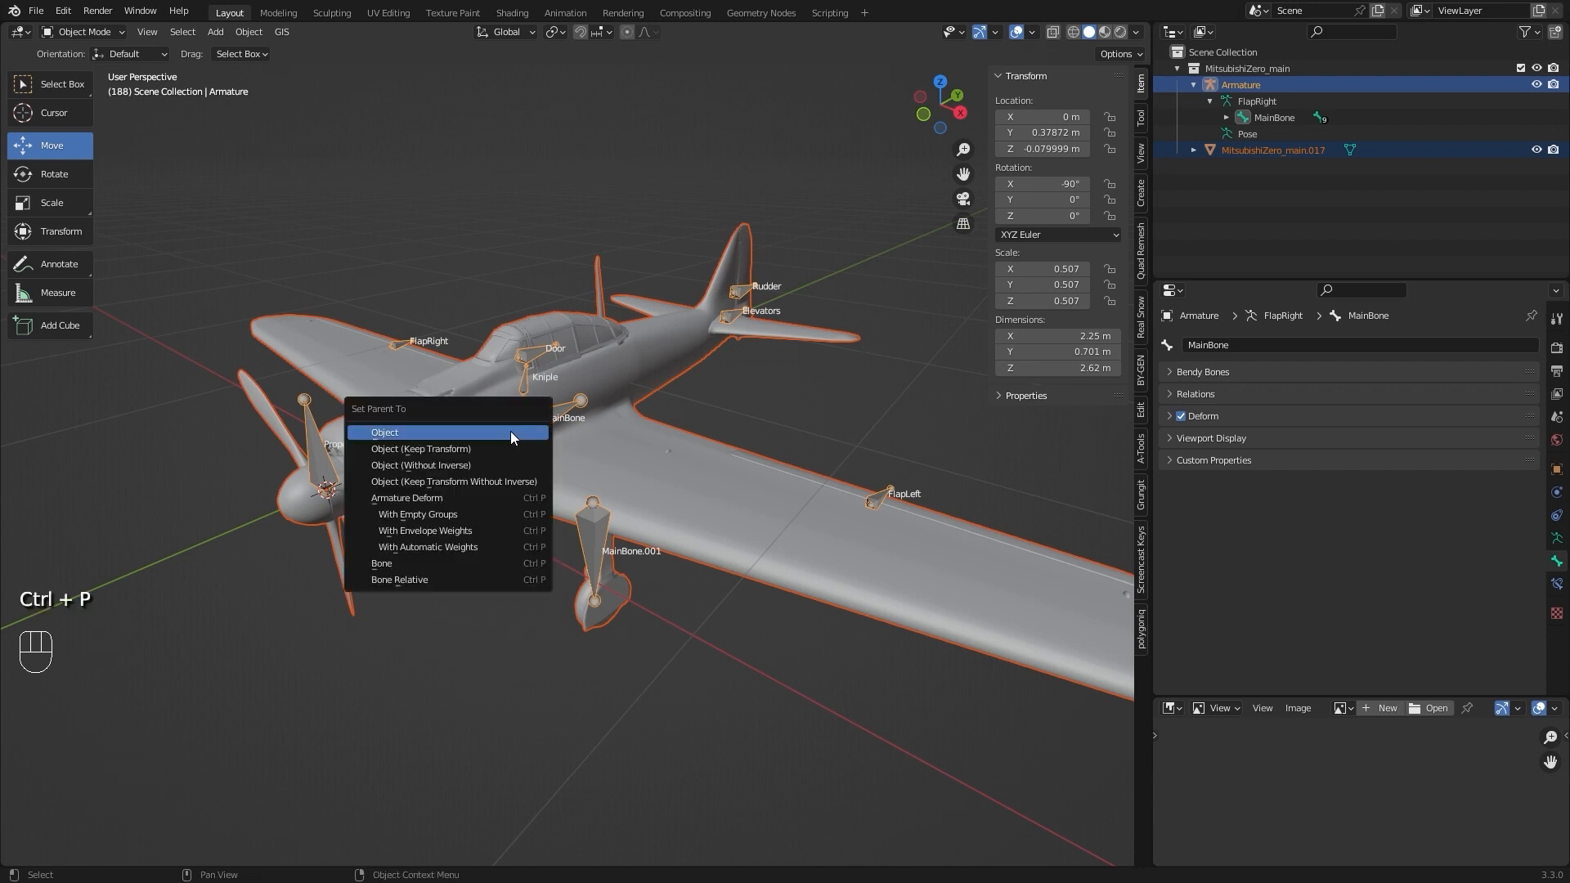
pyautogui.moveTo(463, 520)
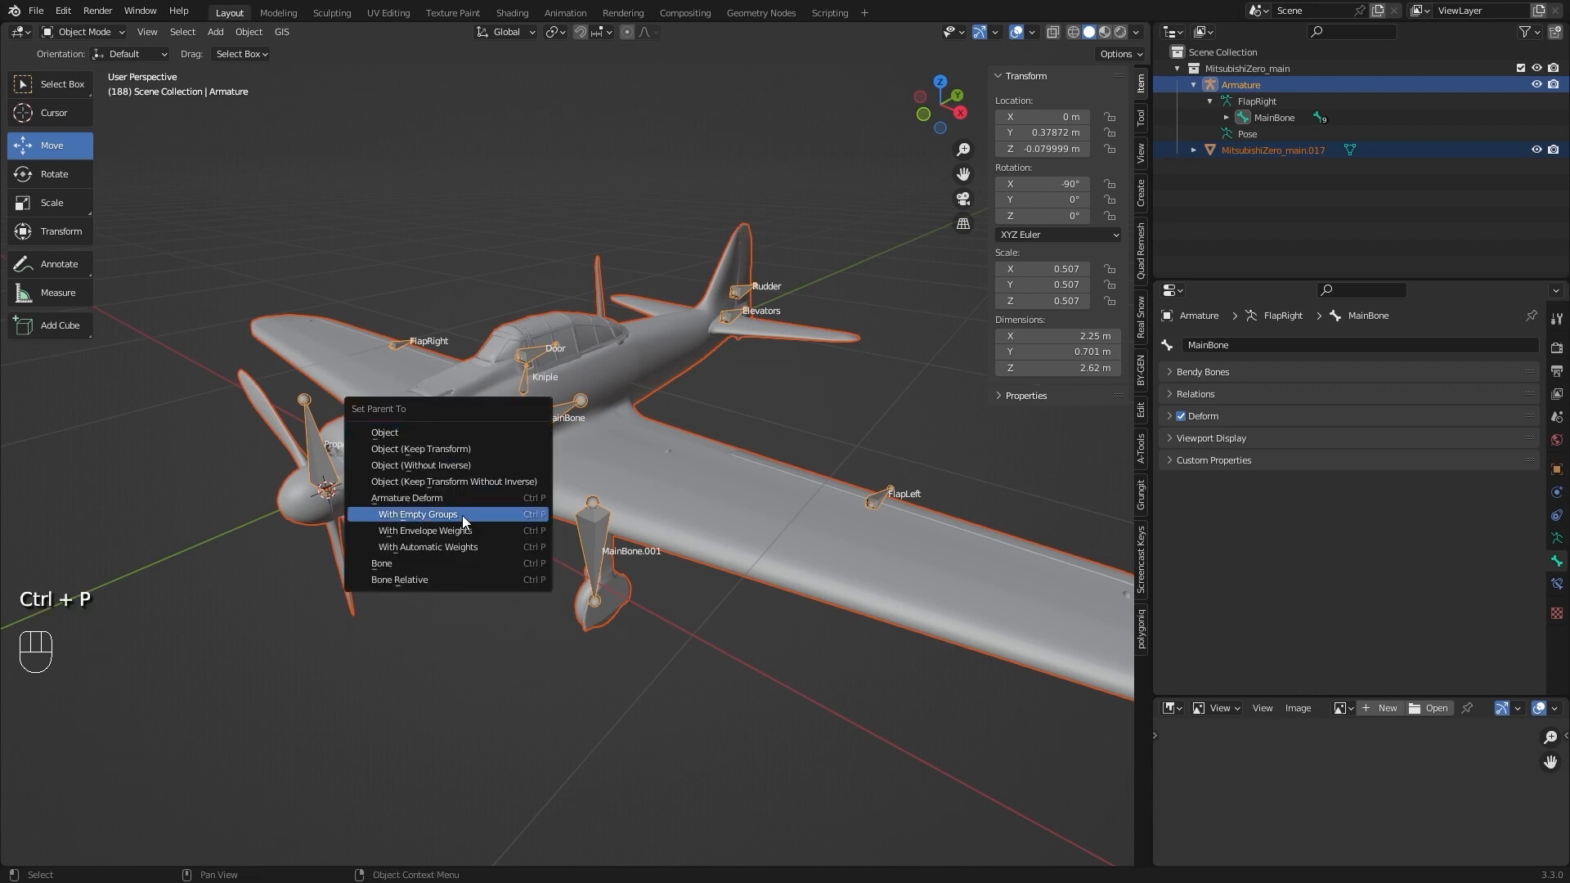
pyautogui.click(417, 514)
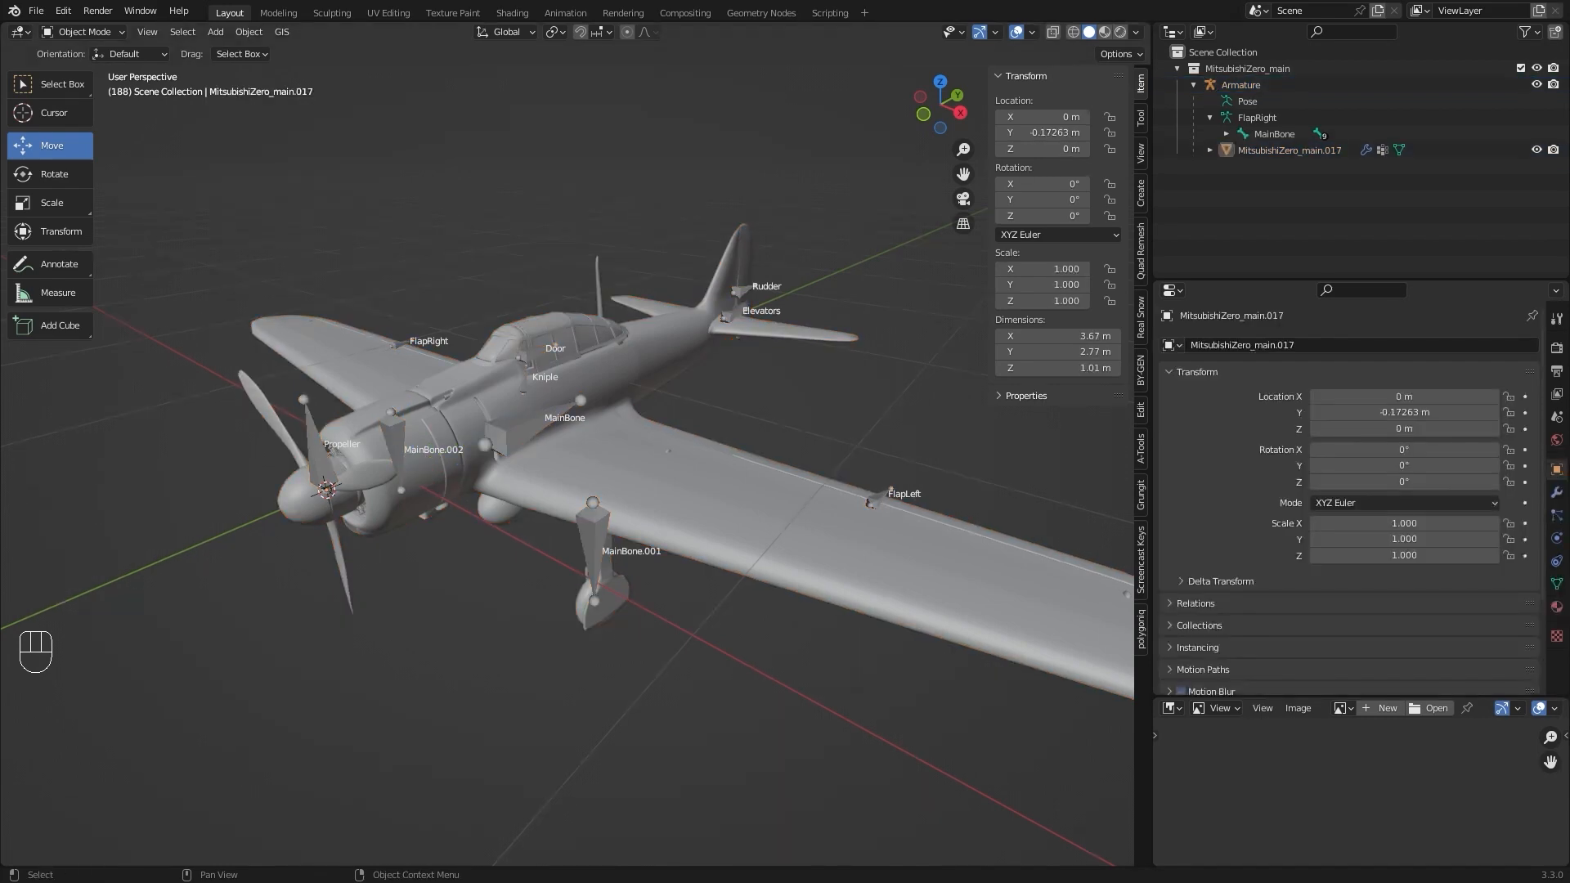
pyautogui.click(745, 471)
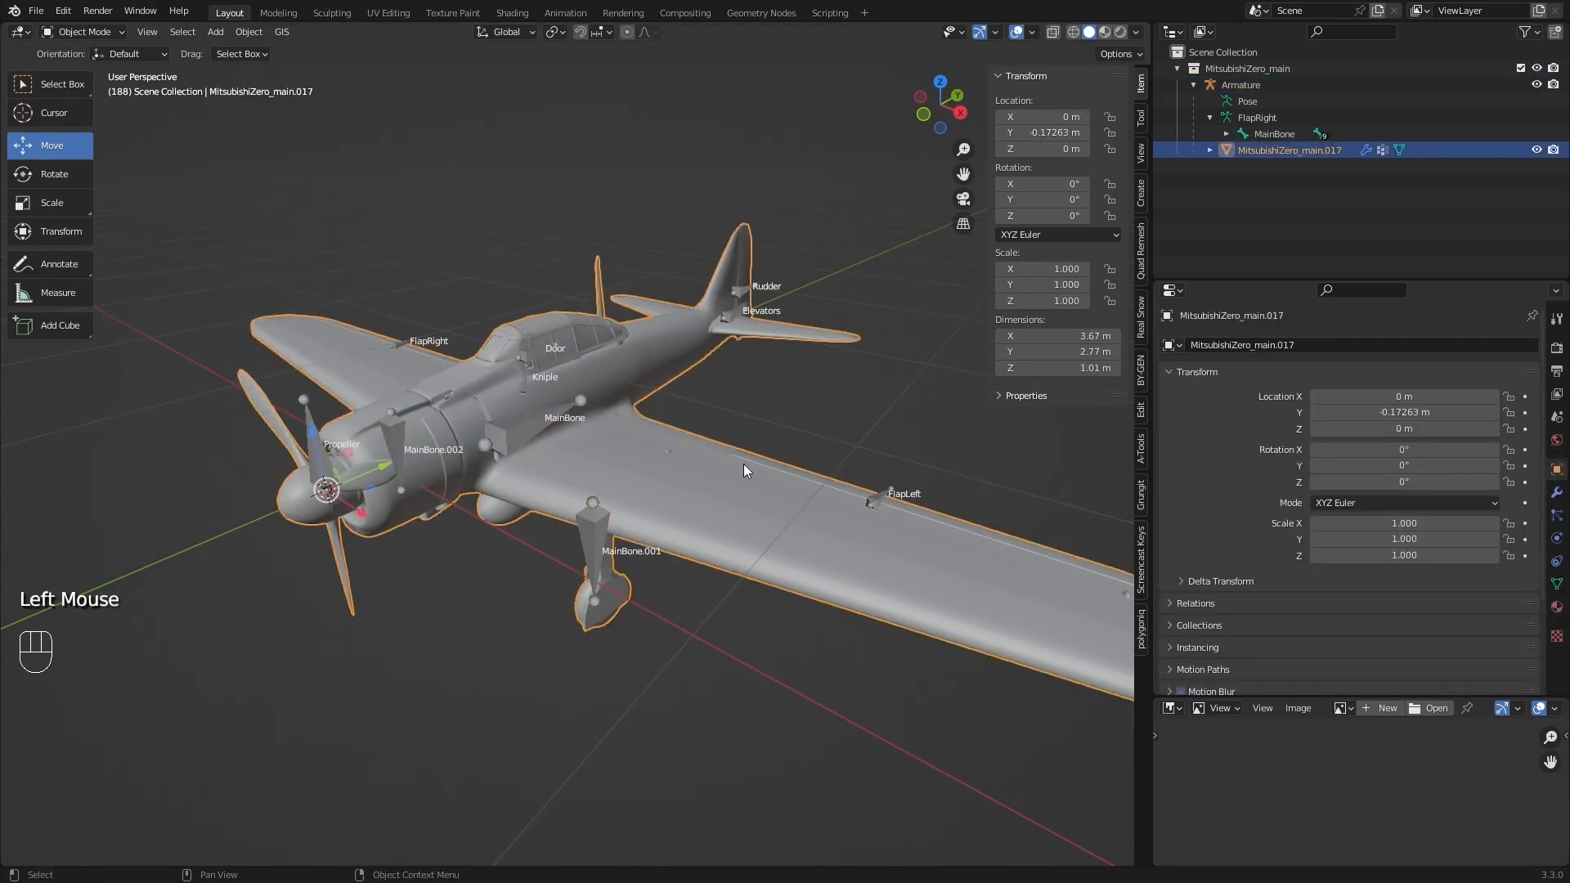
# Assign the left flap faces of the mesh to the FlapLeft vertex group and return to the armature
pyautogui.press('Tab')
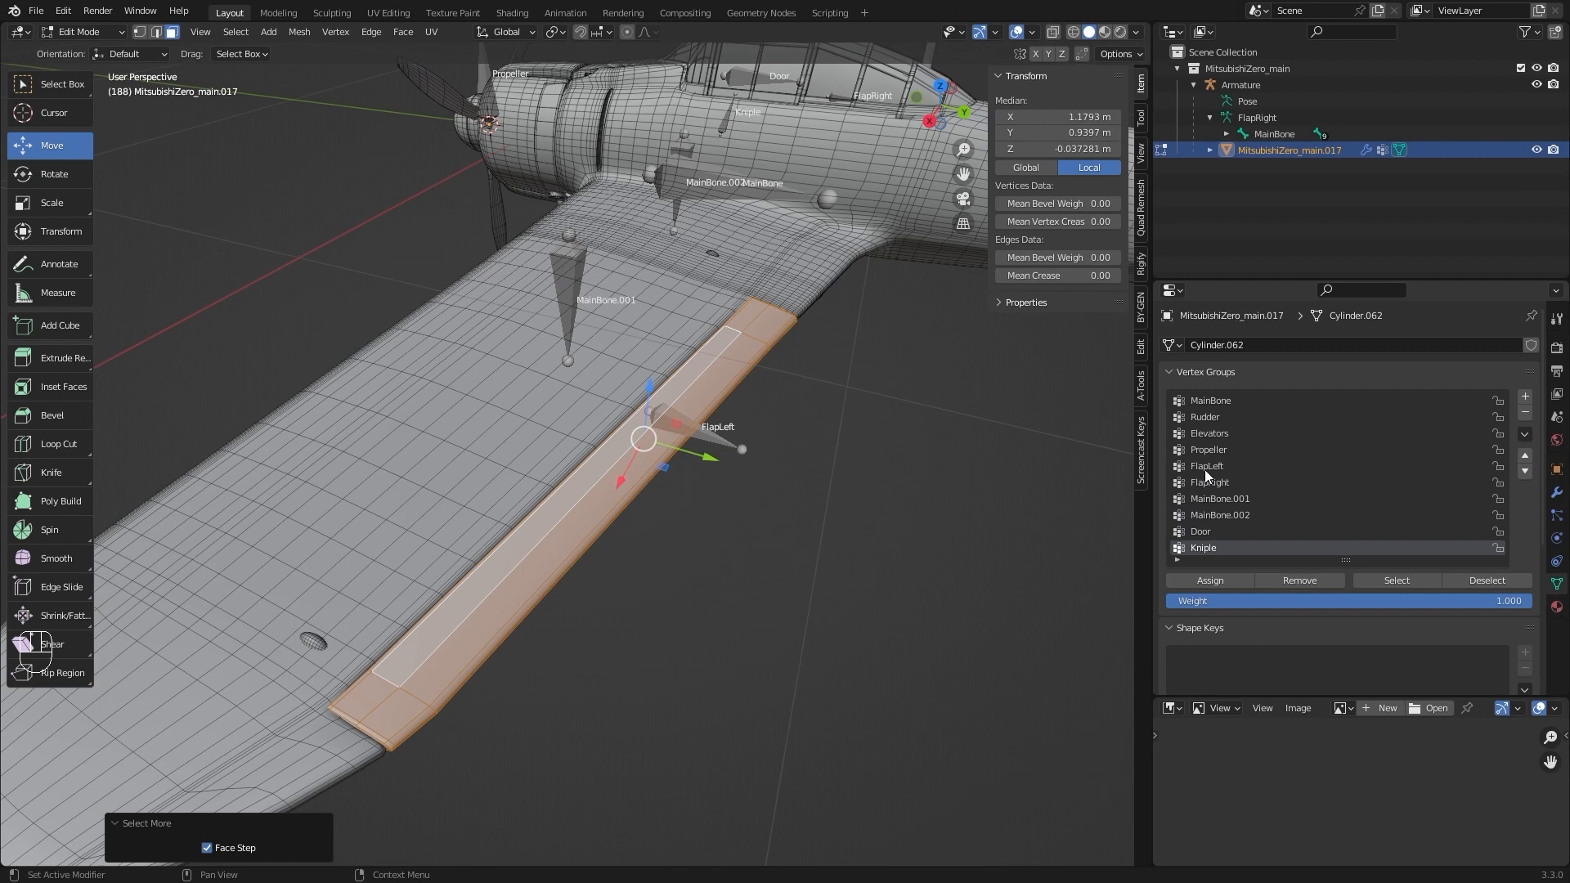
pyautogui.click(1207, 466)
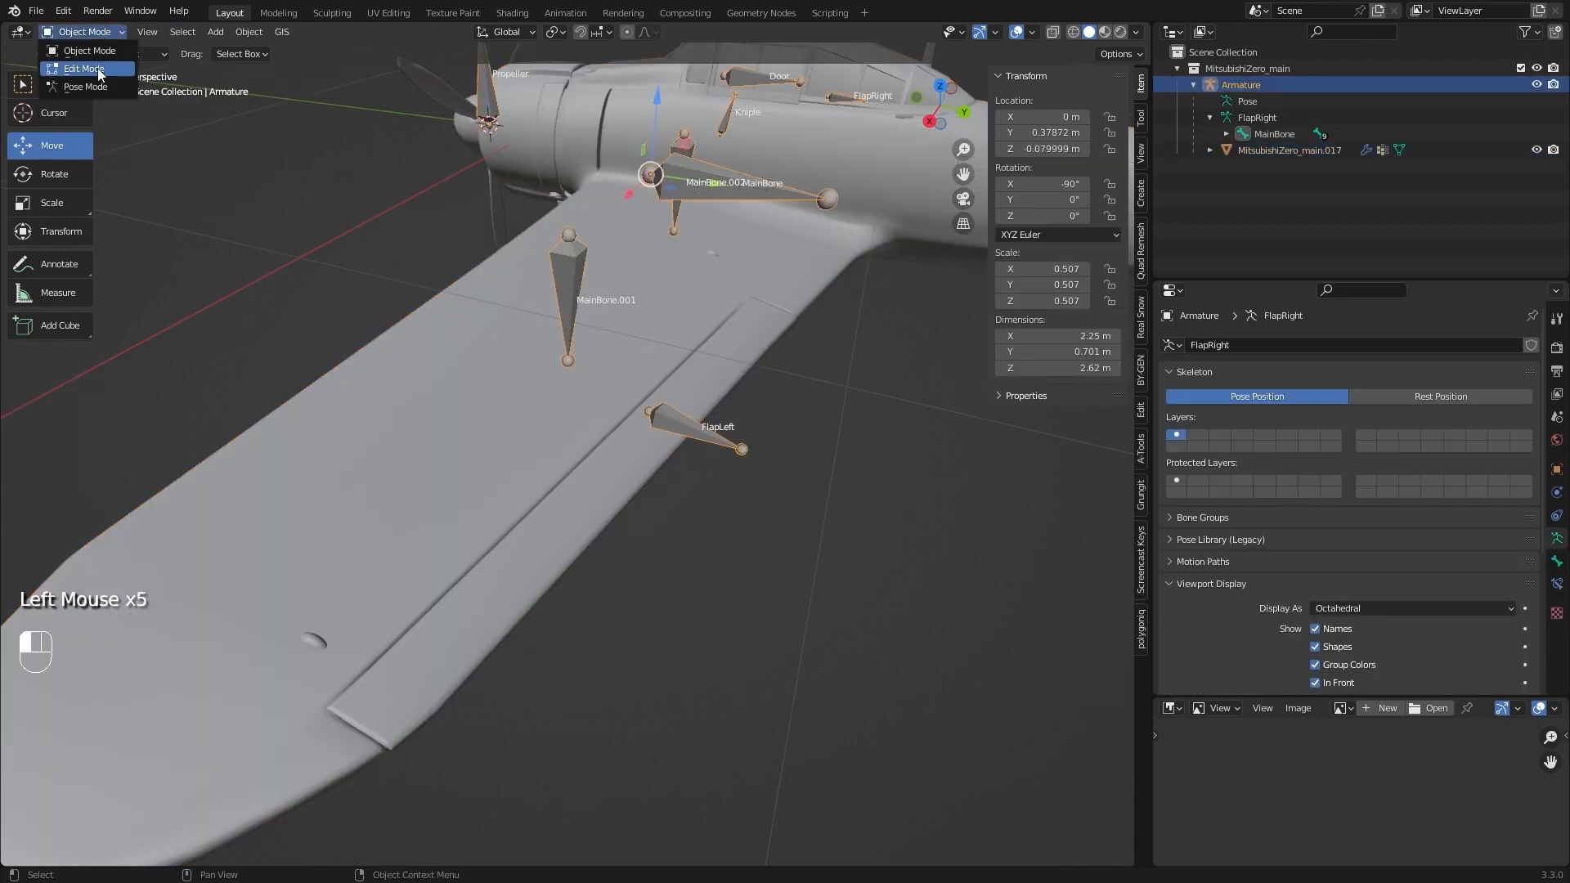
pyautogui.click(83, 87)
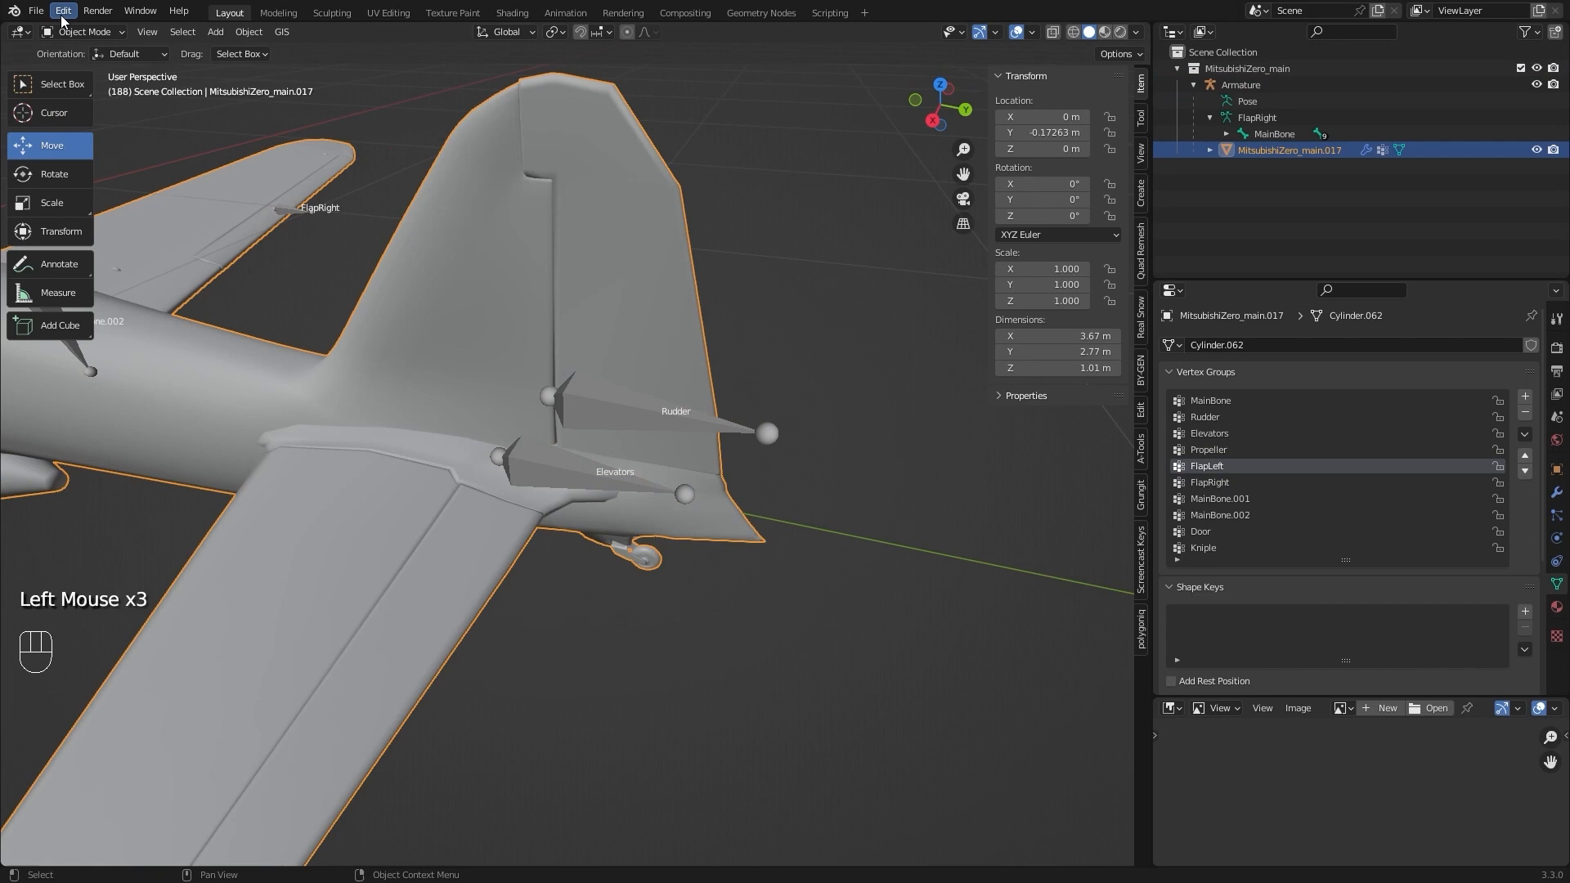
pyautogui.press('Tab')
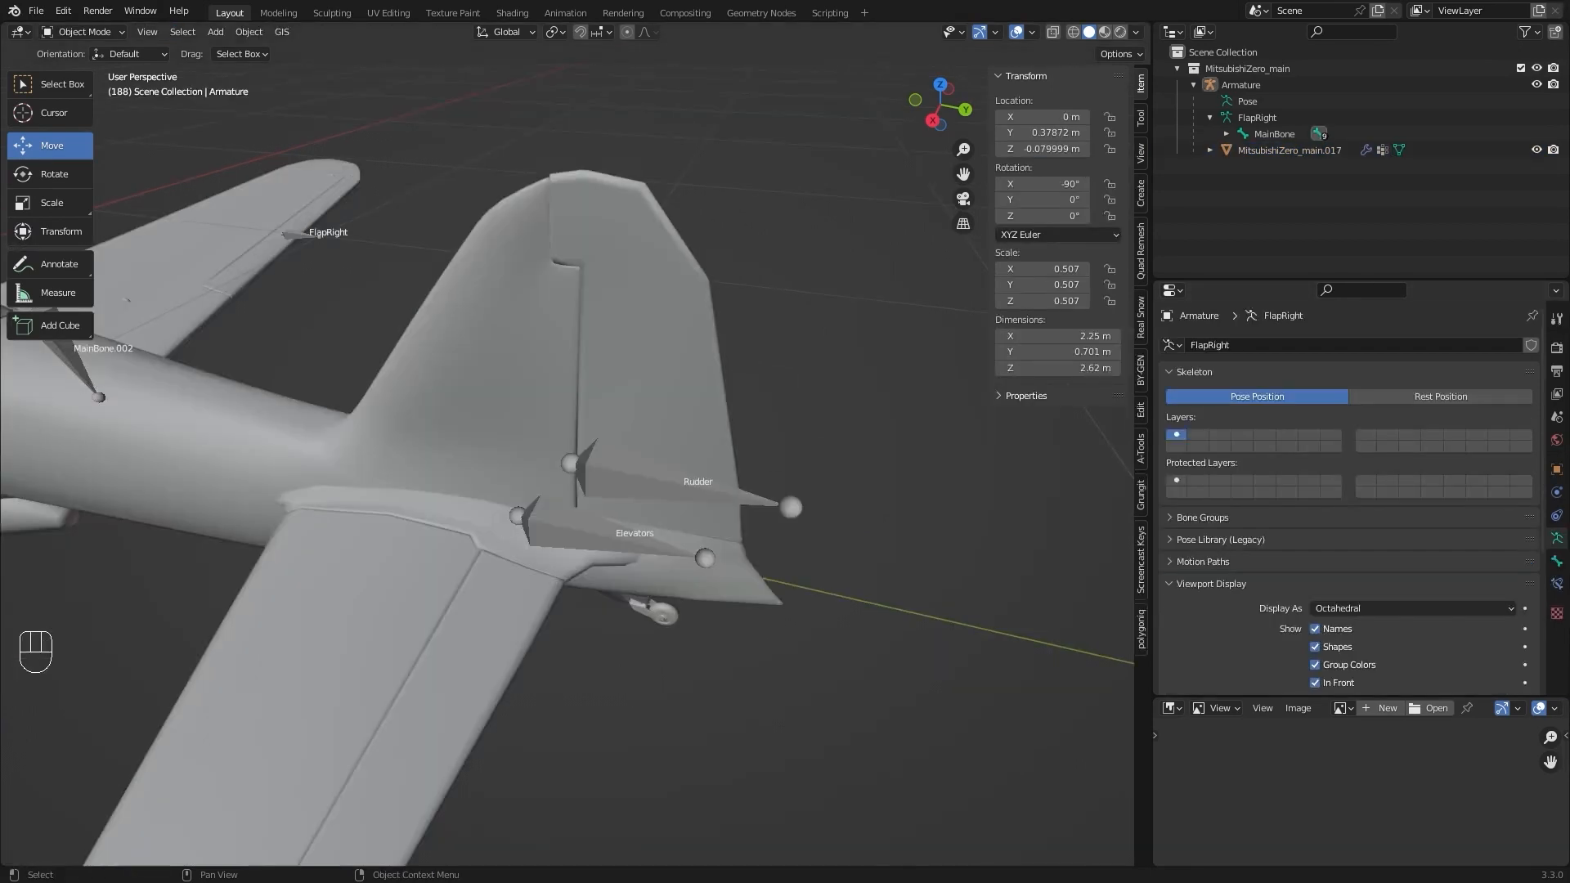
# Enter Pose Mode and switch the Rudder bone to XYZ Euler rotation
pyautogui.click(83, 31)
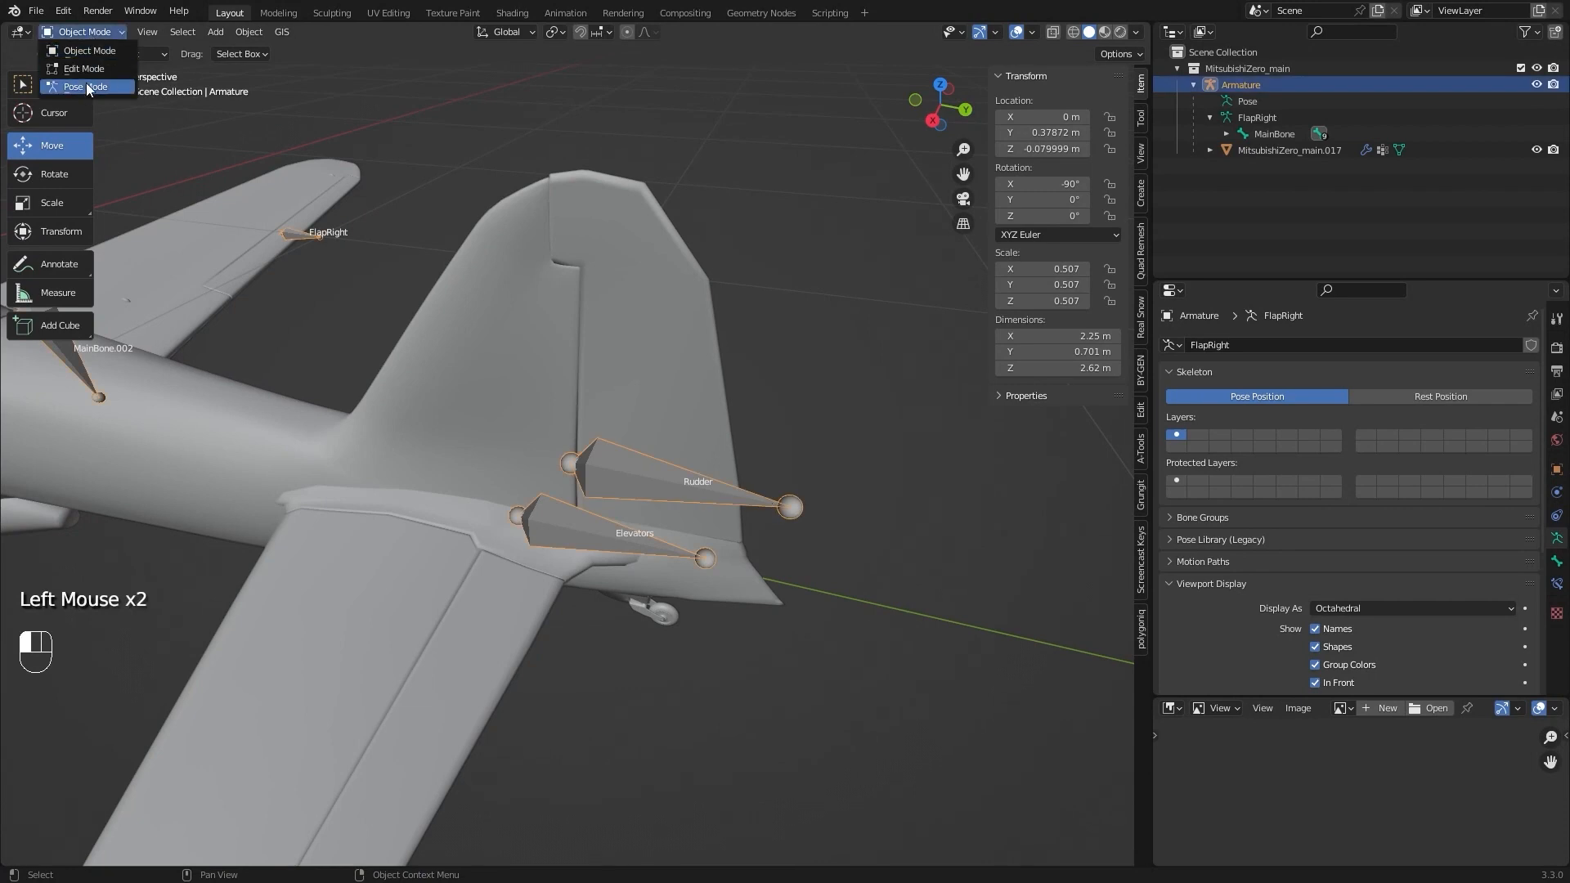
pyautogui.click(82, 87)
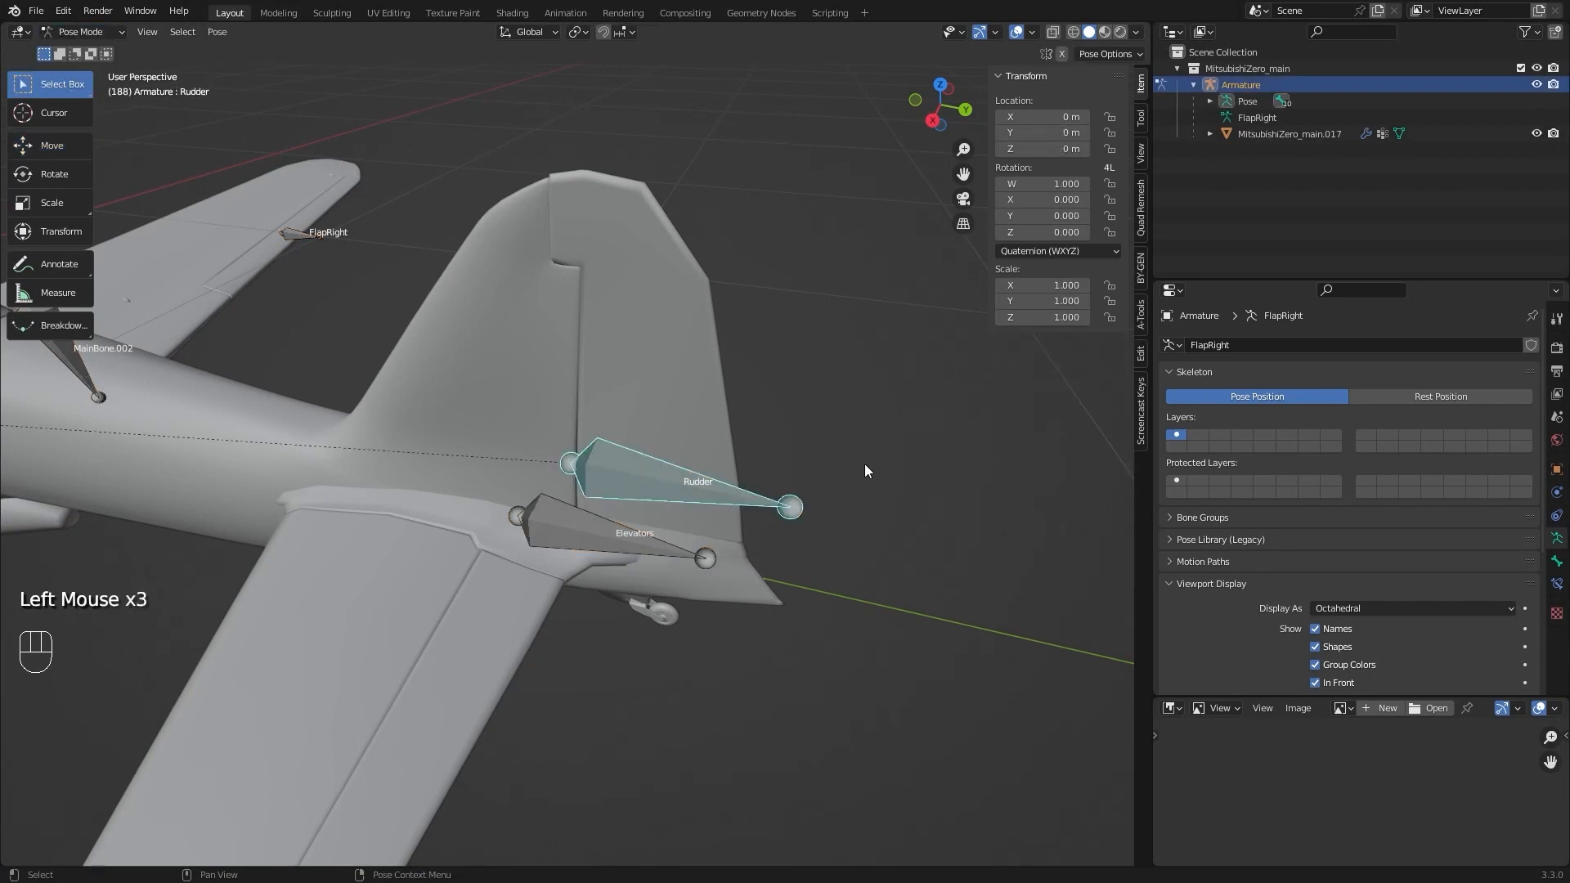
pyautogui.press('r')
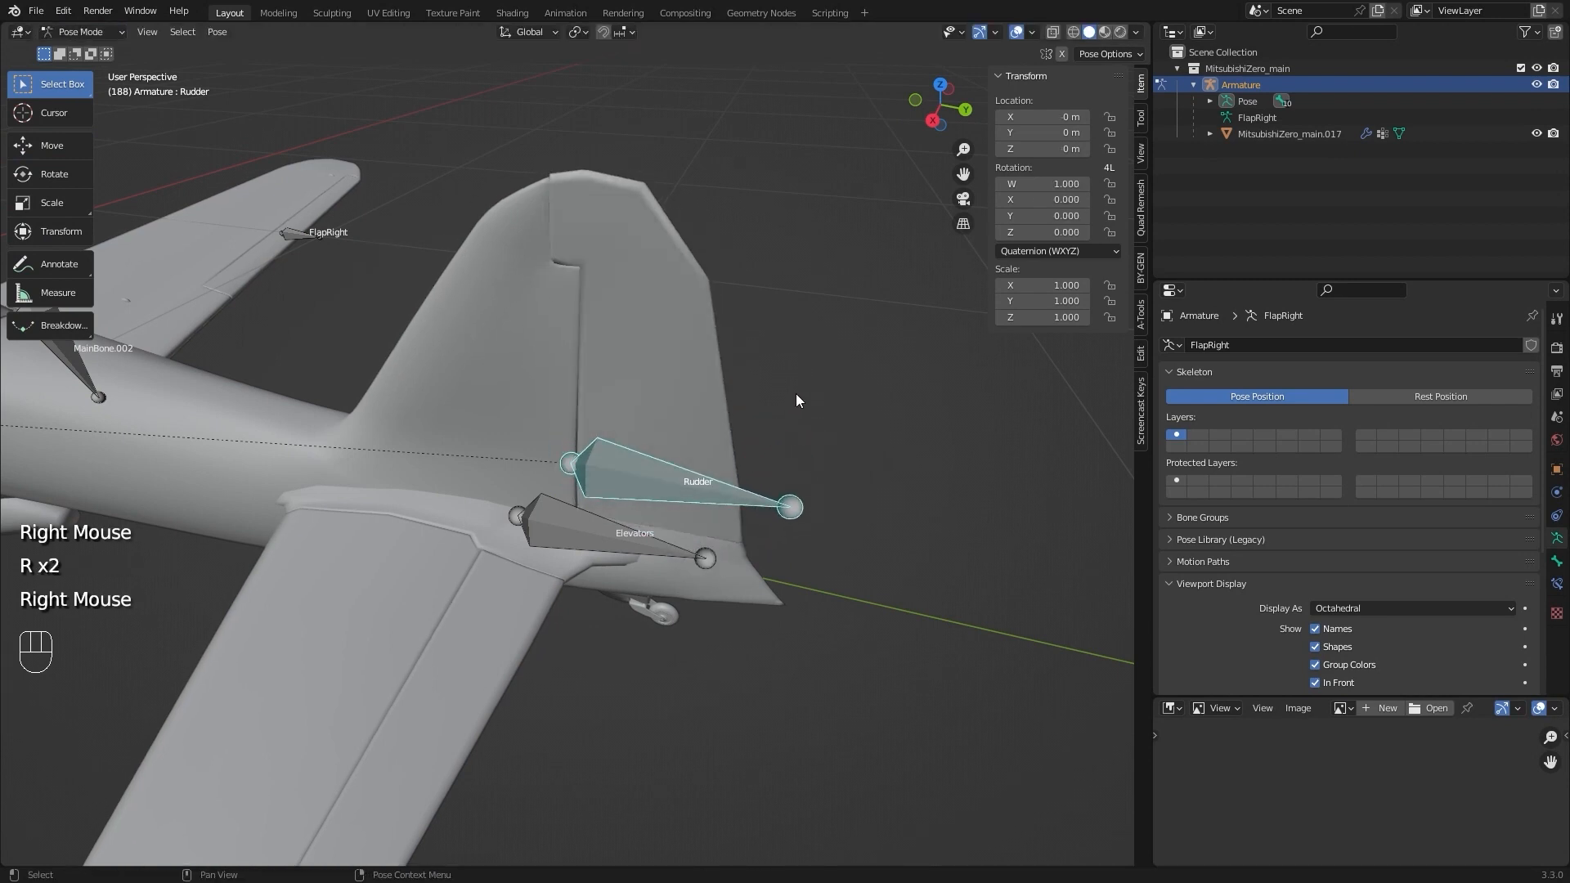
pyautogui.click(1051, 250)
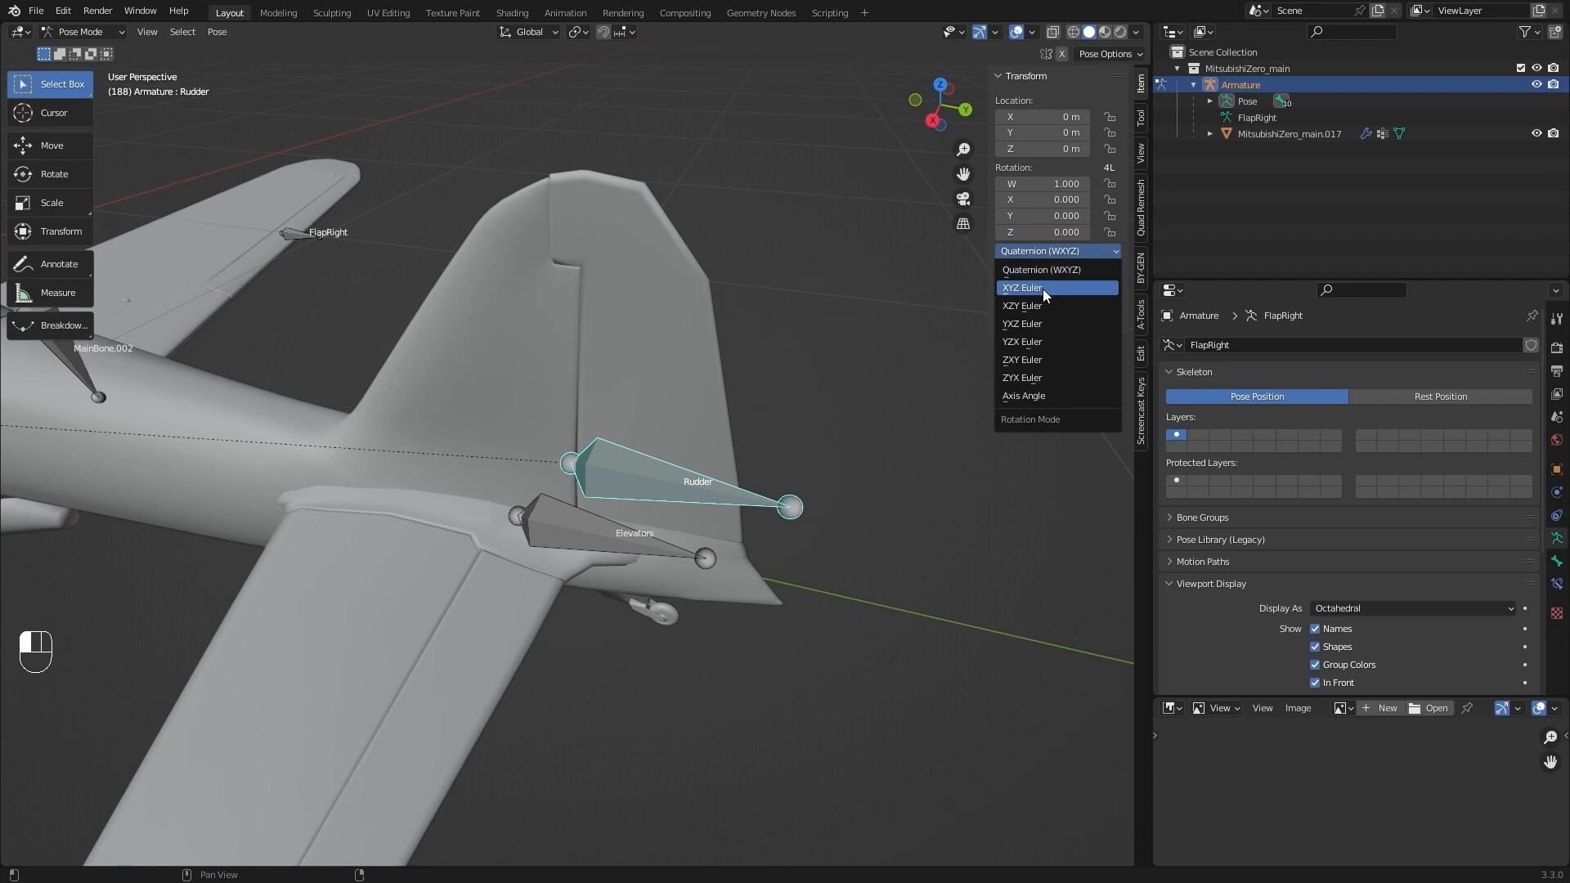
pyautogui.click(1022, 288)
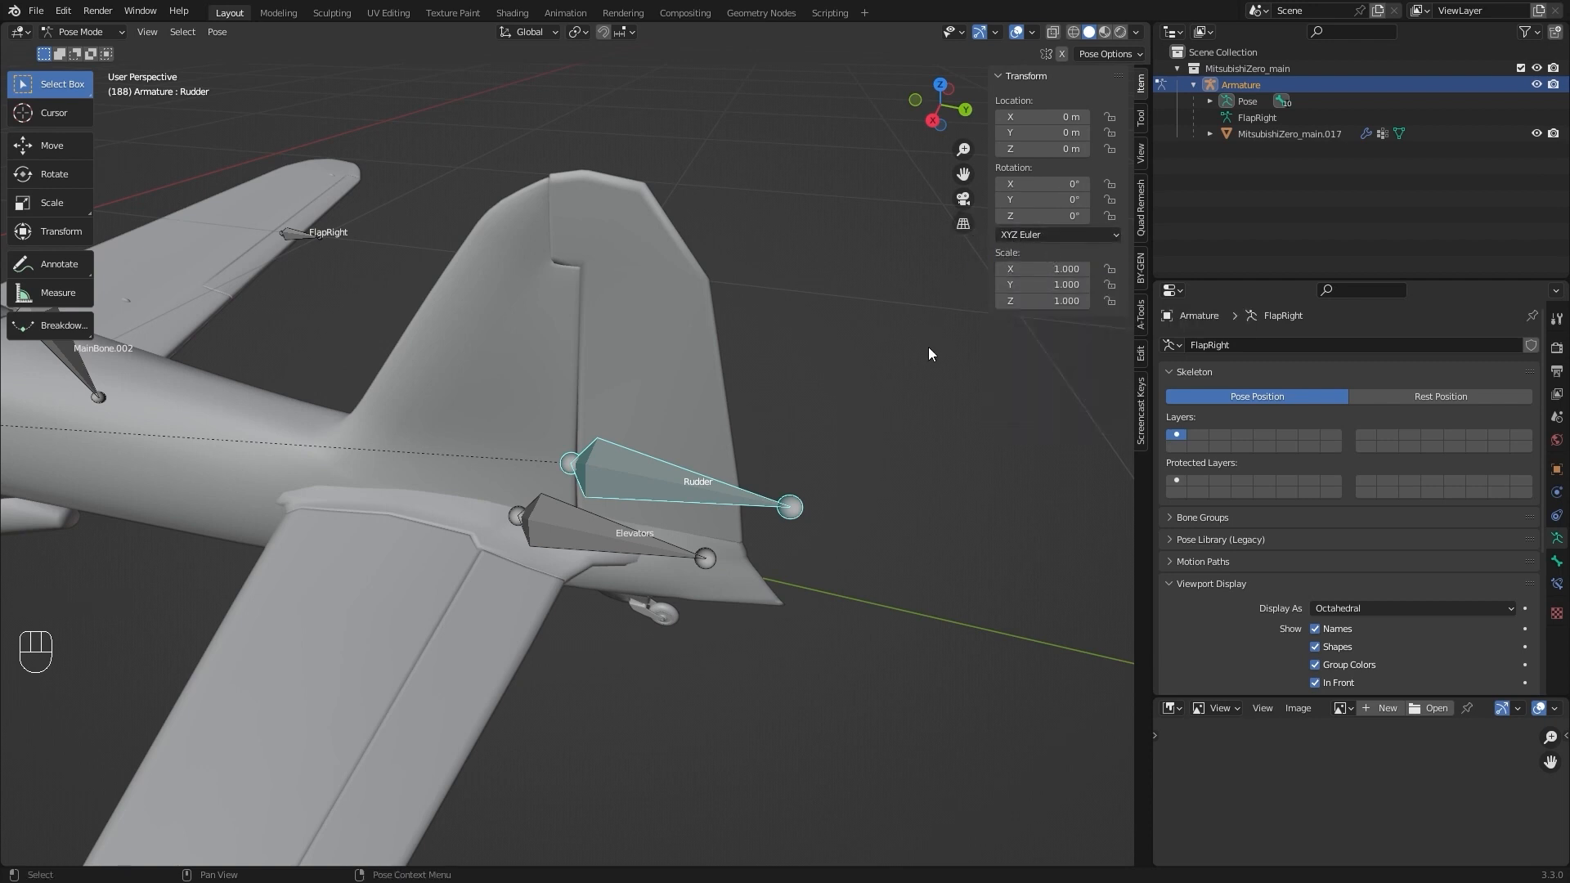
# Test-swing the rudder about Z, then switch FlapLeft to XYZ Euler rotation
pyautogui.moveTo(791, 507); pyautogui.dragTo(760, 579)
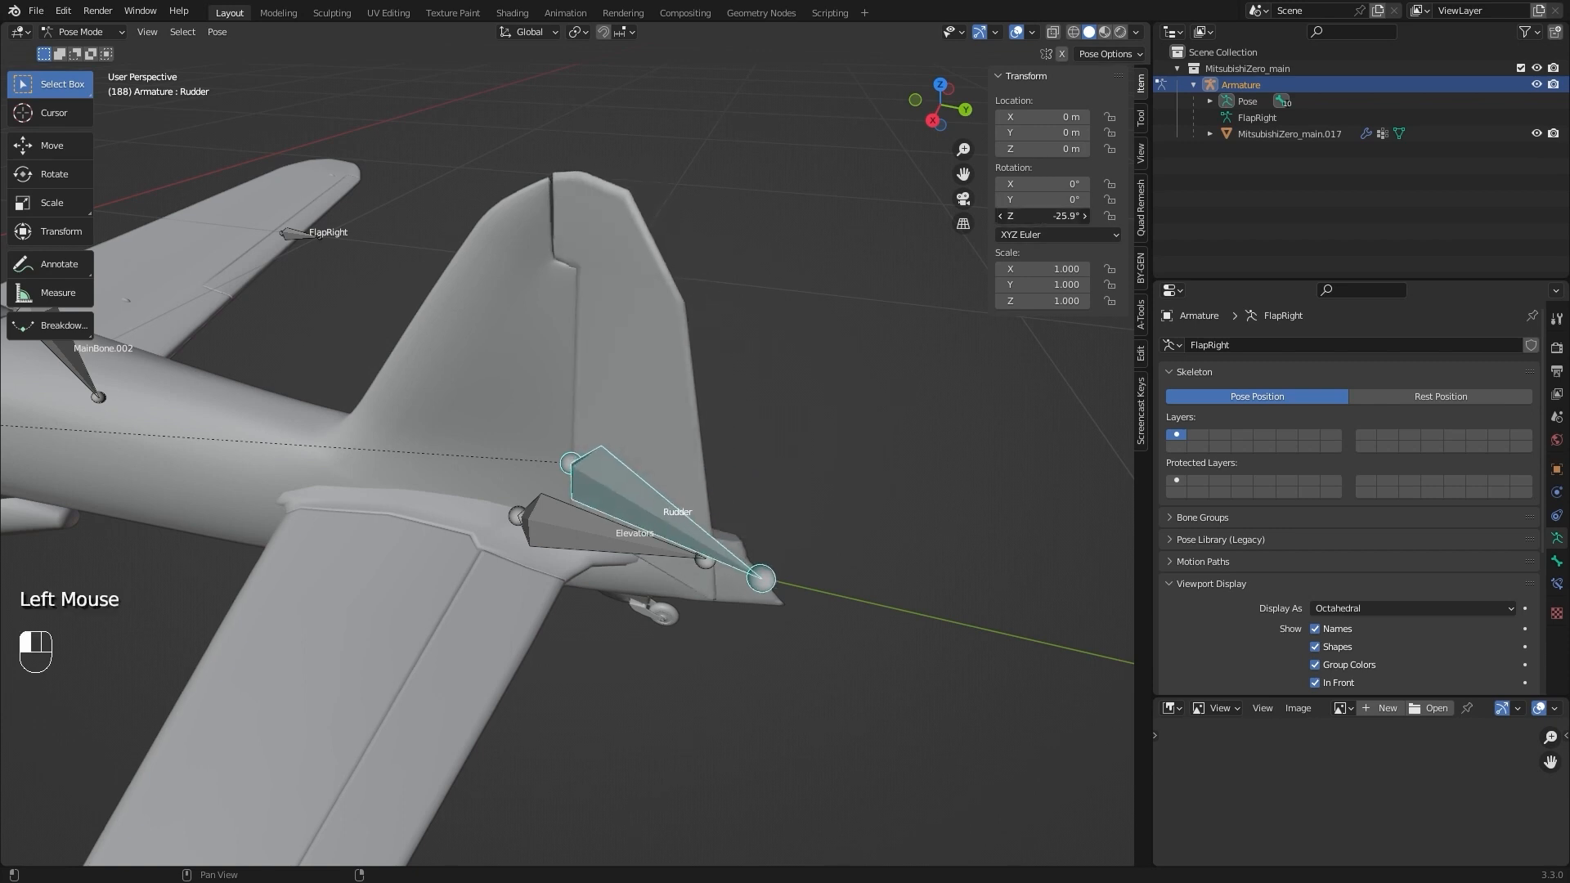
pyautogui.moveTo(1042, 216); pyautogui.dragTo(1042, 216)
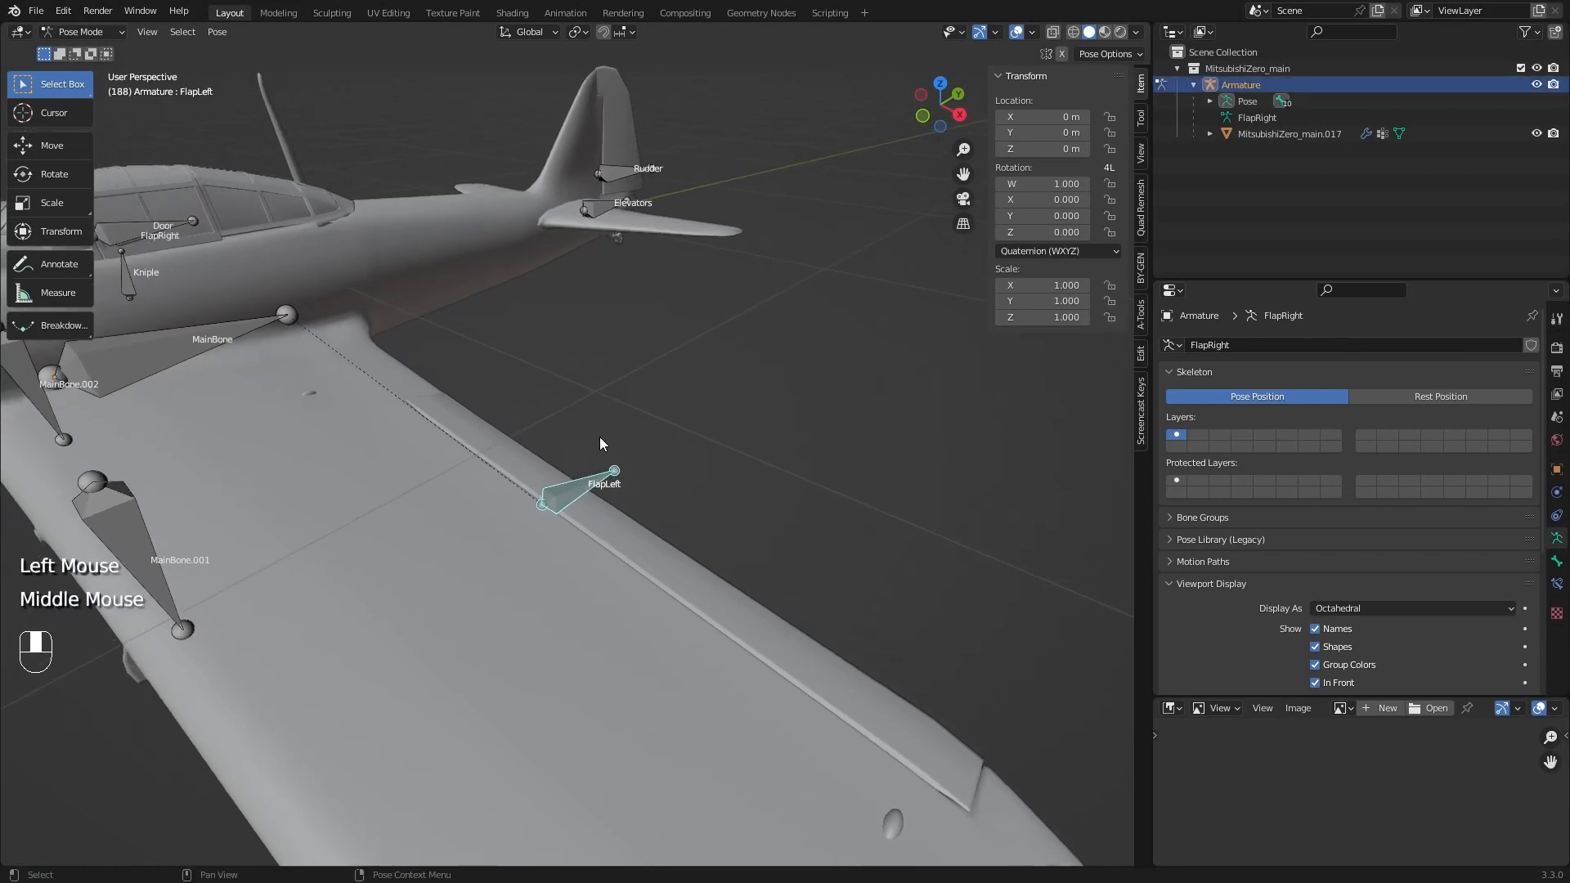
pyautogui.click(1051, 250)
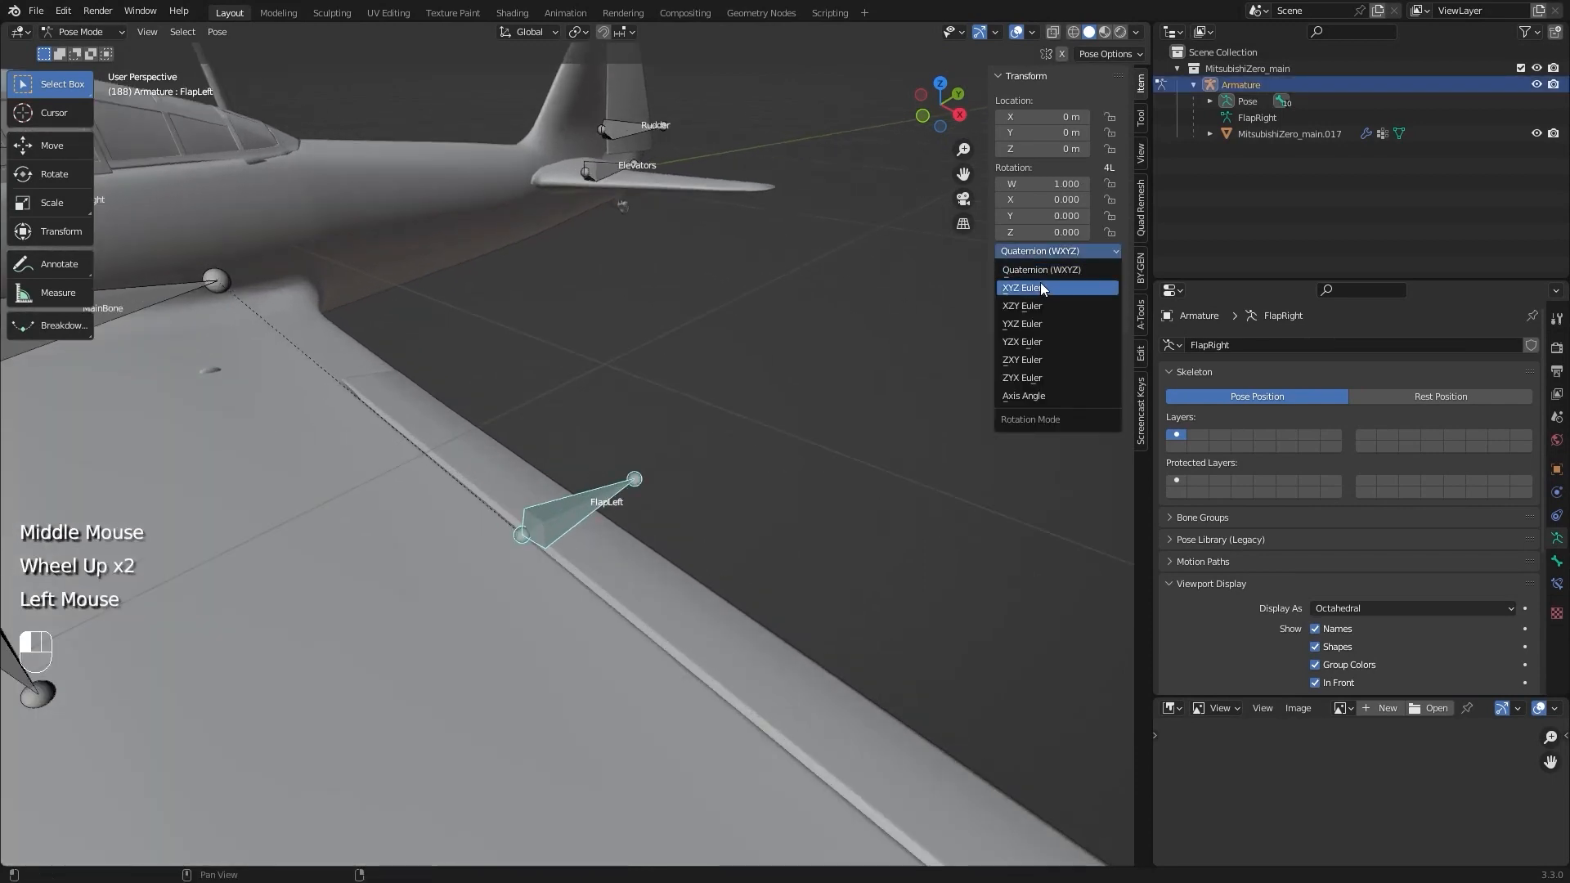
pyautogui.click(1022, 288)
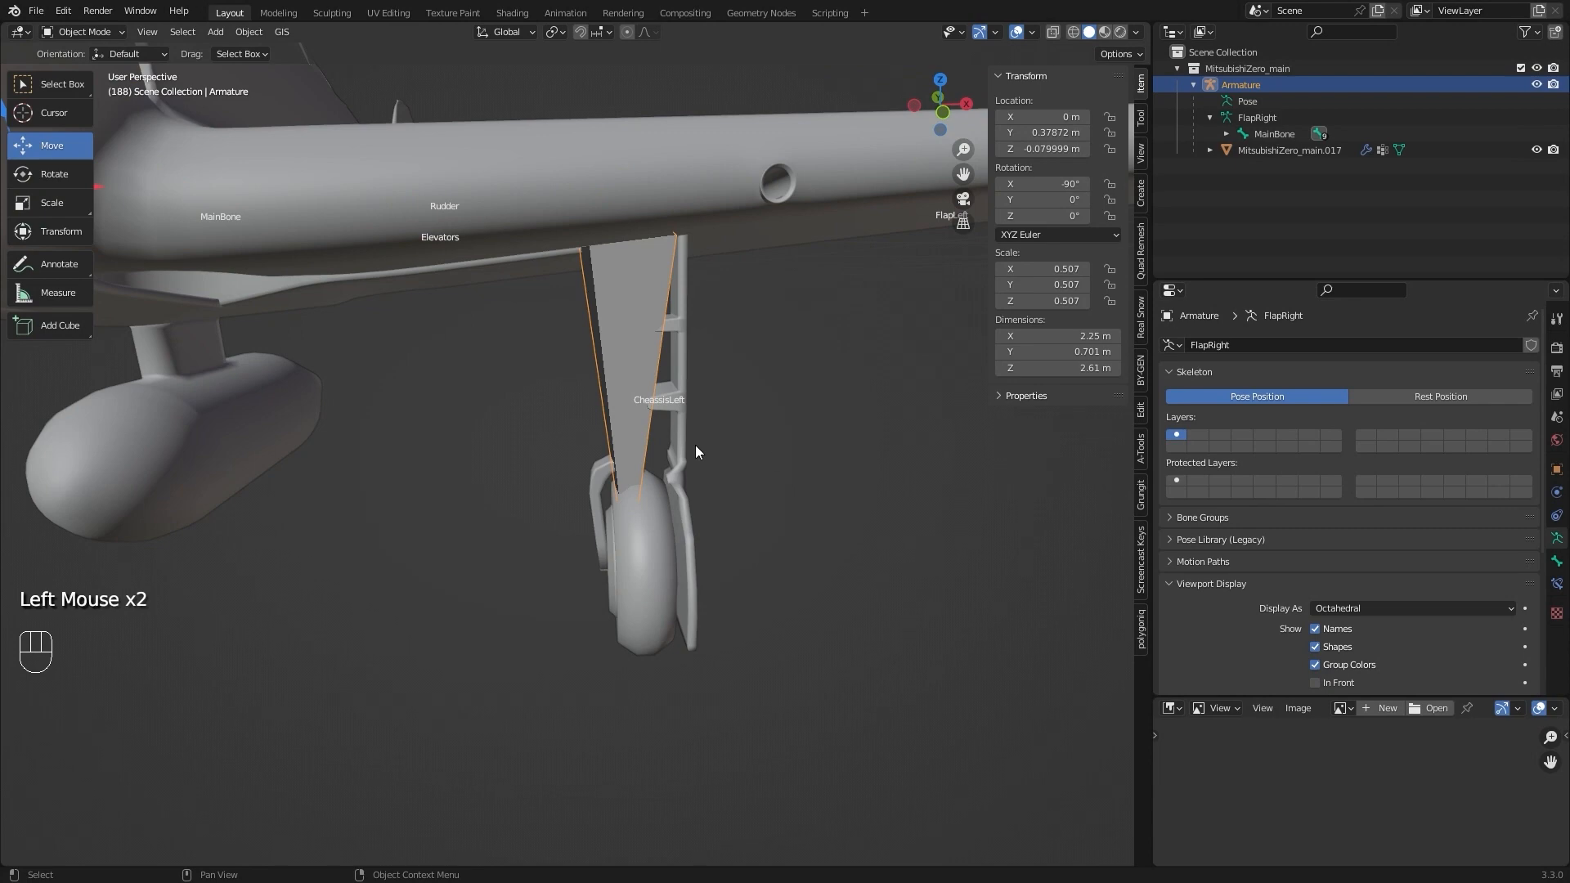
# Assign the left landing-gear vertices to the CheassisLeft vertex group
pyautogui.click(84, 31)
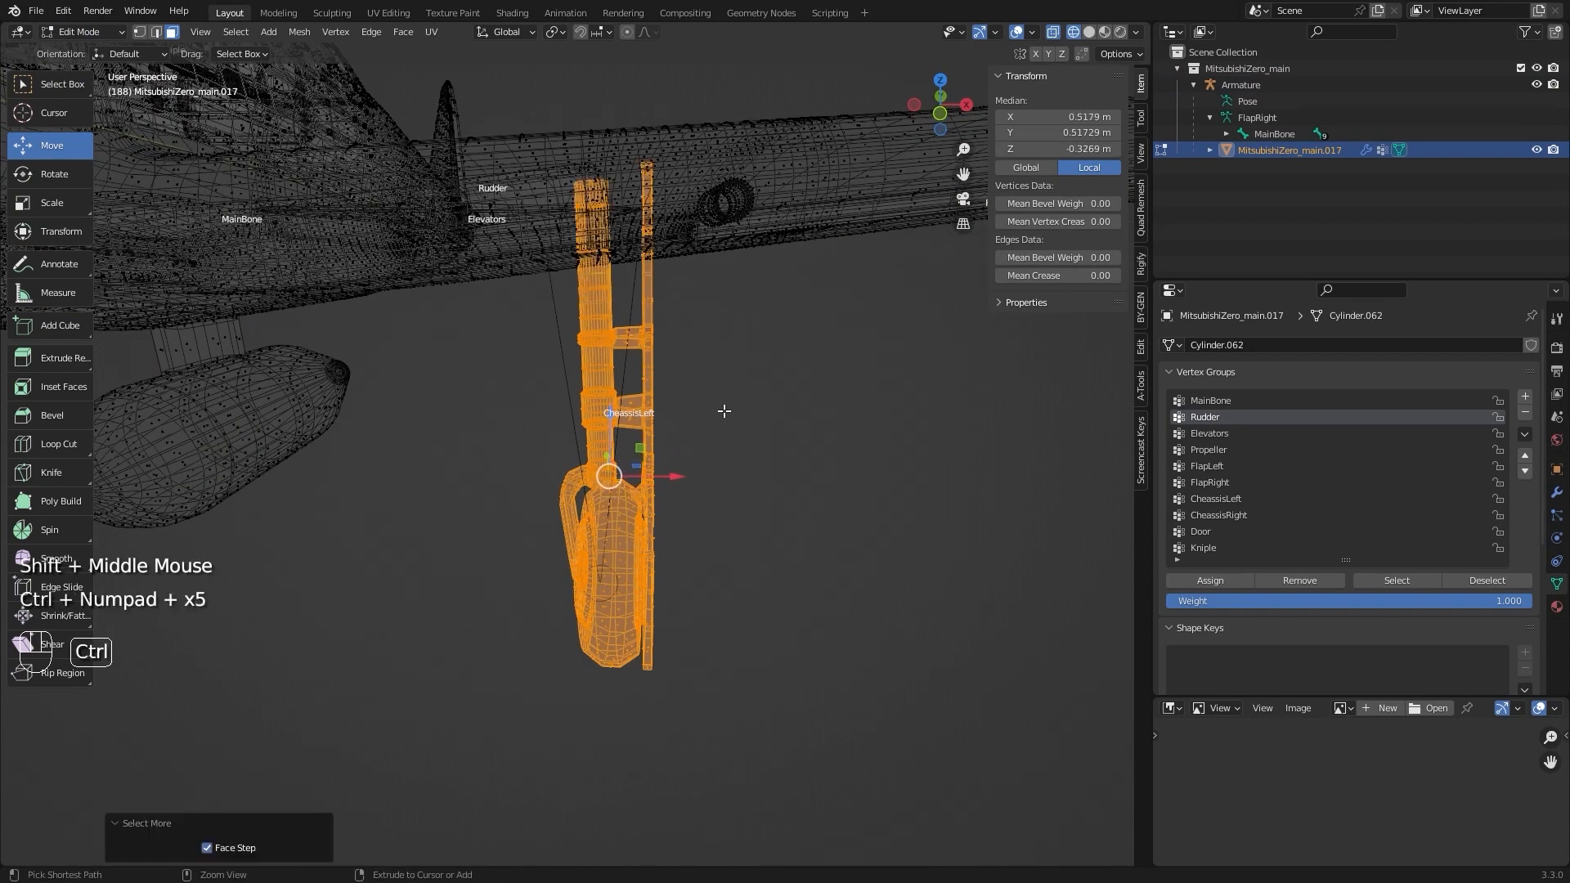
pyautogui.click(1086, 33)
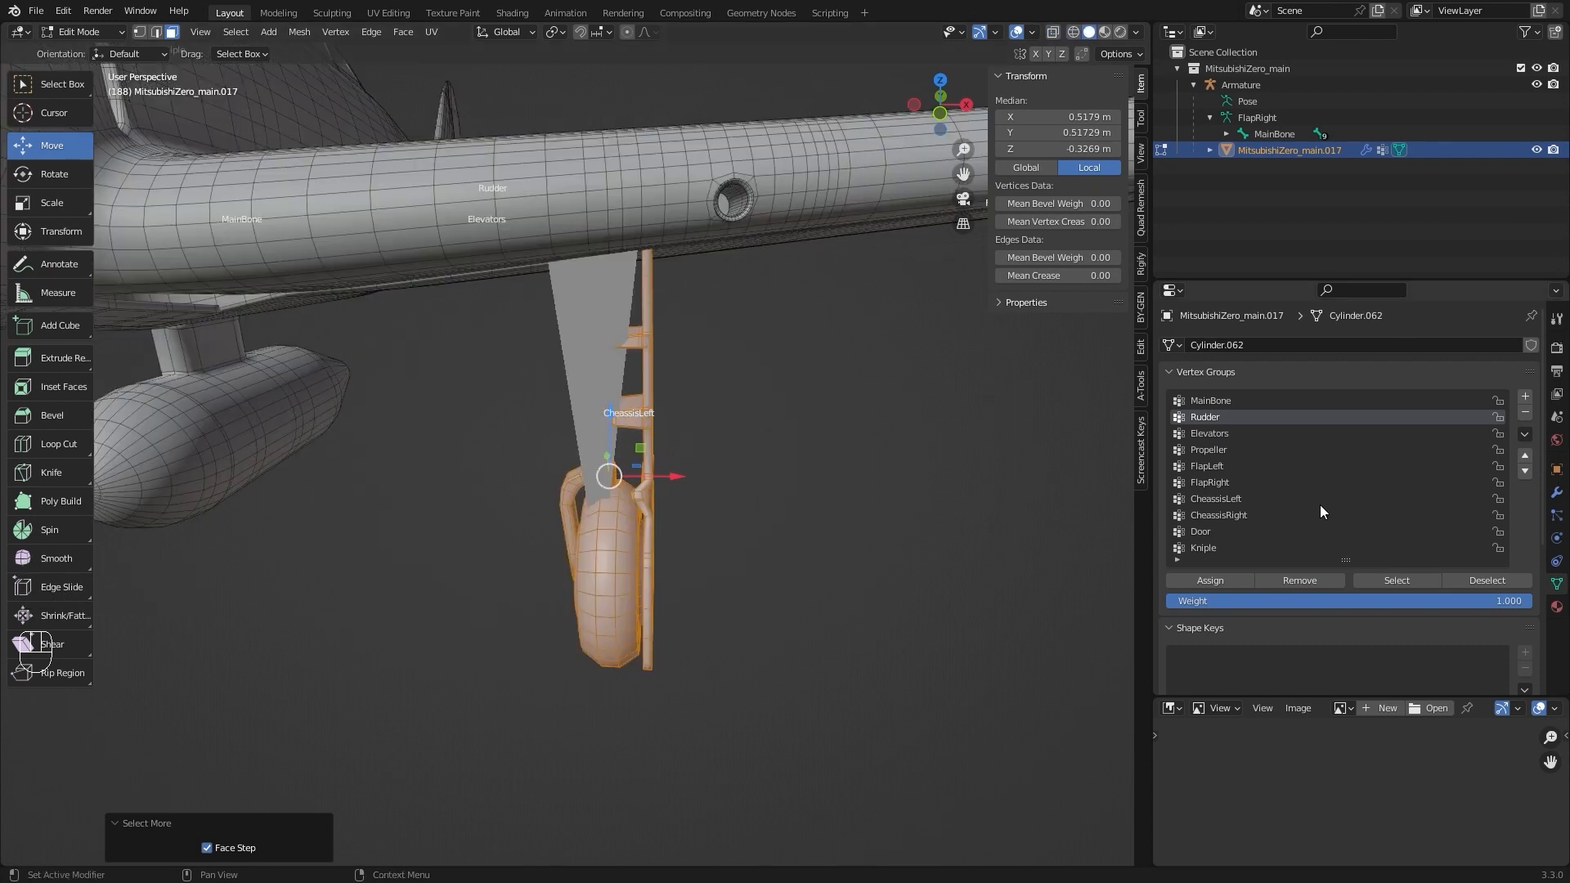
pyautogui.click(1215, 497)
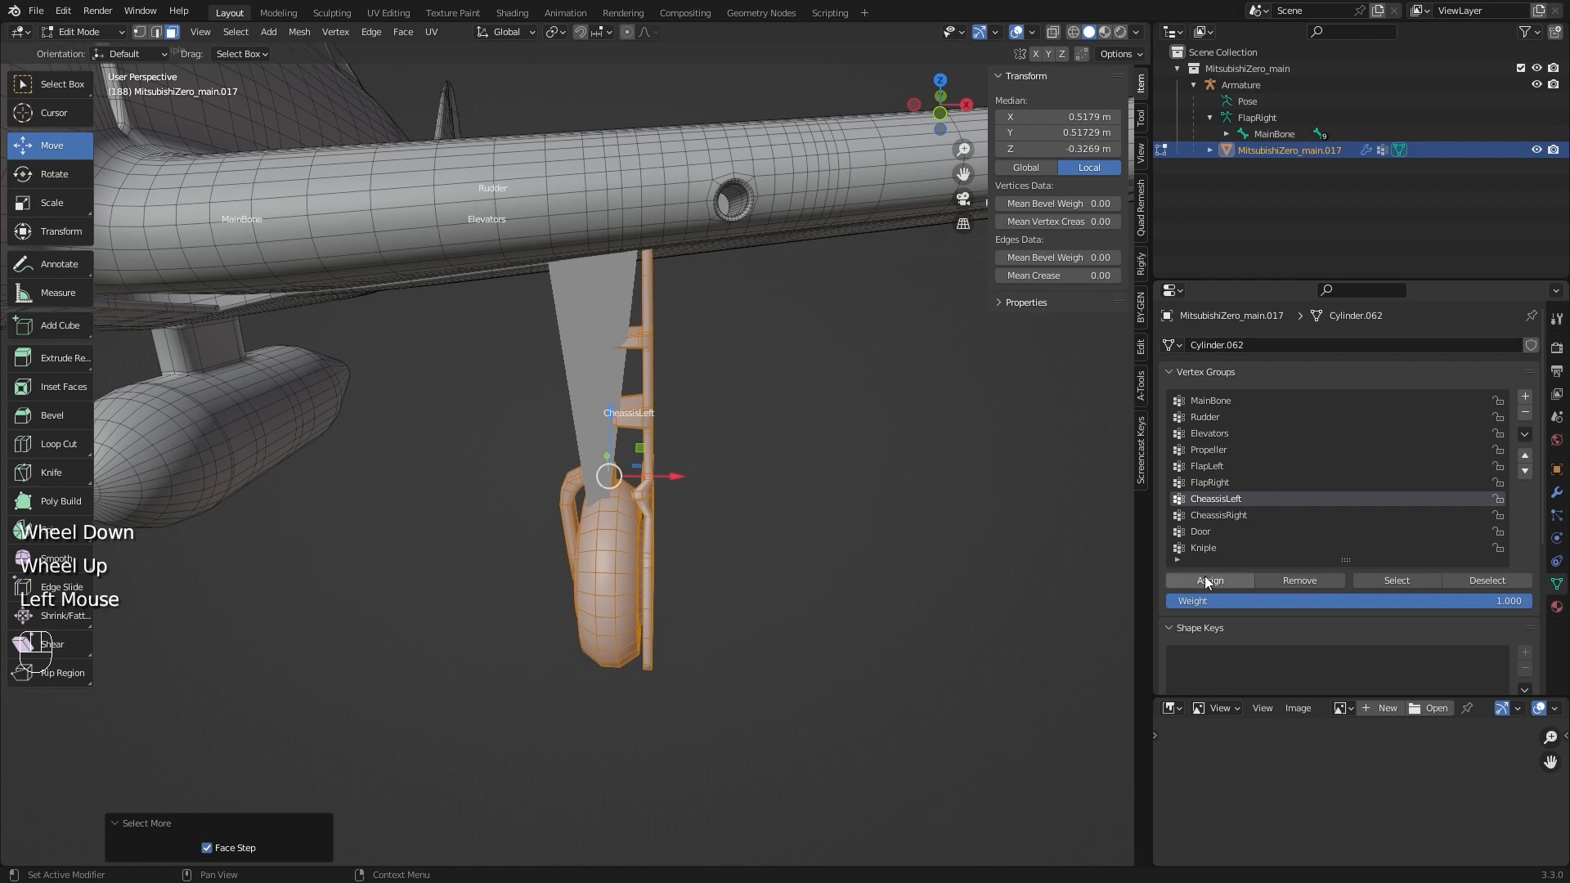
pyautogui.click(78, 31)
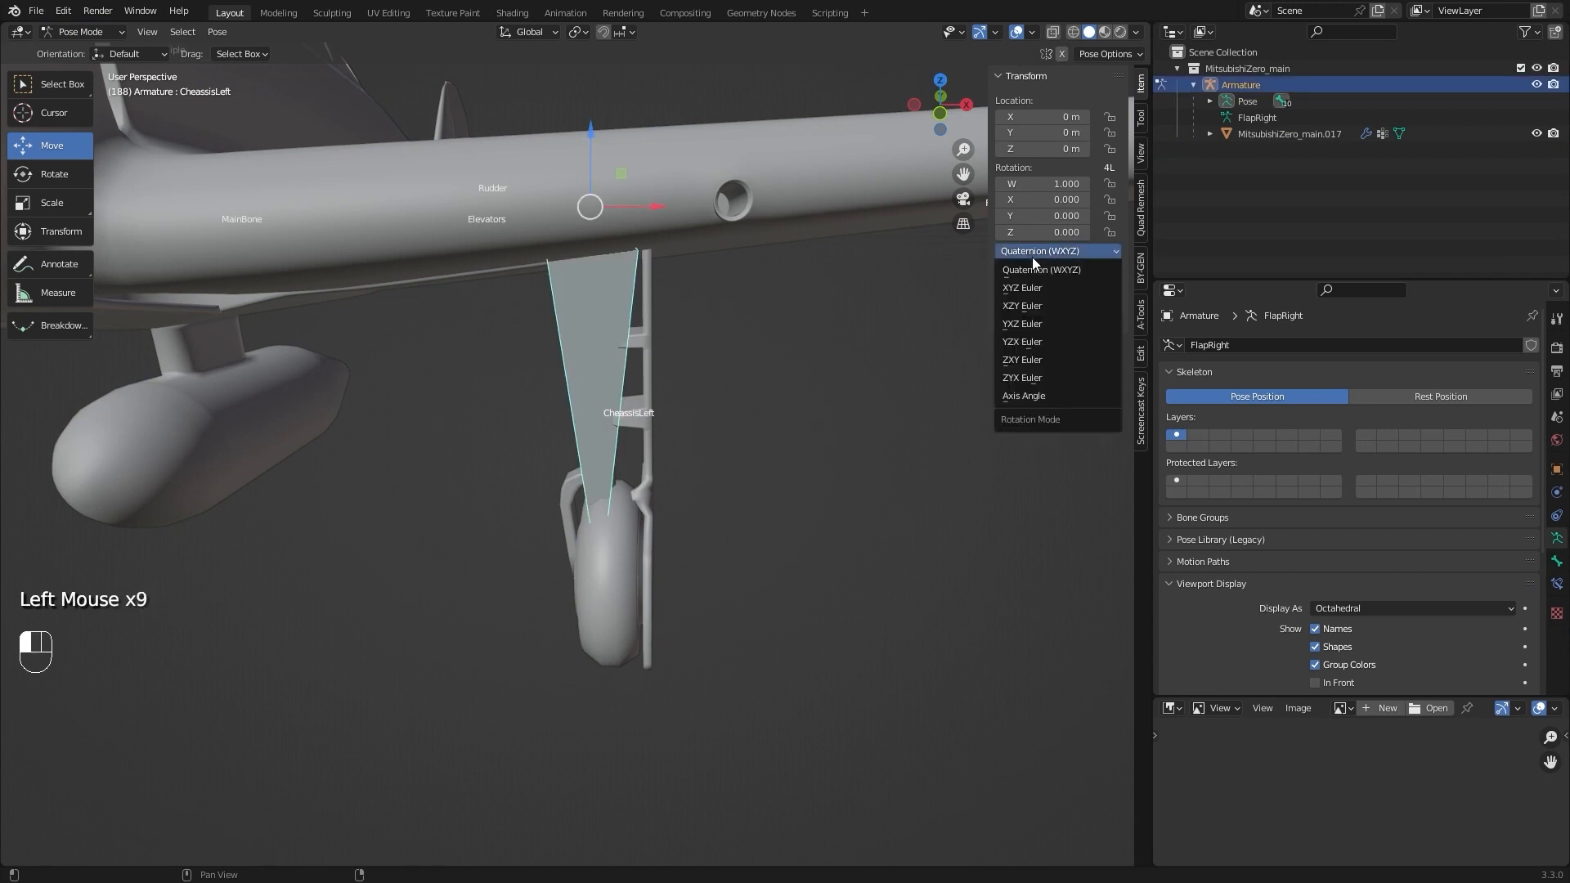
# Set CheassisLeft to XYZ Euler, nudge its rest position along X and fold the left gear up to 86.2° Z
pyautogui.click(1020, 287)
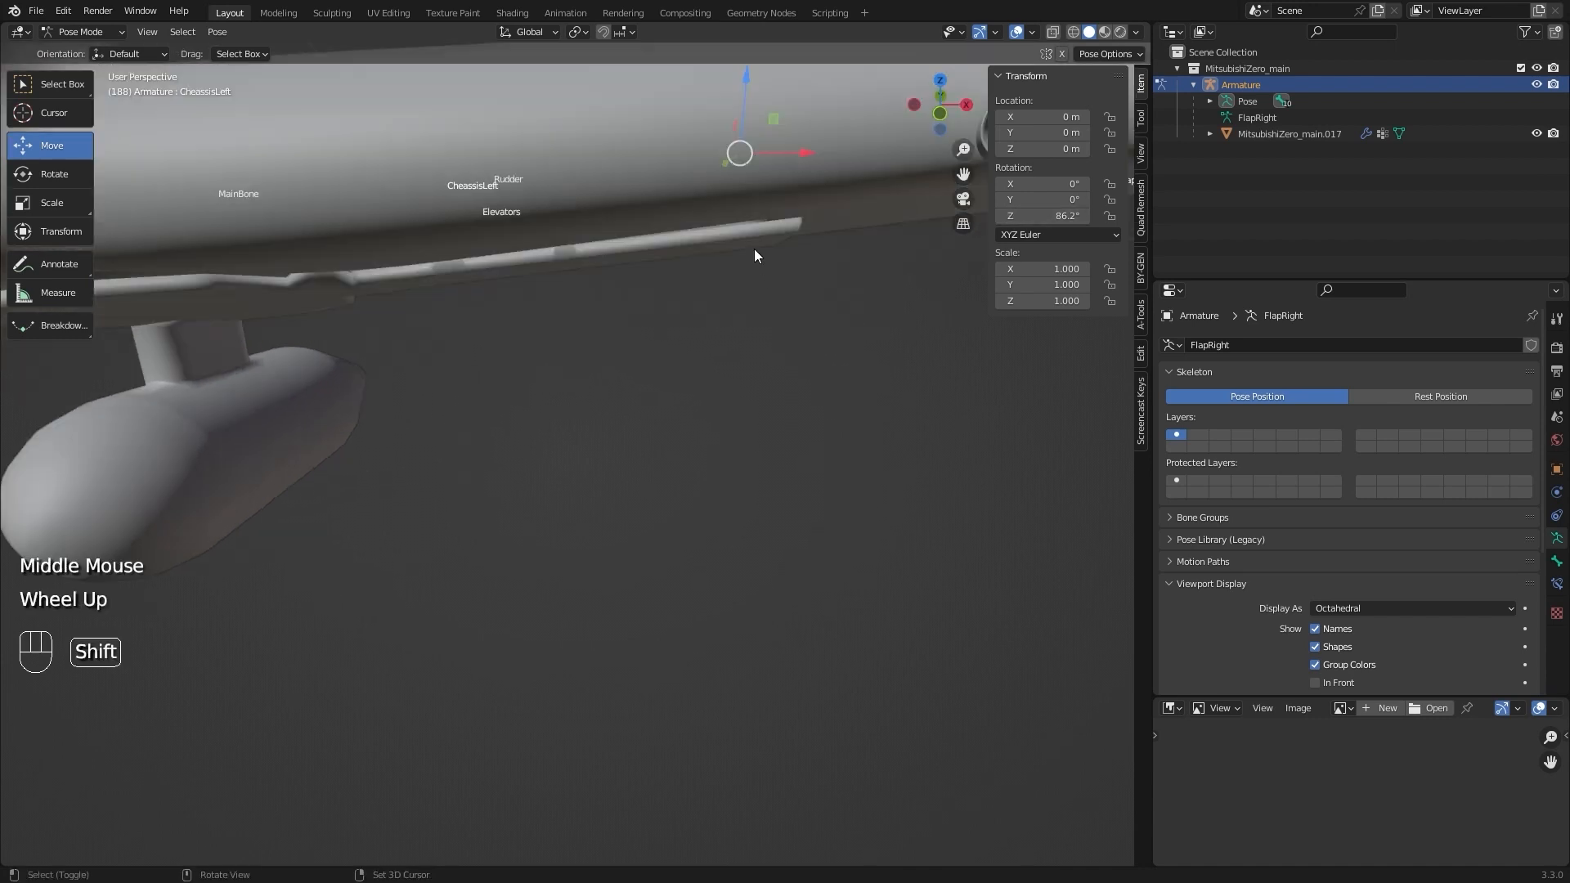
pyautogui.moveTo(755, 255); pyautogui.dragTo(690, 211)
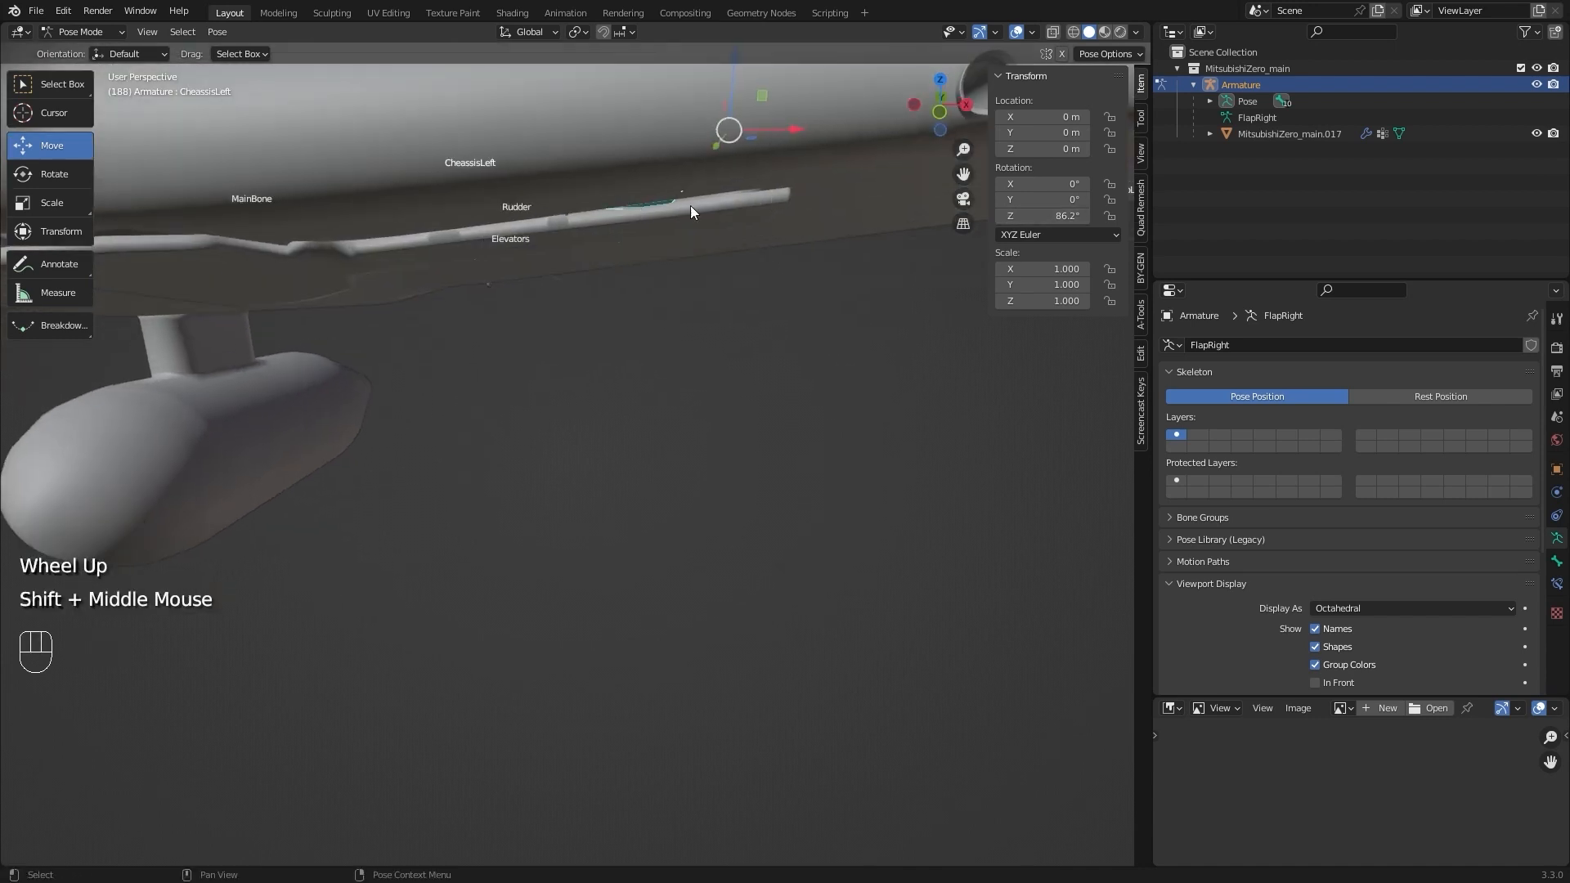
pyautogui.press('Tab')
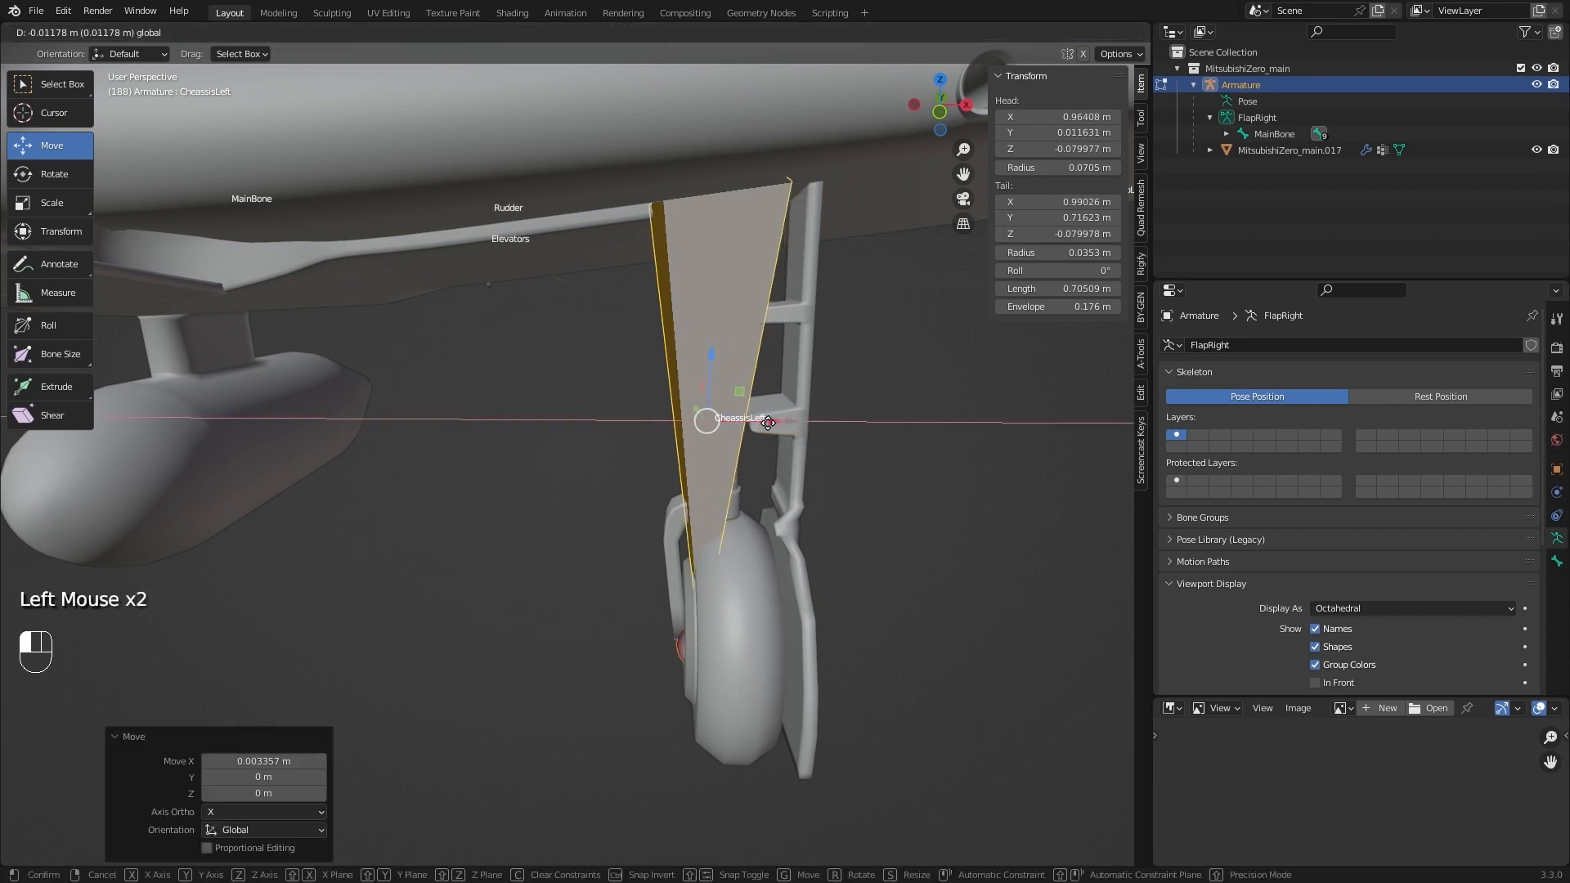
pyautogui.press('Tab')
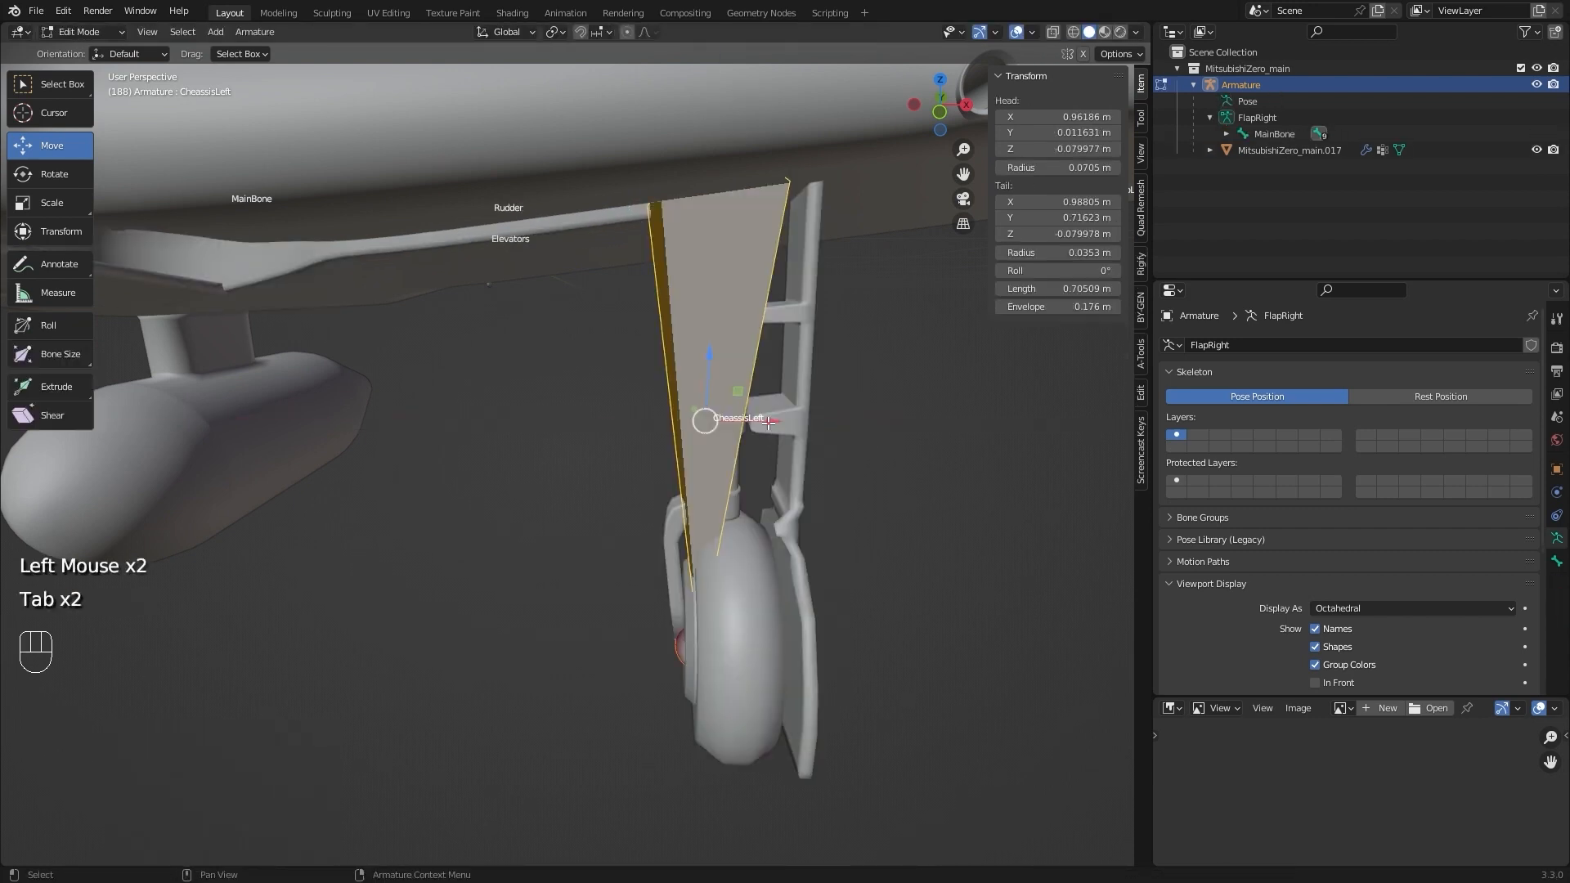
pyautogui.press('Tab')
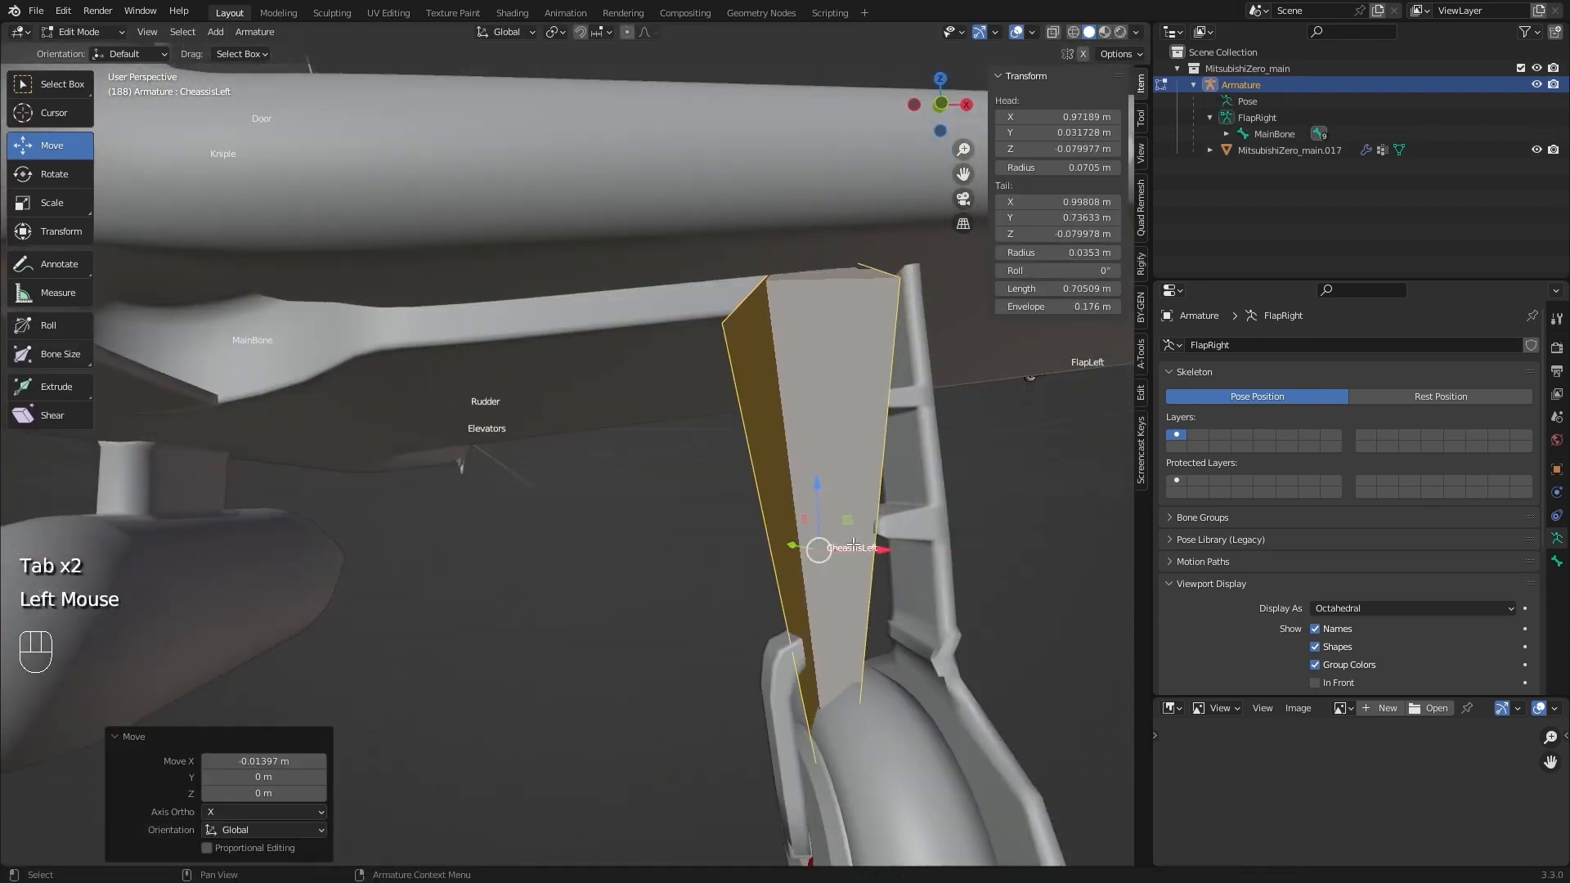
pyautogui.press('Tab')
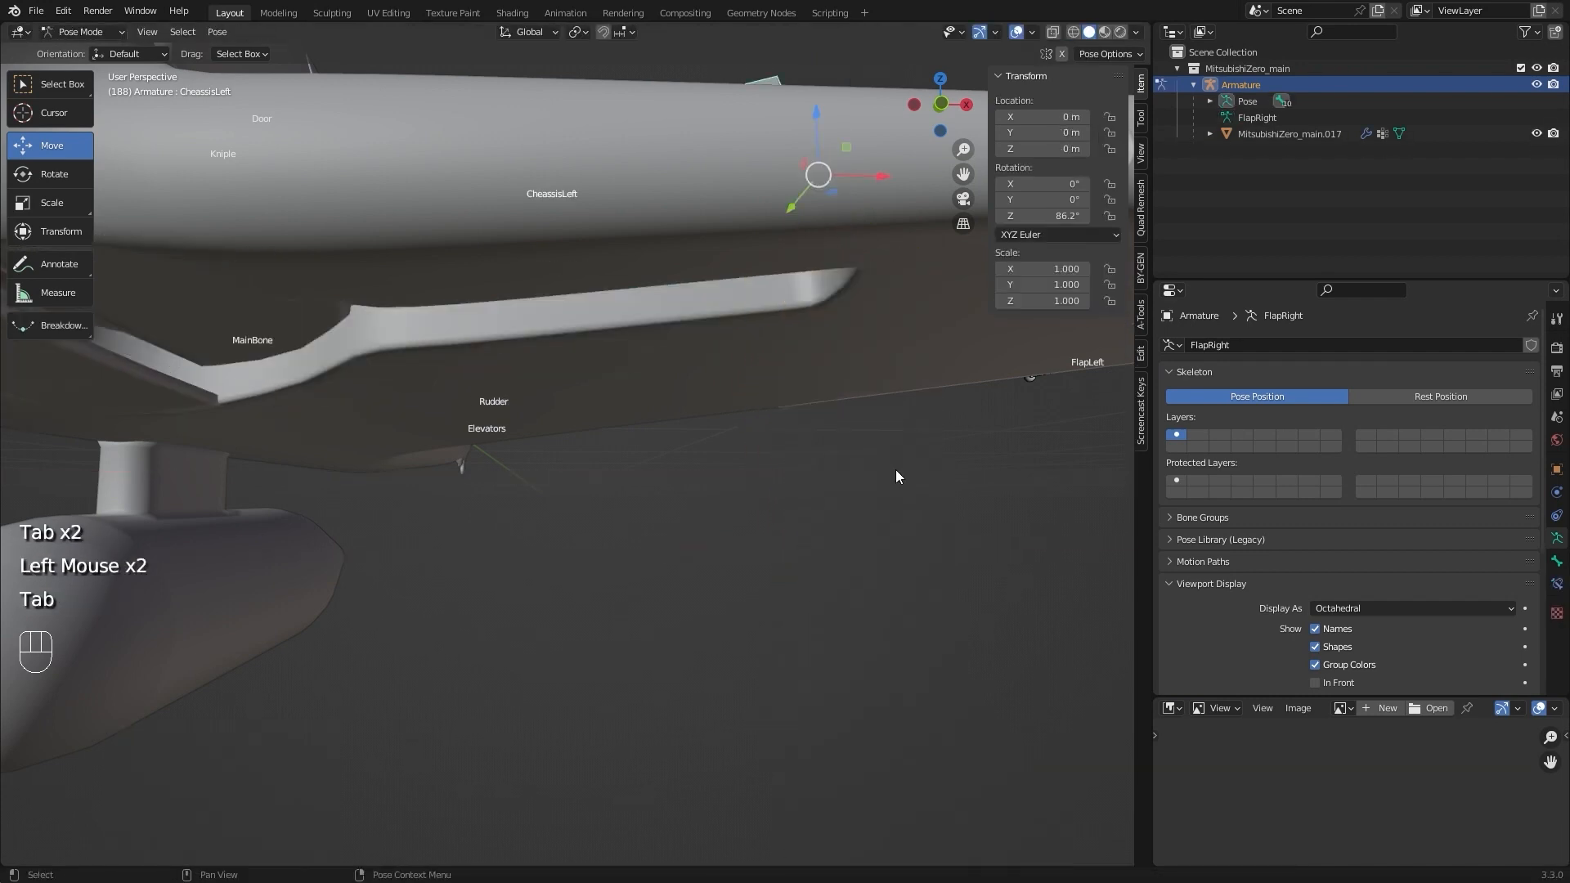
pyautogui.scroll(-3)
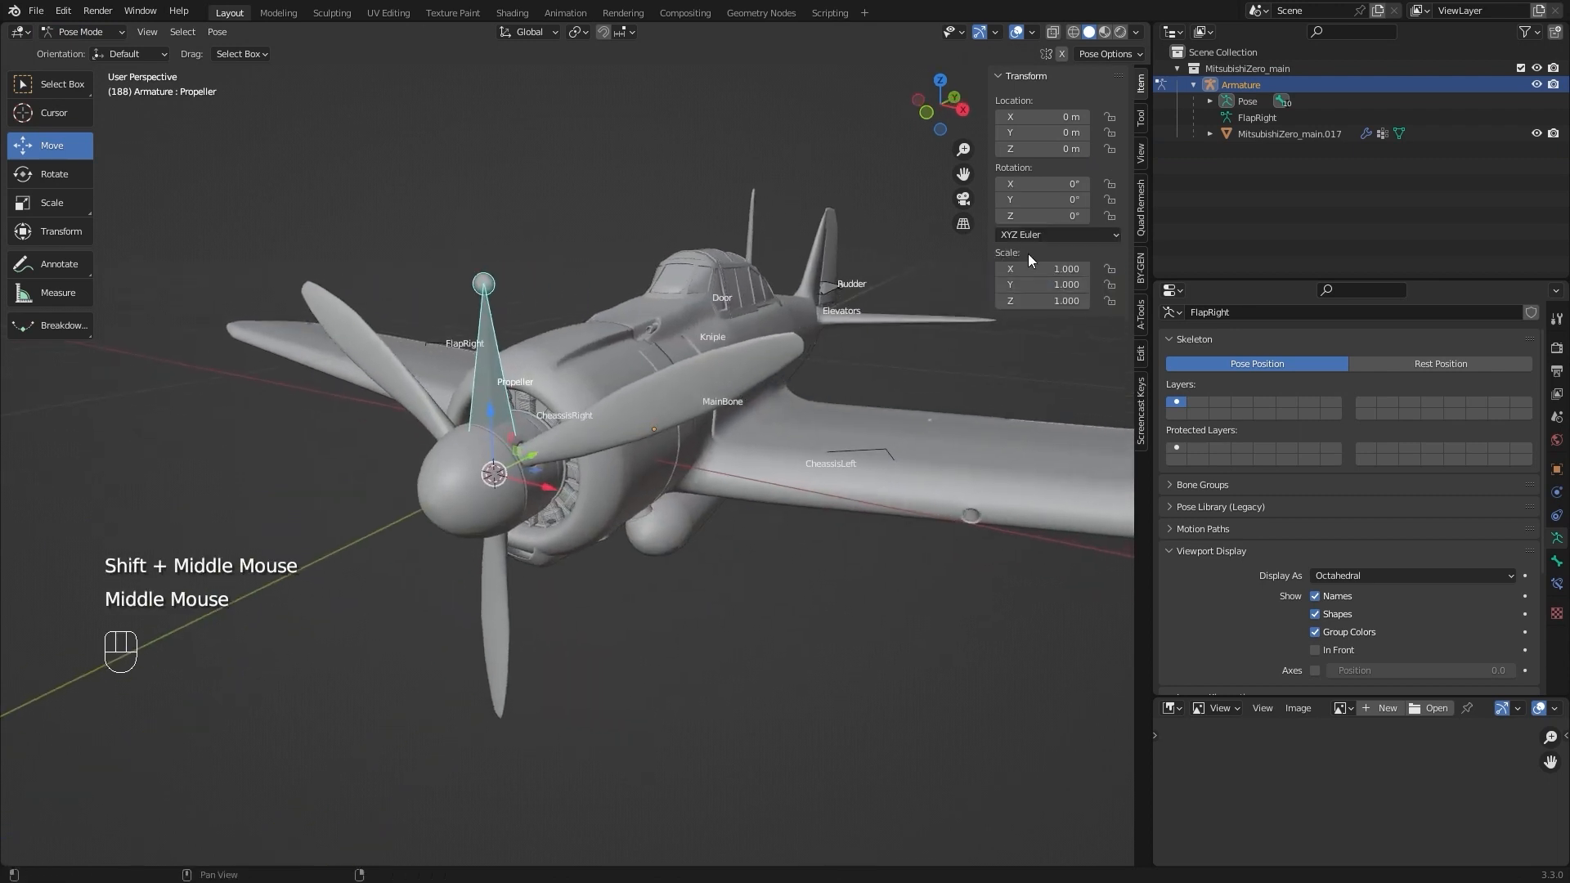
# Select the Propeller bone and spin it 192° about its Z axis
pyautogui.click(1044, 183)
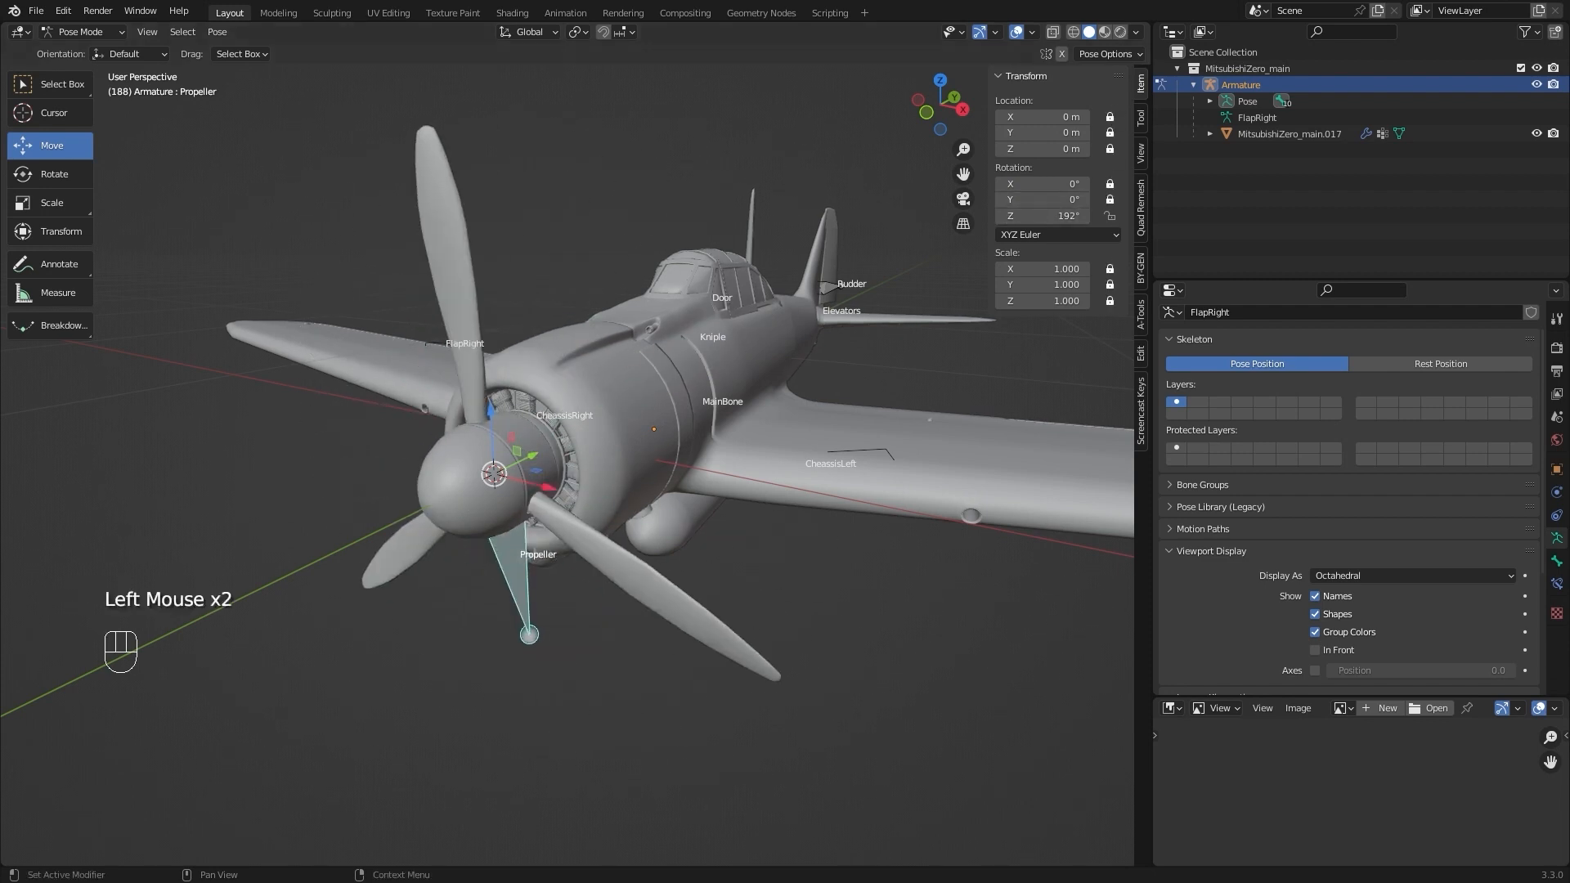
pyautogui.click(80, 31)
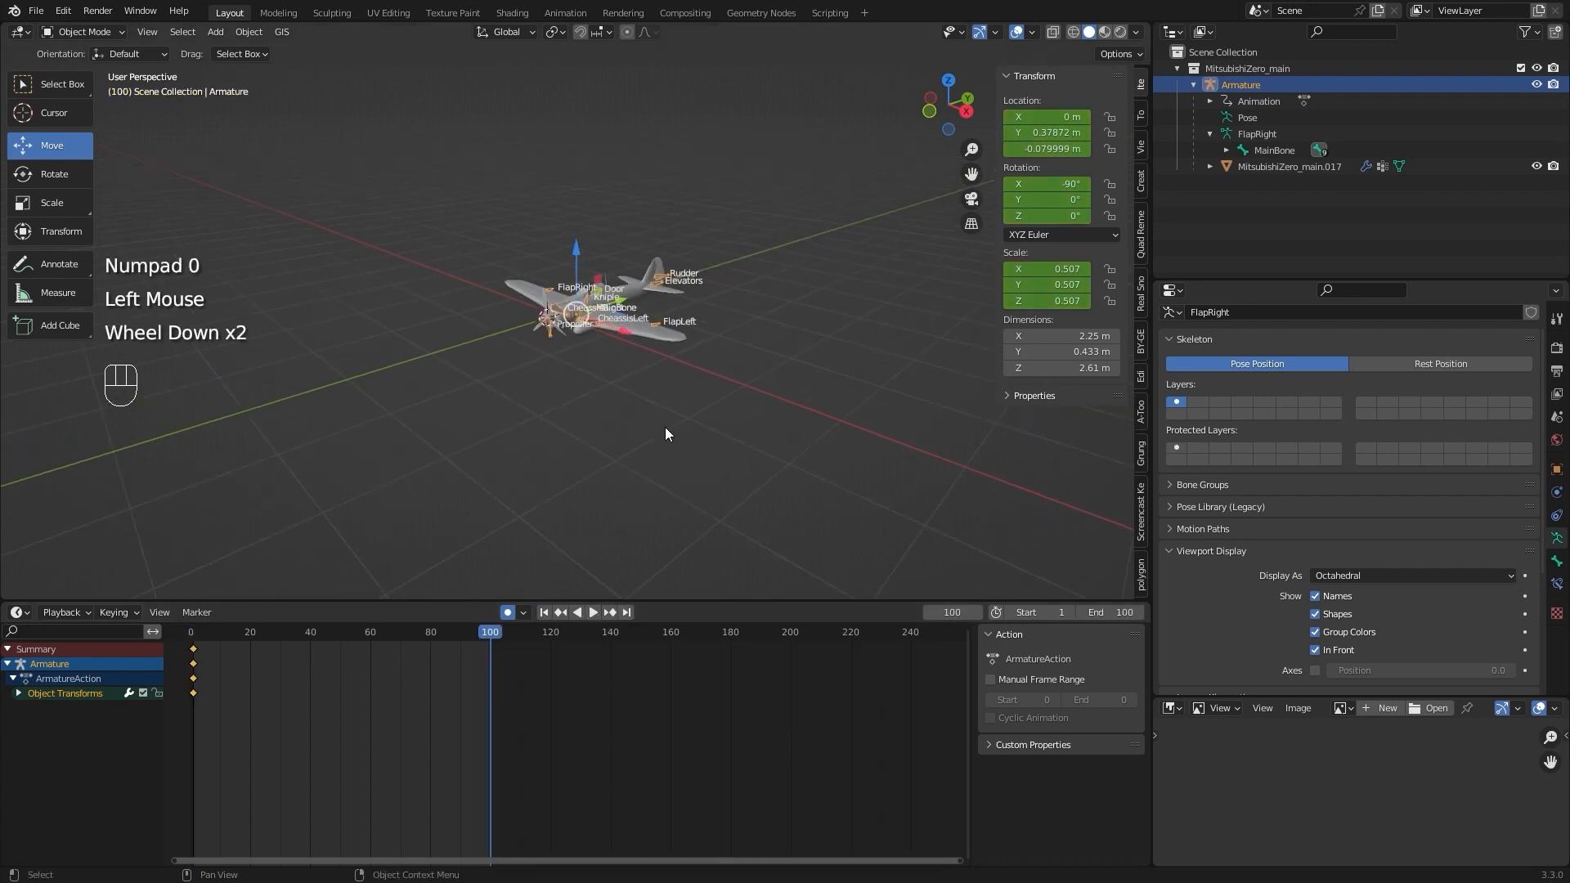
# Keyframe the armature flying along Y over frames 1–100 with a ~30° banked middle key and play it back
pyautogui.press('g')
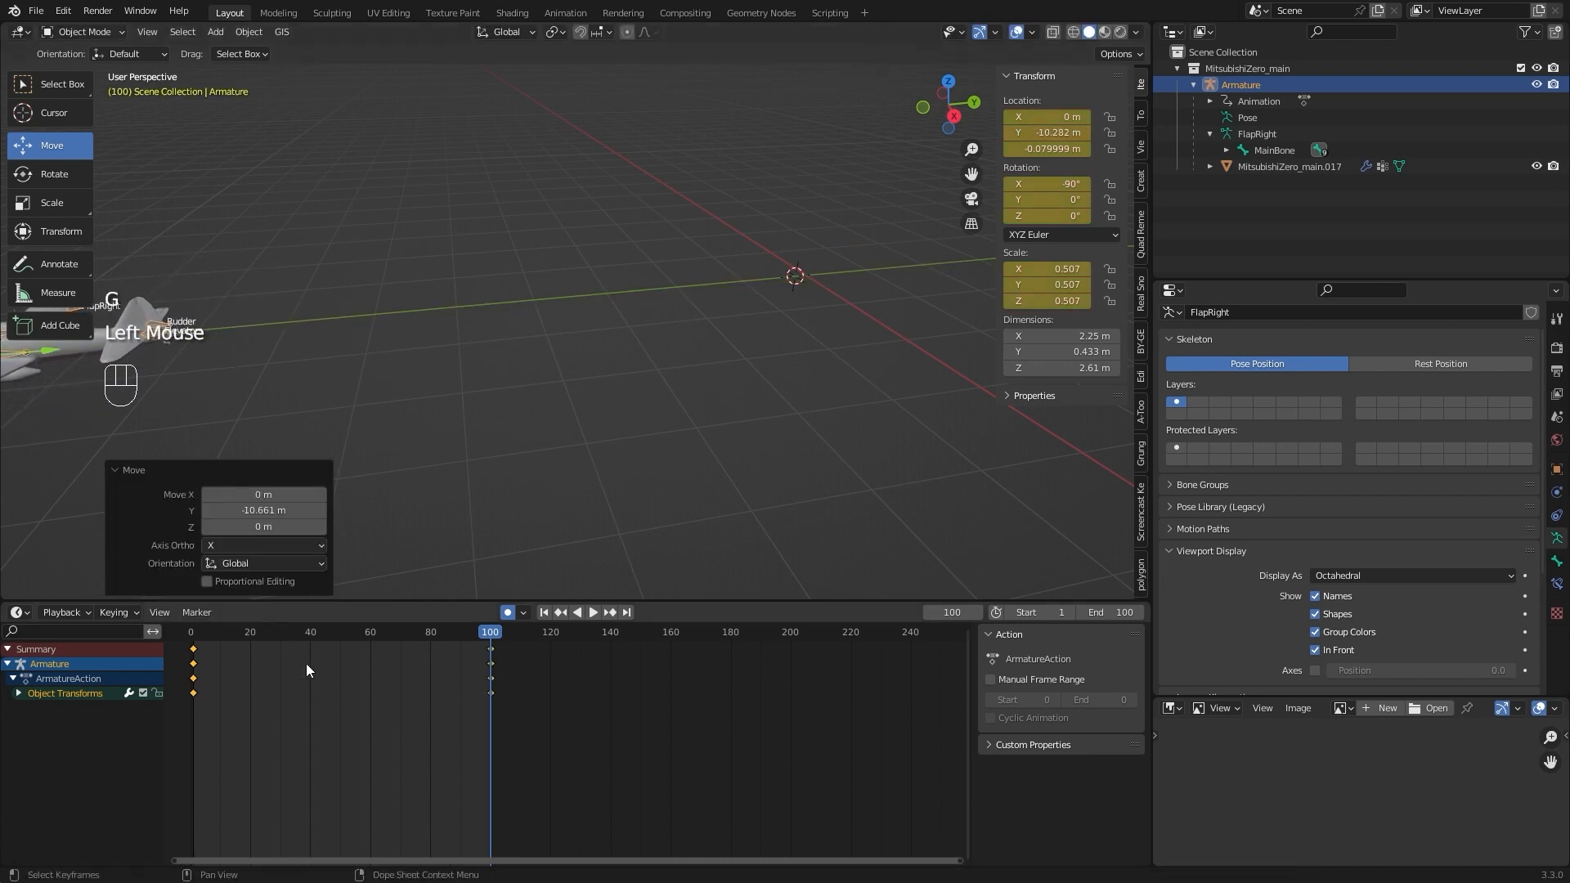
pyautogui.scroll(-3)
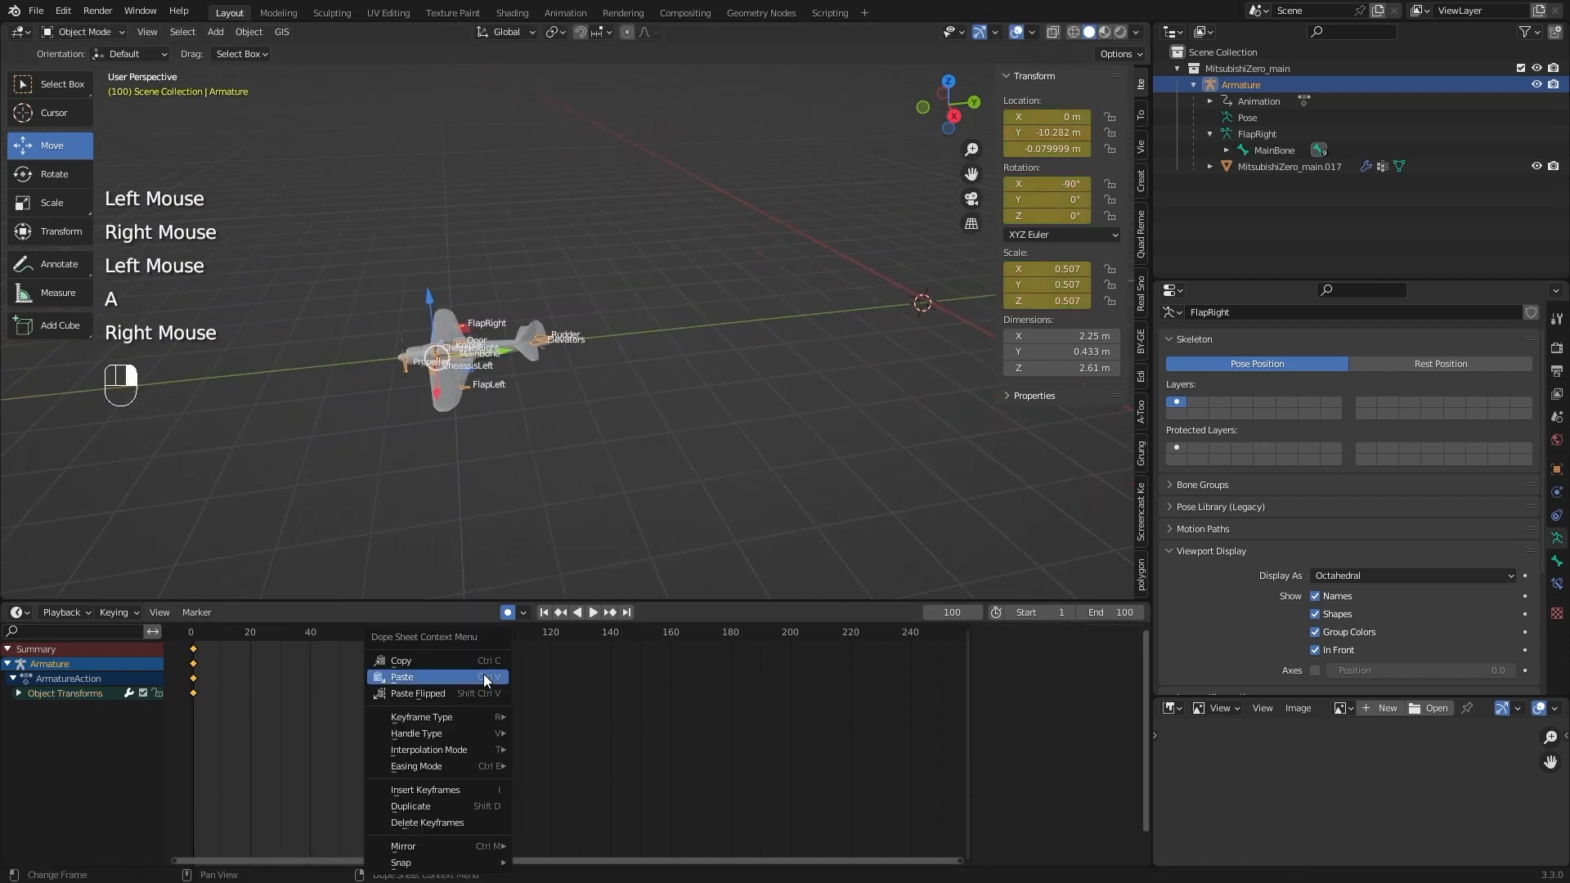
pyautogui.click(402, 677)
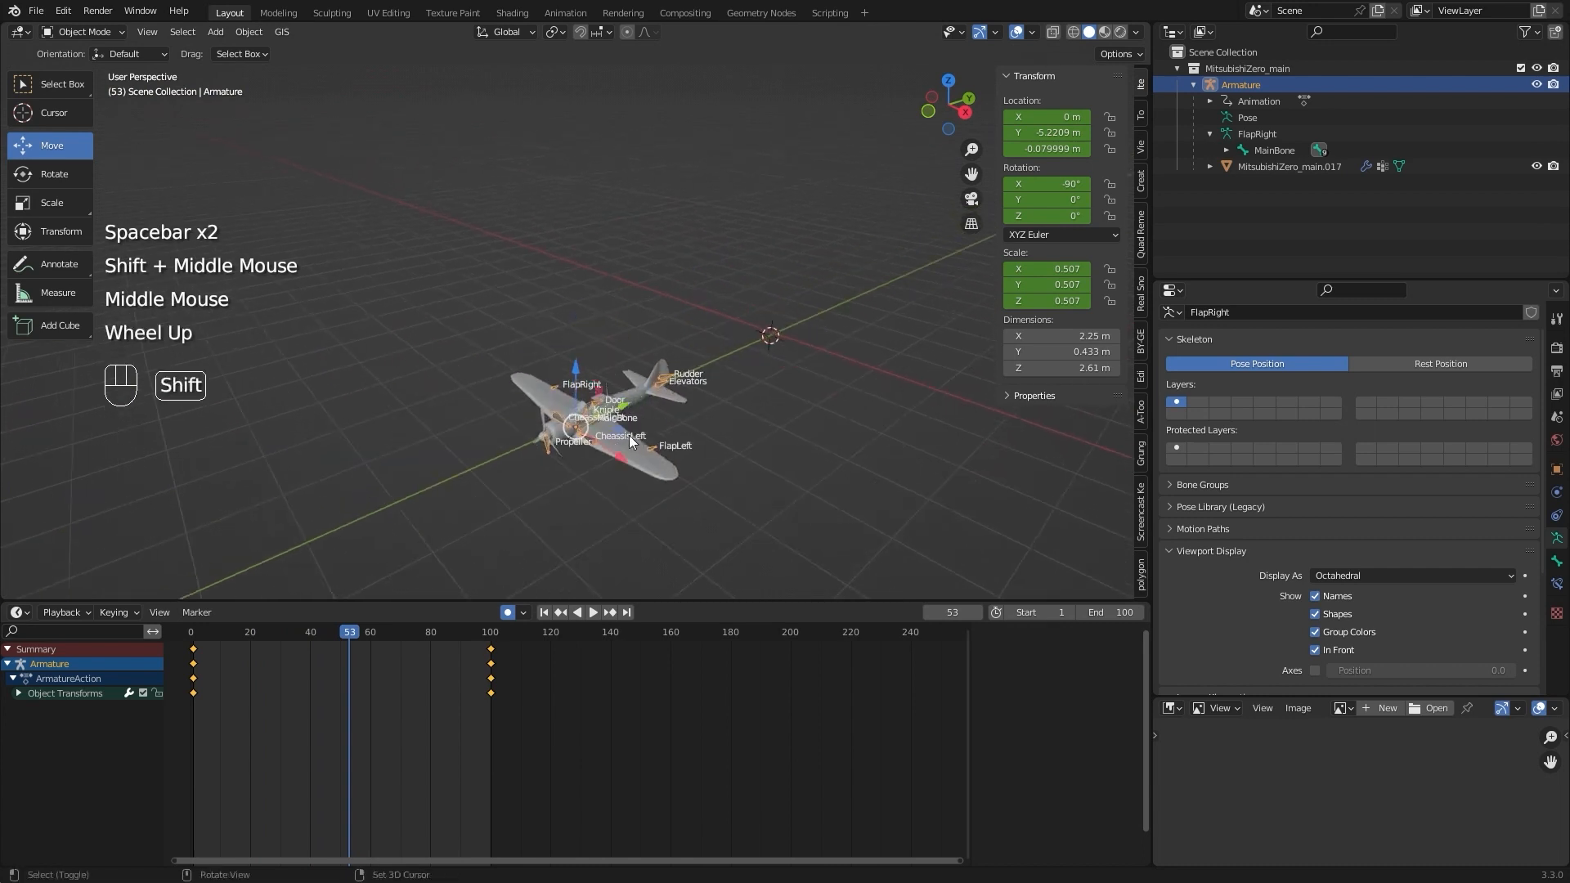
pyautogui.press('r')
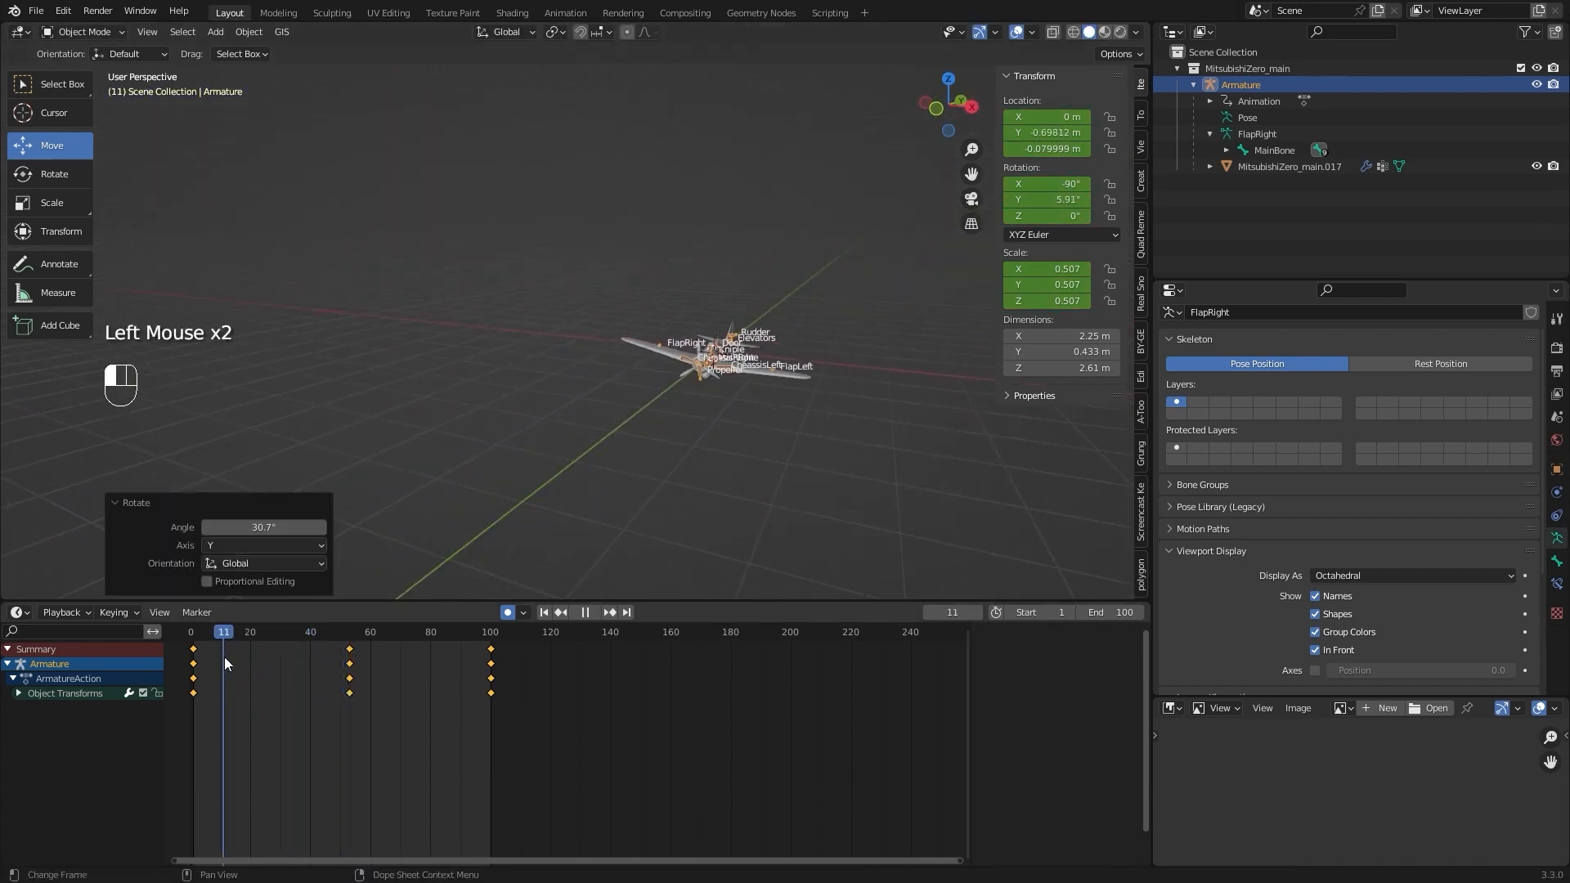
pyautogui.press('space')
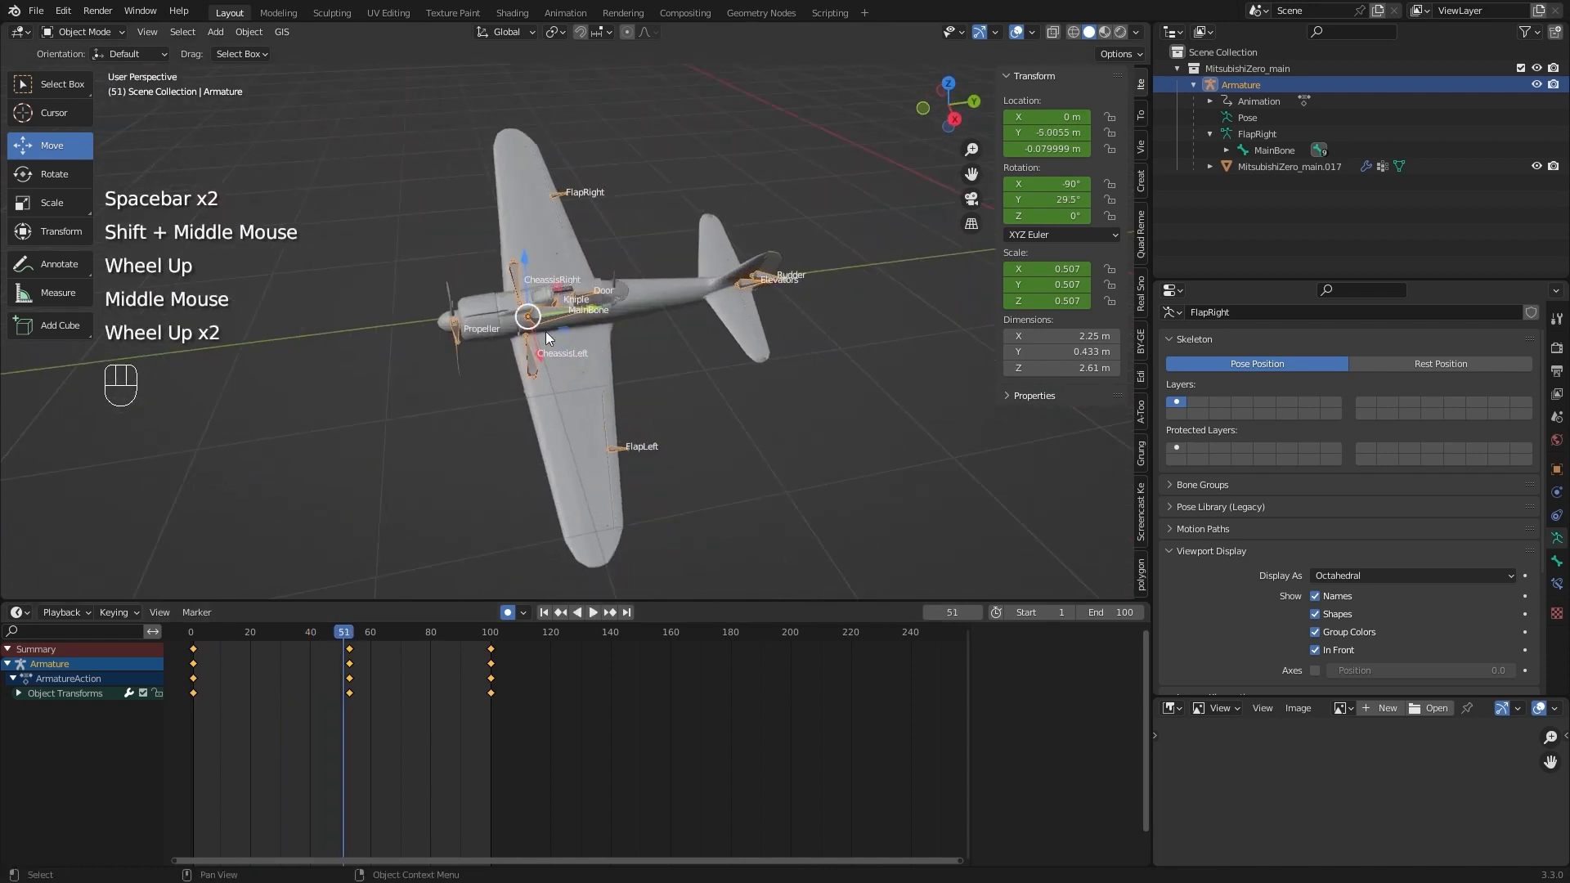
# Return to Pose Mode and select the CheassisRight gear bone to retract it
pyautogui.click(85, 31)
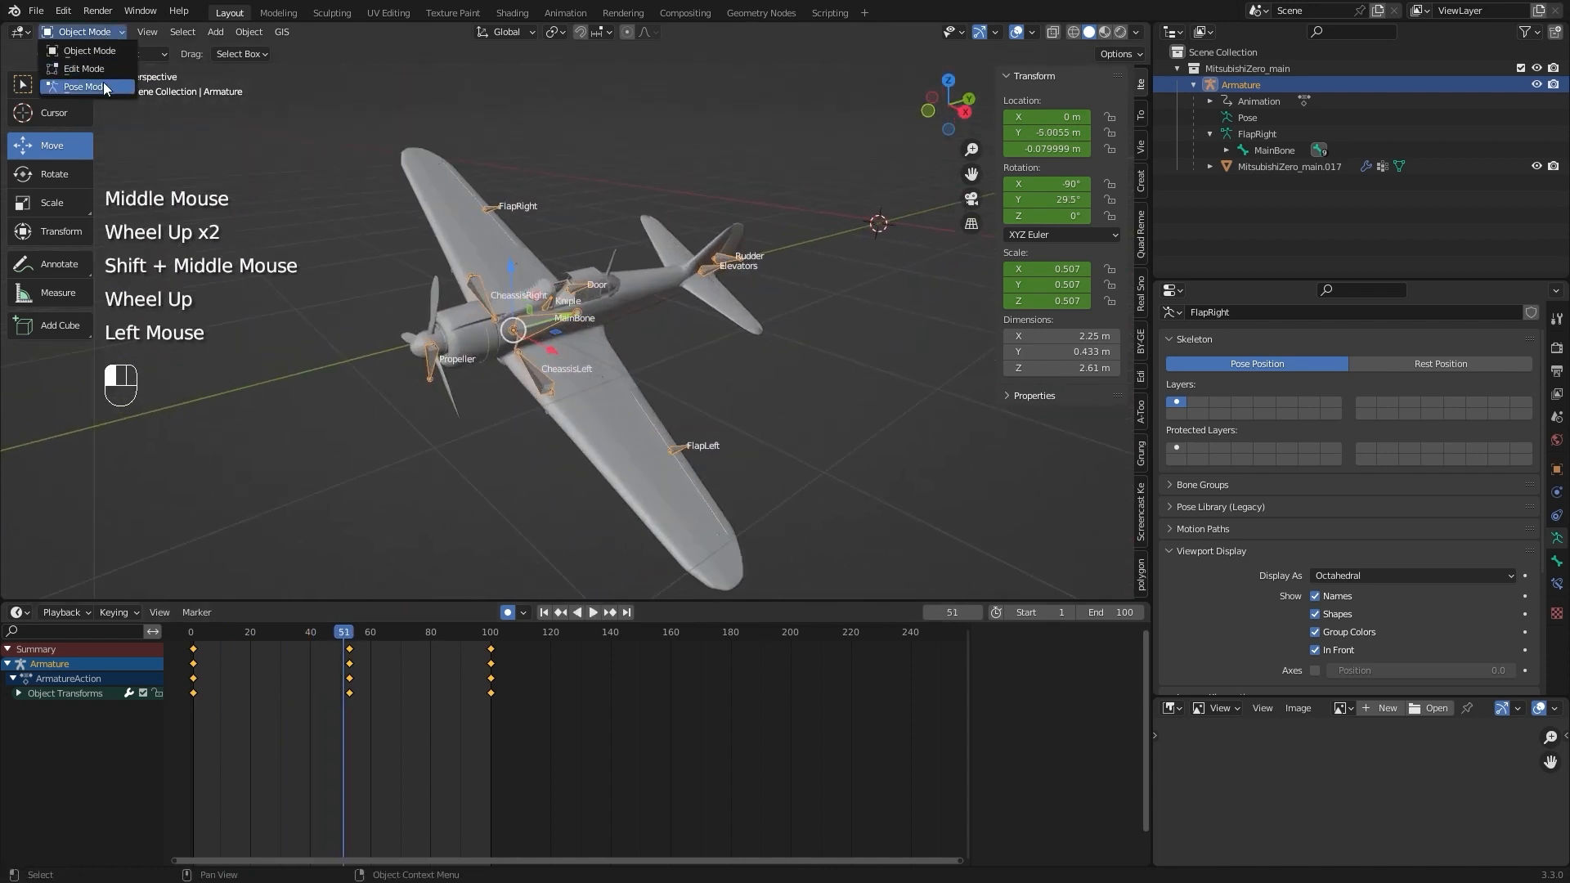
pyautogui.click(81, 86)
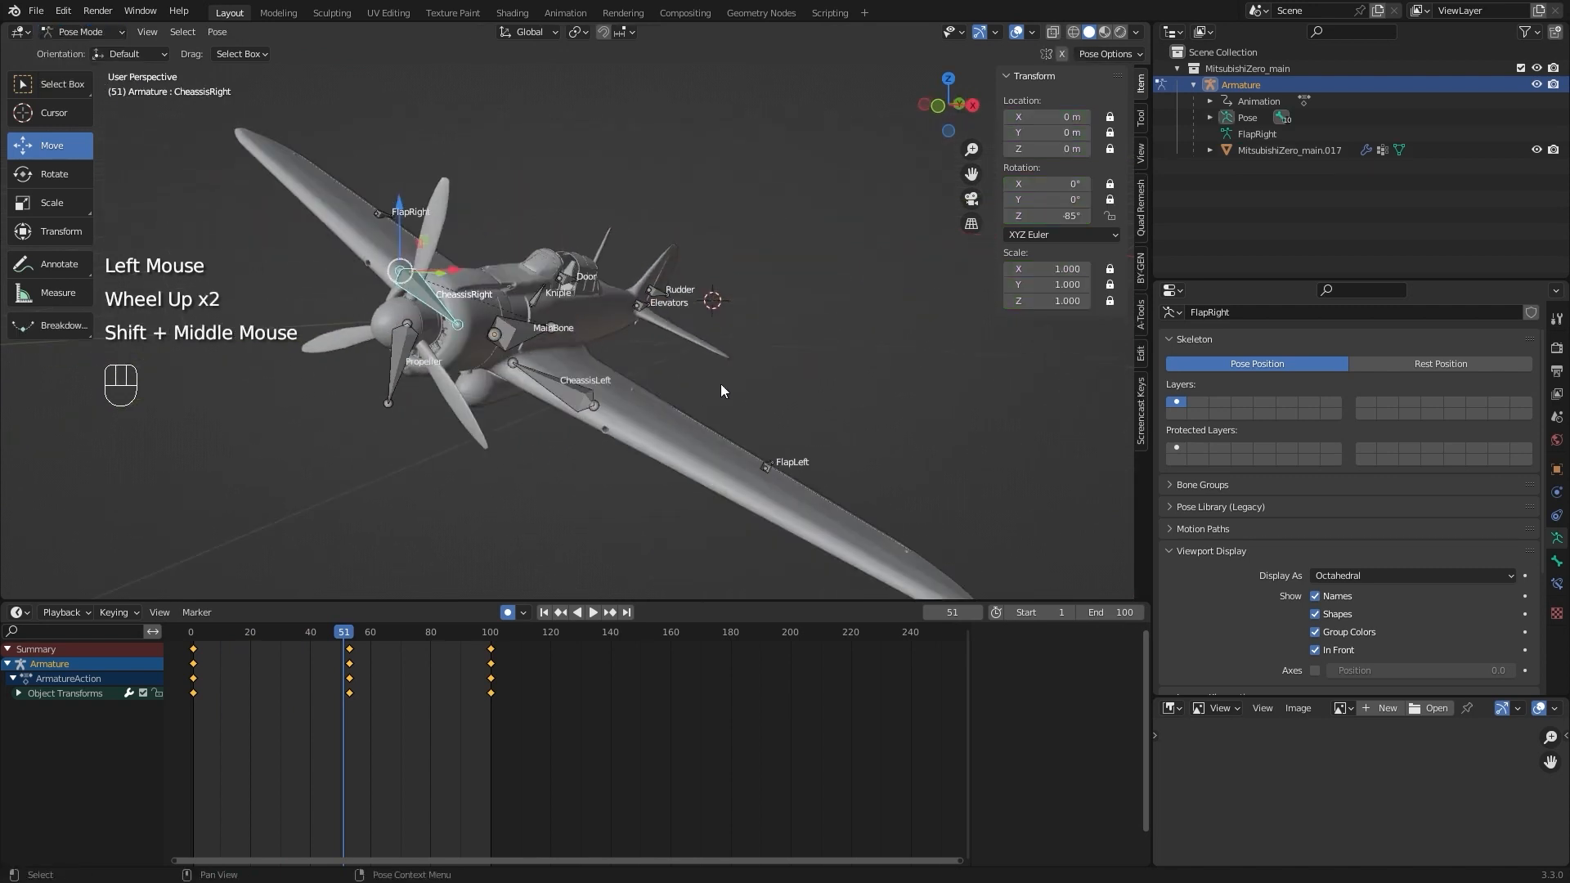
pyautogui.click(78, 31)
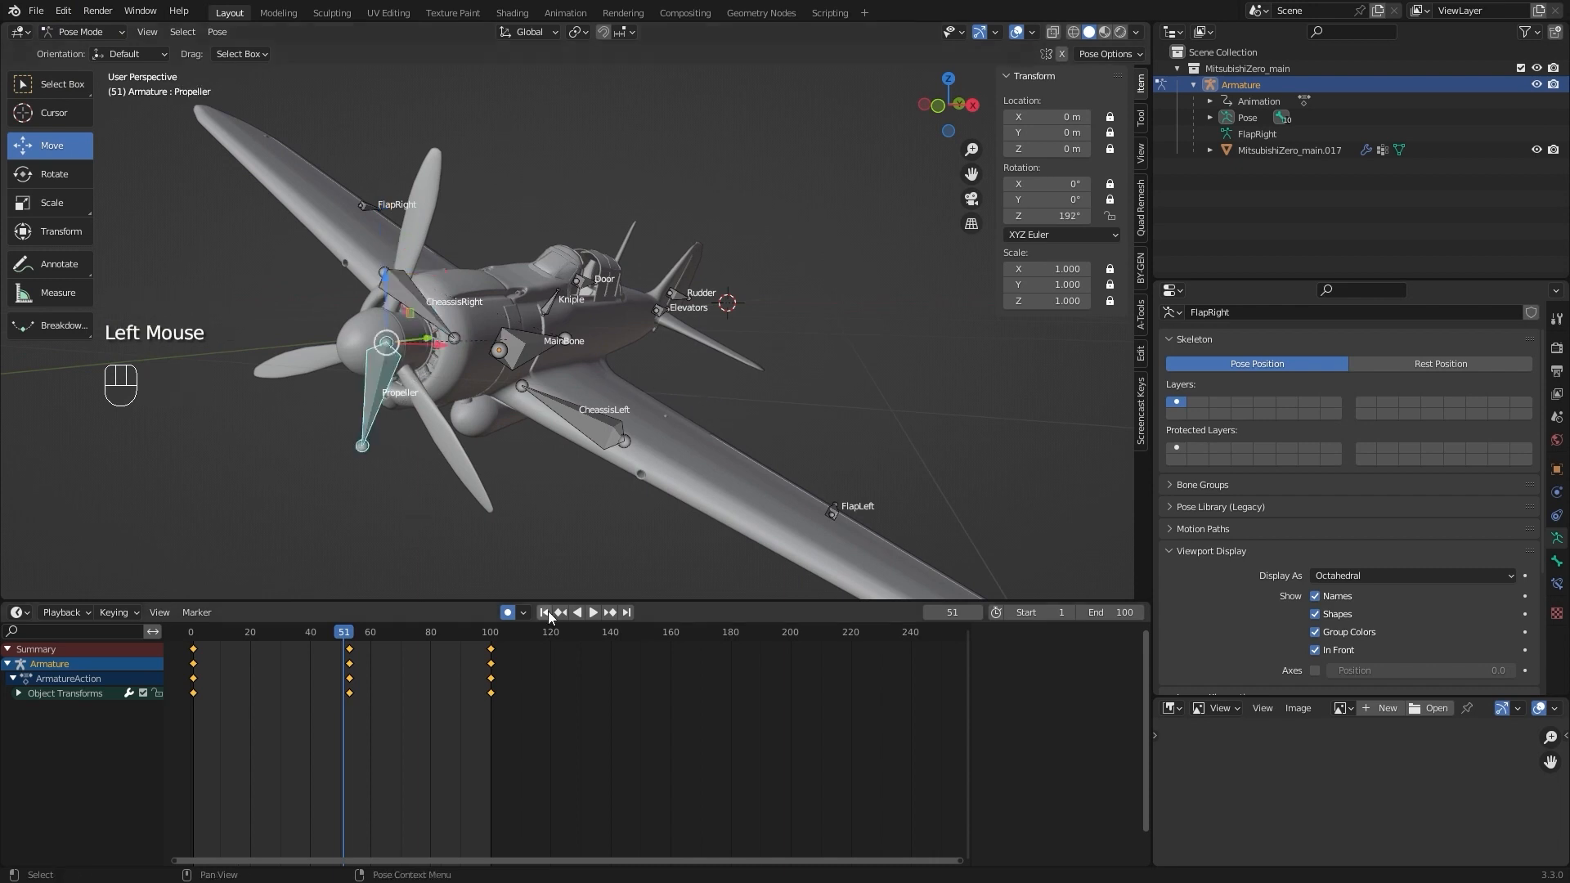
# Jump to frame 100 and enter a new Z rotation value for the Propeller bone keyframe
pyautogui.click(543, 612)
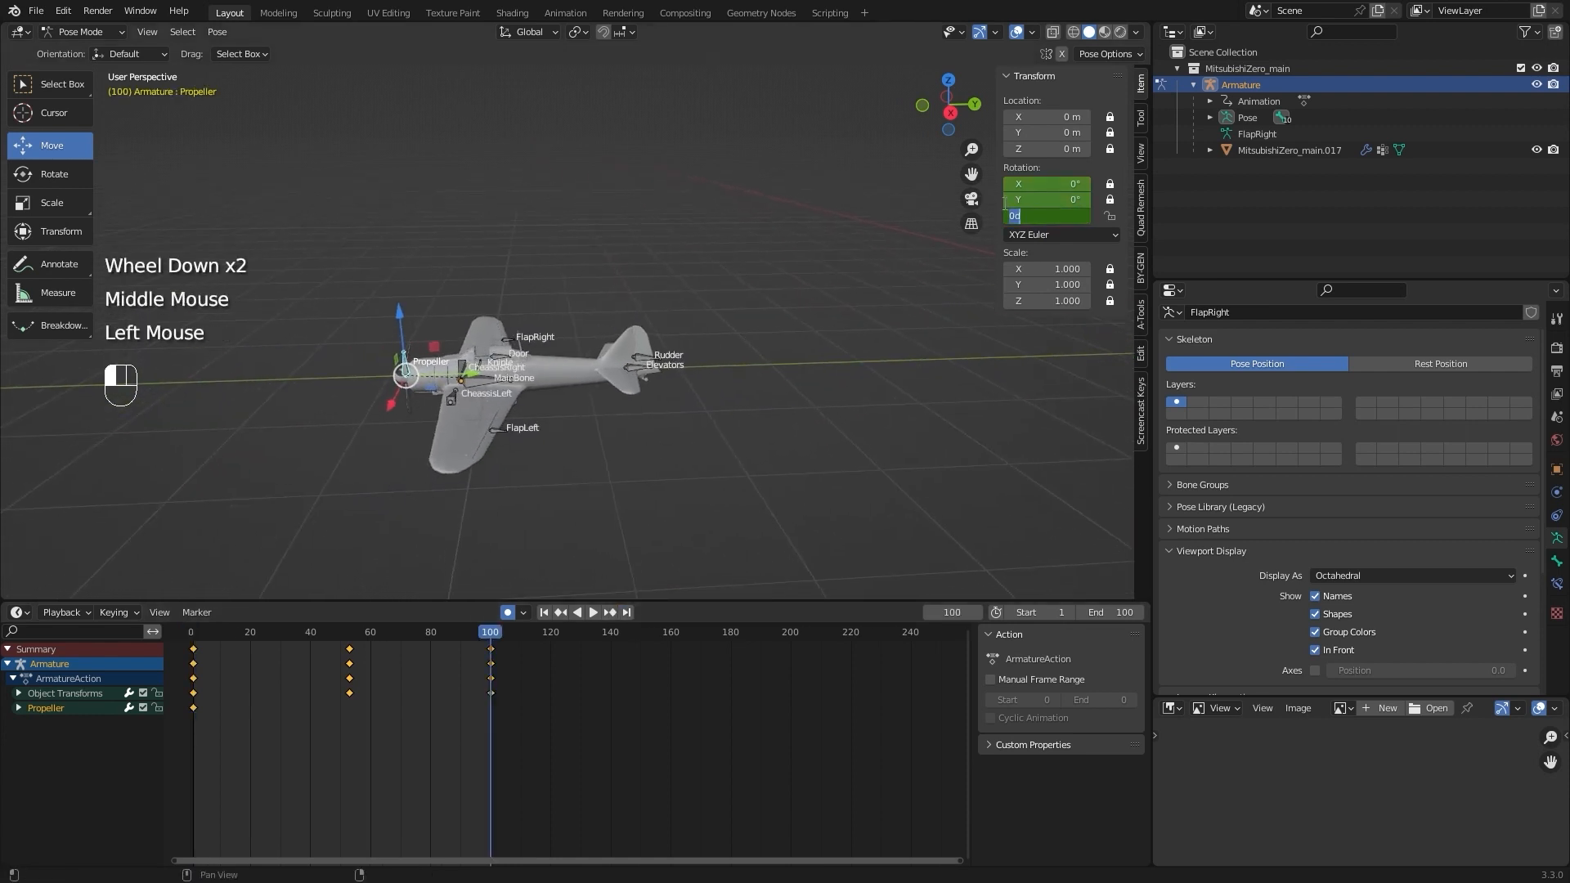
pyautogui.write('10')
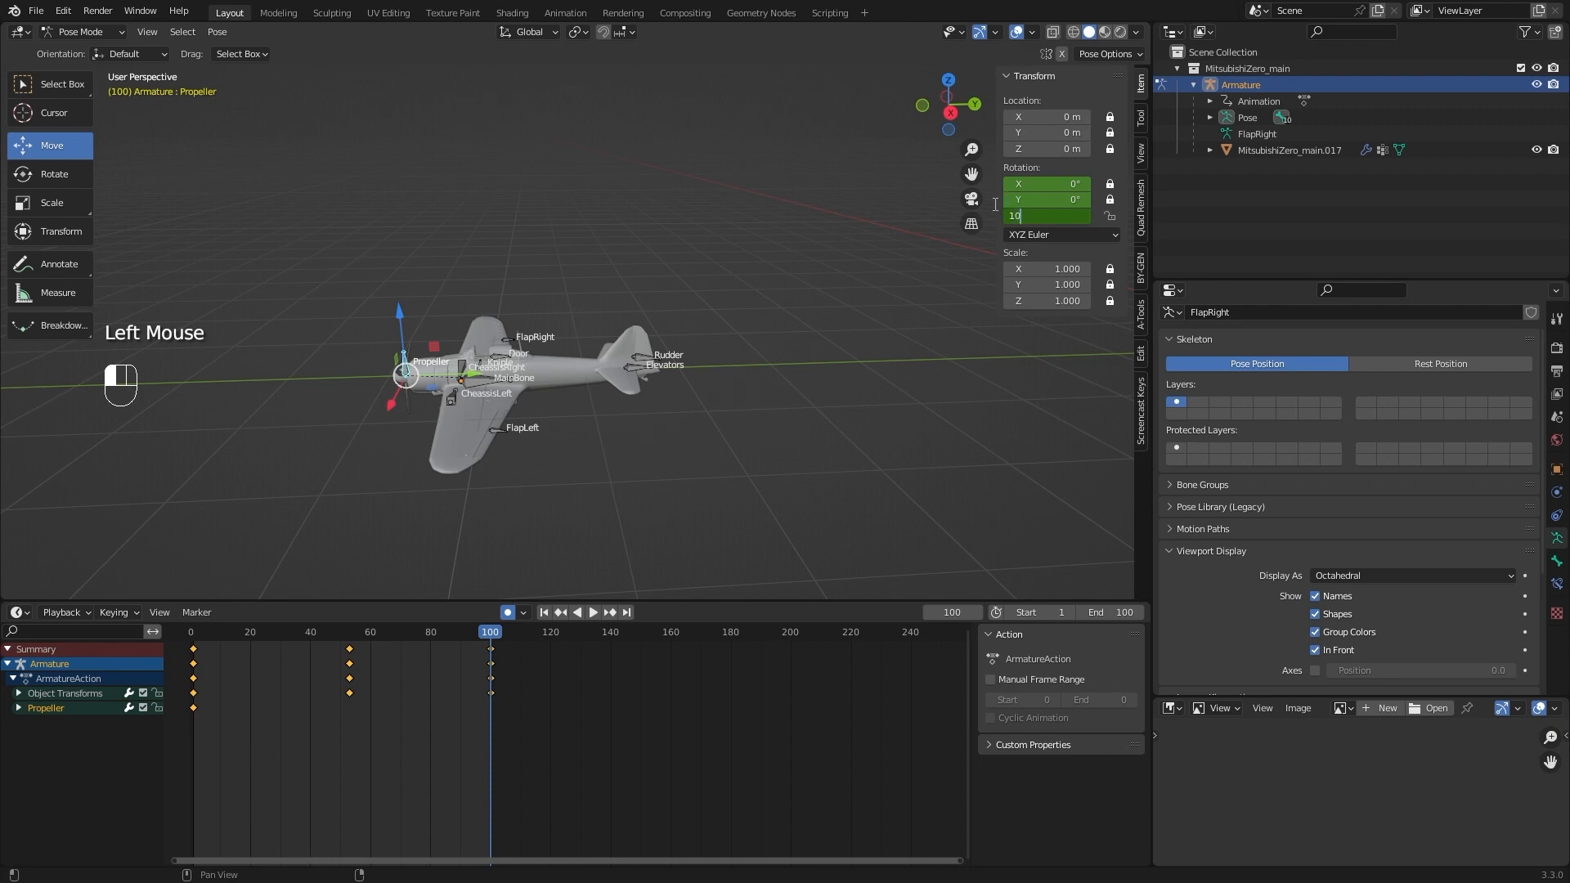